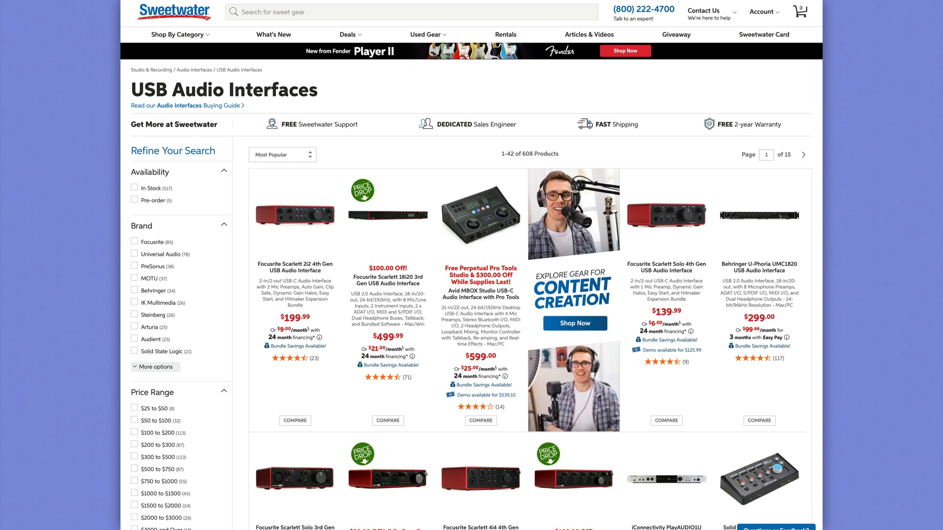
Scroll down through the Sweetwater USB audio interface listings
scroll(down, 3)
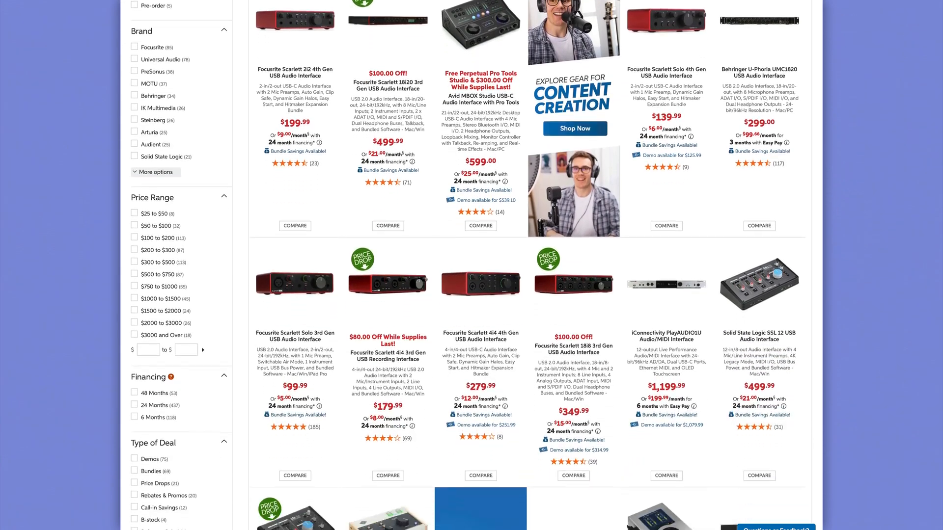
scroll(down, 3)
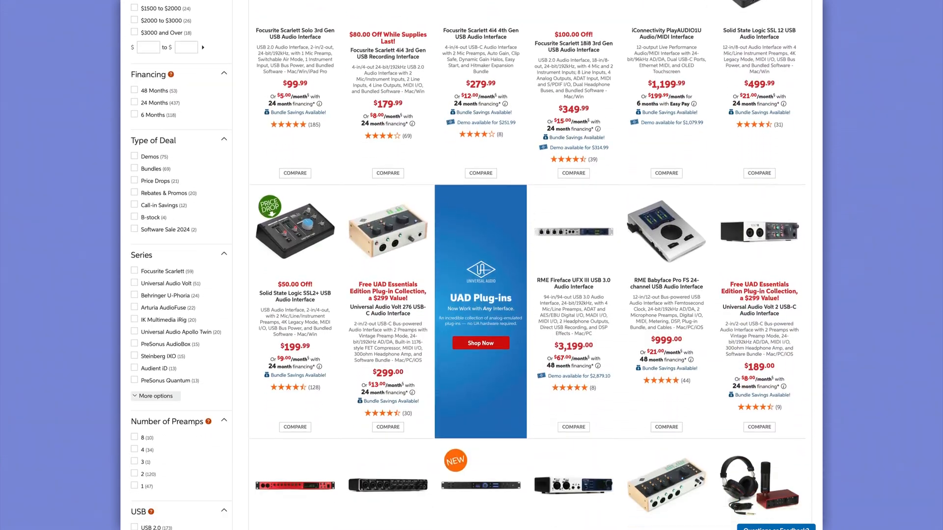
scroll(down, 3)
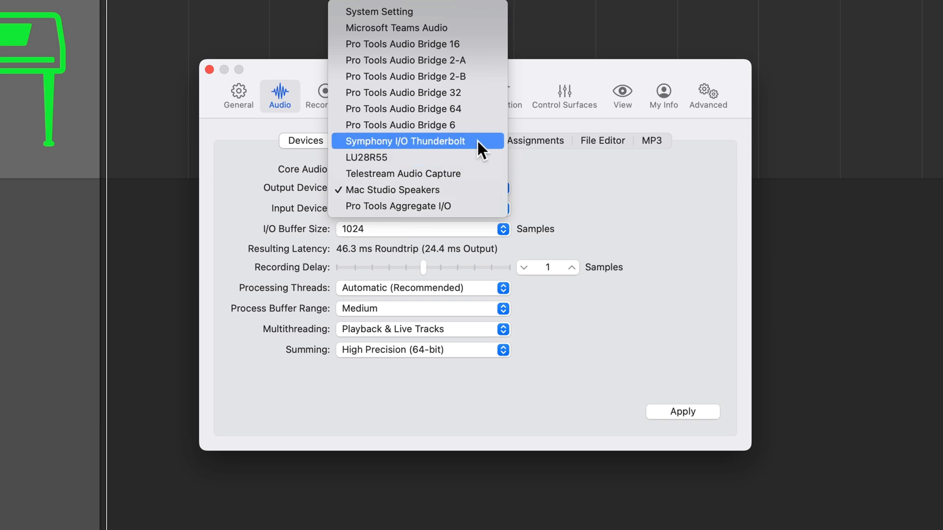
Set the output device to Symphony I/O Thunderbolt and switch to the Boombox Files page
click(406, 141)
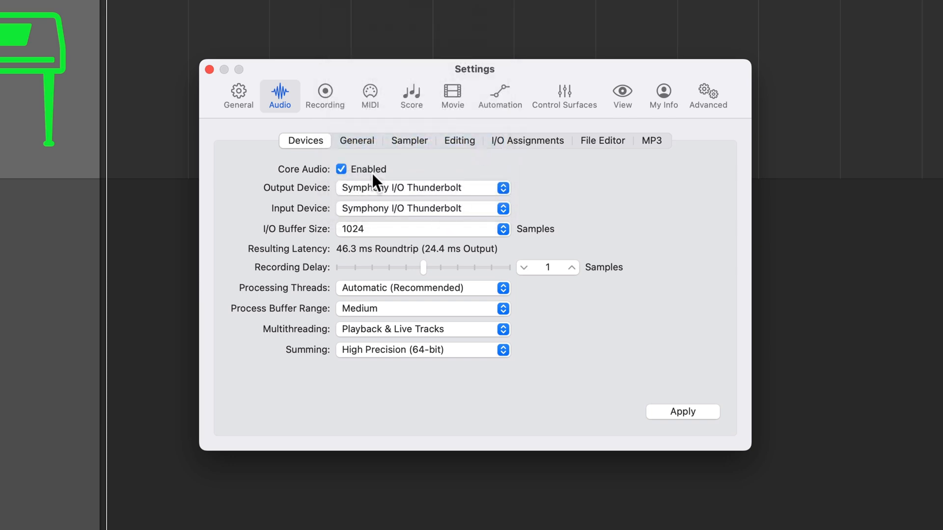
mouse_move(595, 195)
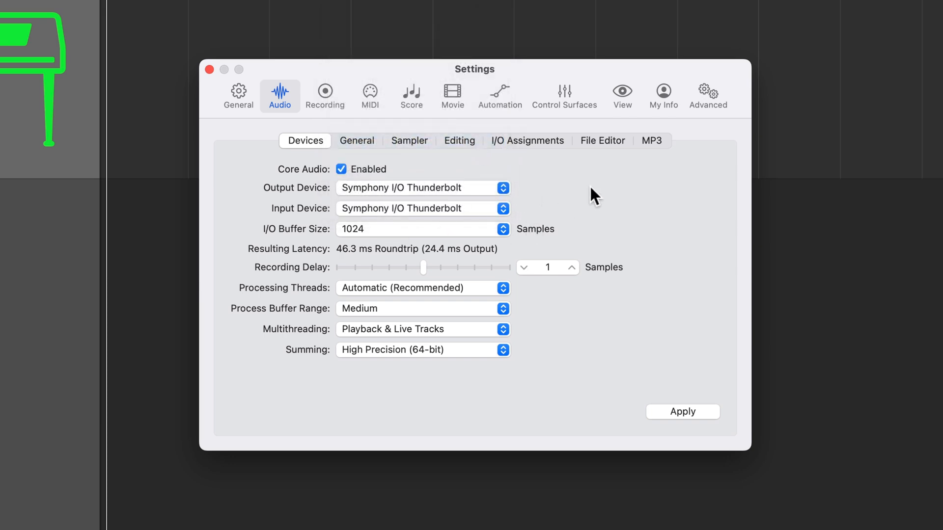
click(209, 69)
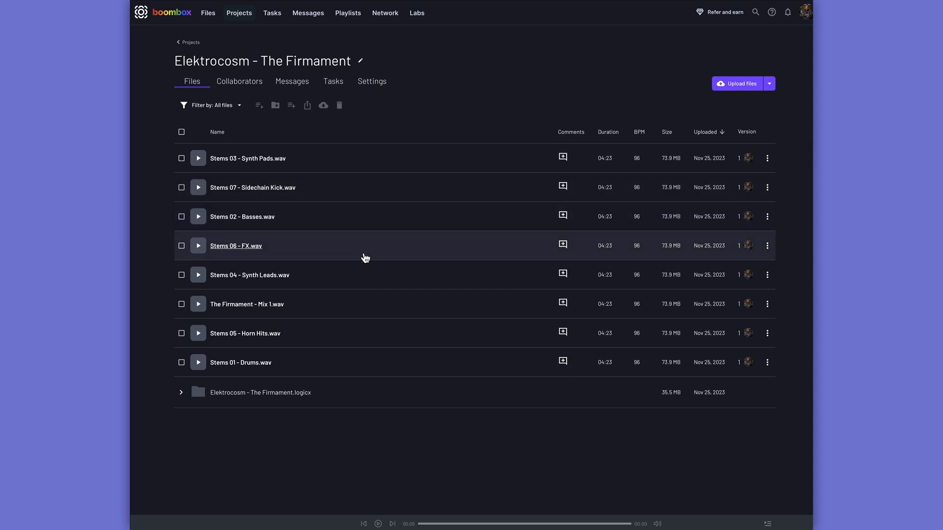
mouse_move(239, 431)
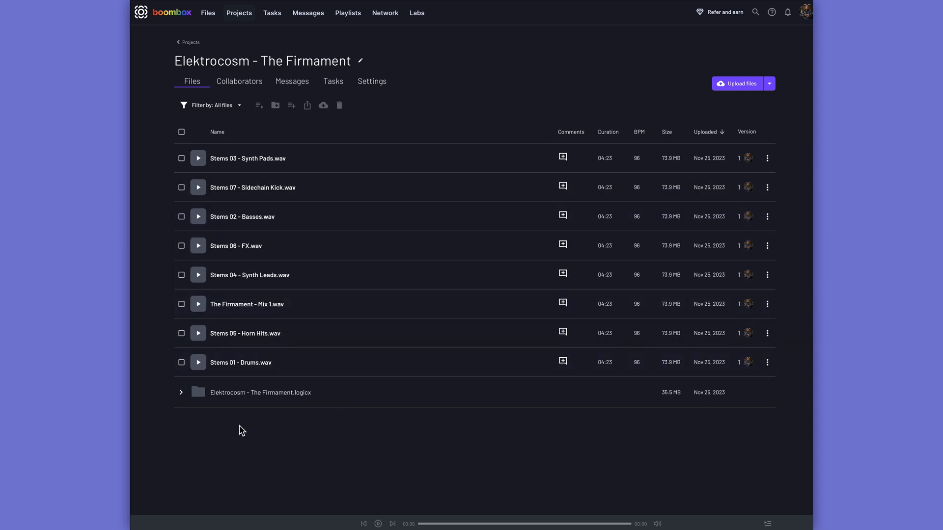
Look through a Boombox mix's comments, the Collaborators splits page and a Network profile
click(181, 392)
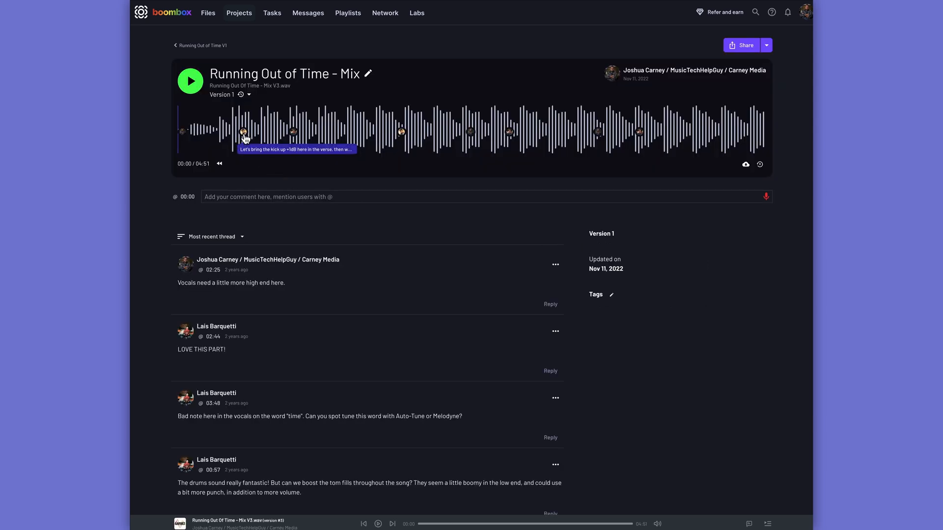
scroll(down, 3)
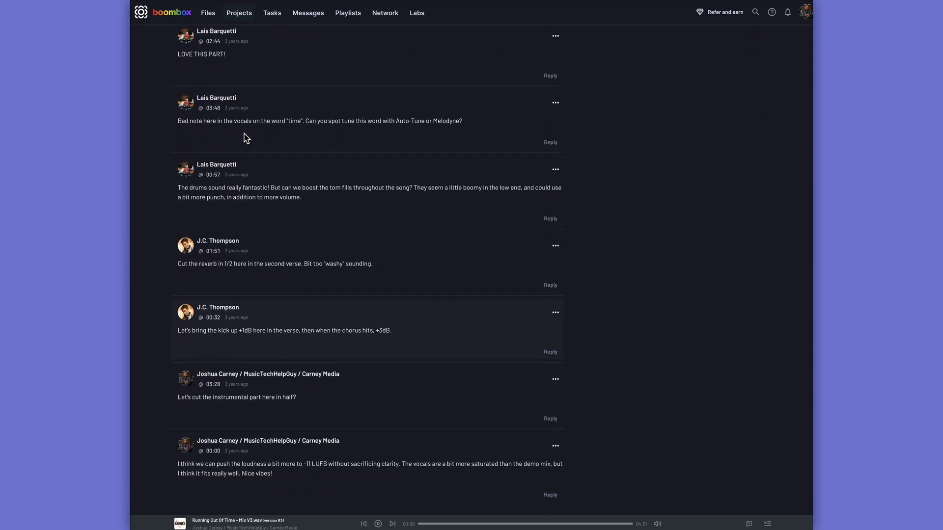
click(235, 82)
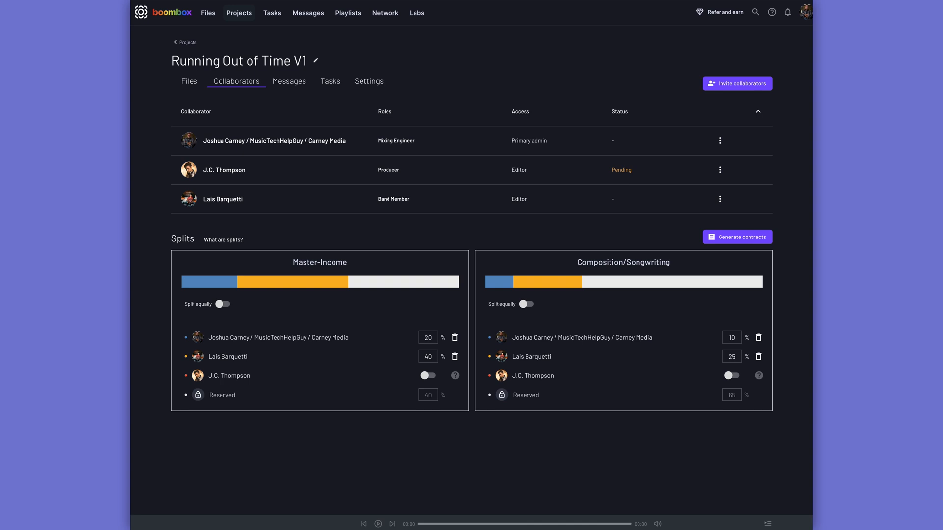
click(347, 12)
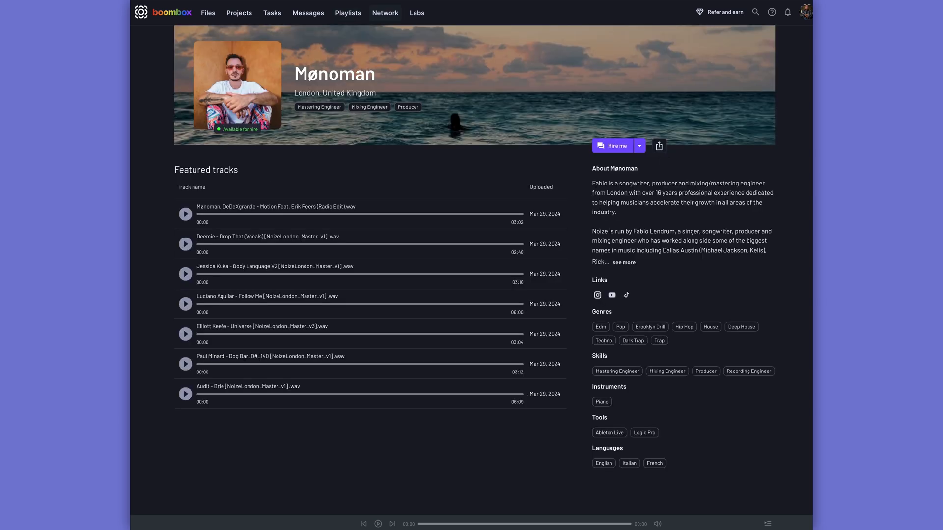
Browse the Labs Chord generator and Lyrics assistant, then return to the Logic Pro tracks window
click(417, 13)
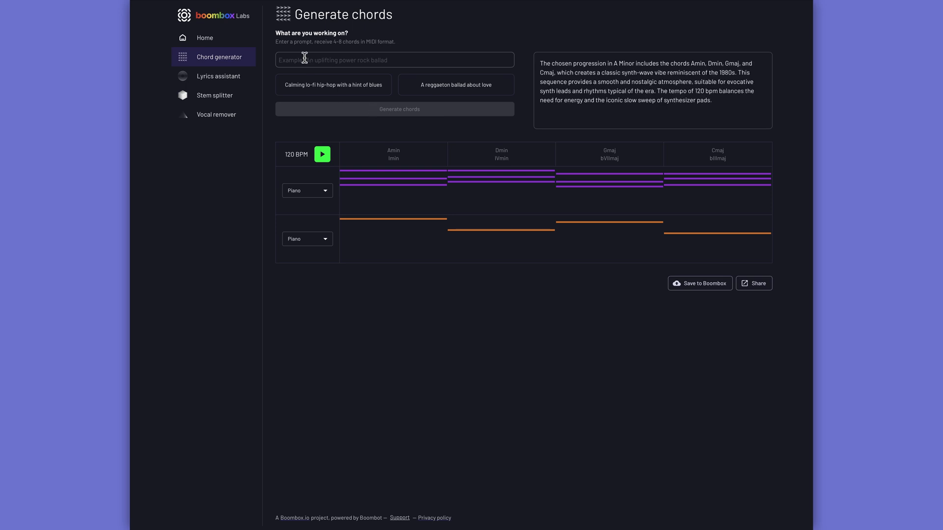
click(218, 76)
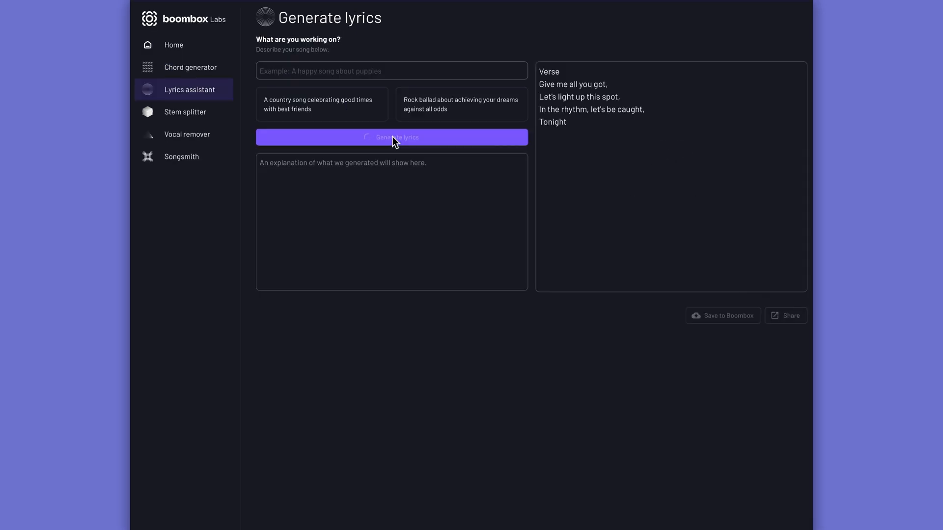
click(184, 112)
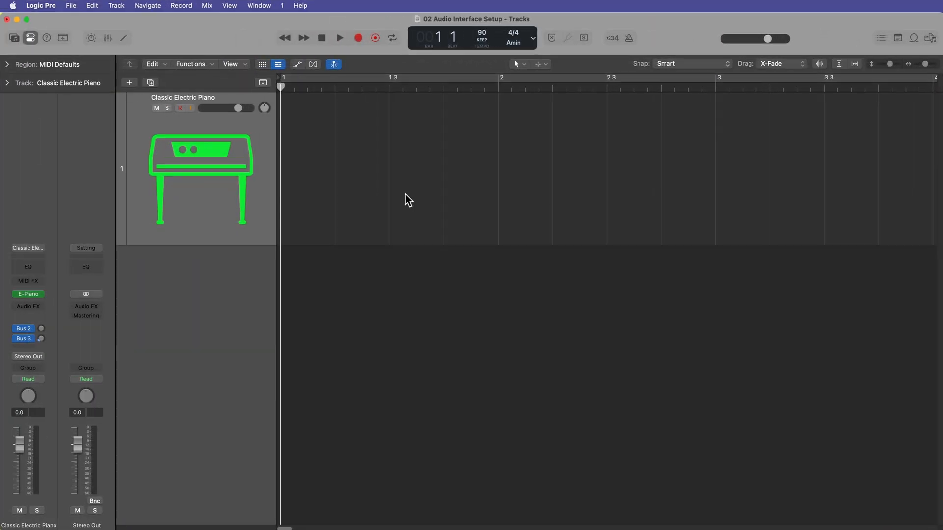
In Audio Devices settings, set input briefly to None, then output to Symphony I/O Thunderbolt
click(41, 6)
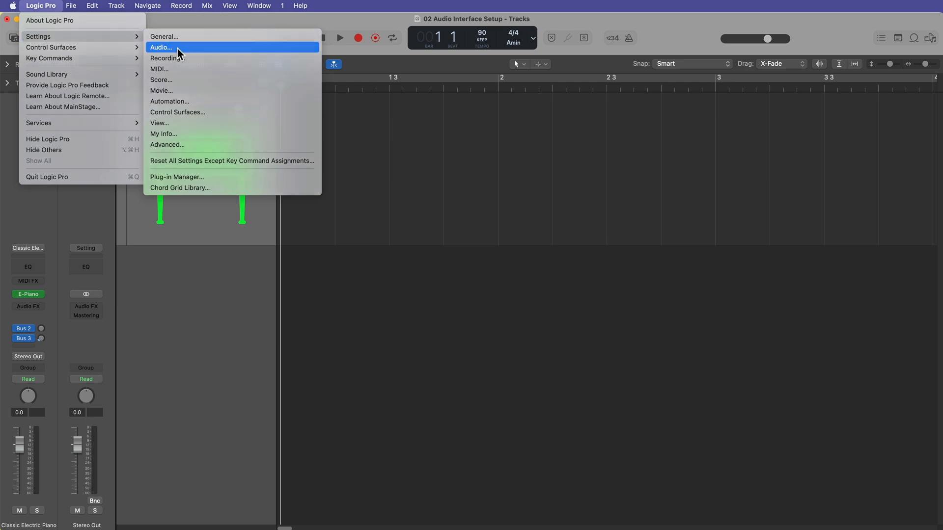
click(161, 47)
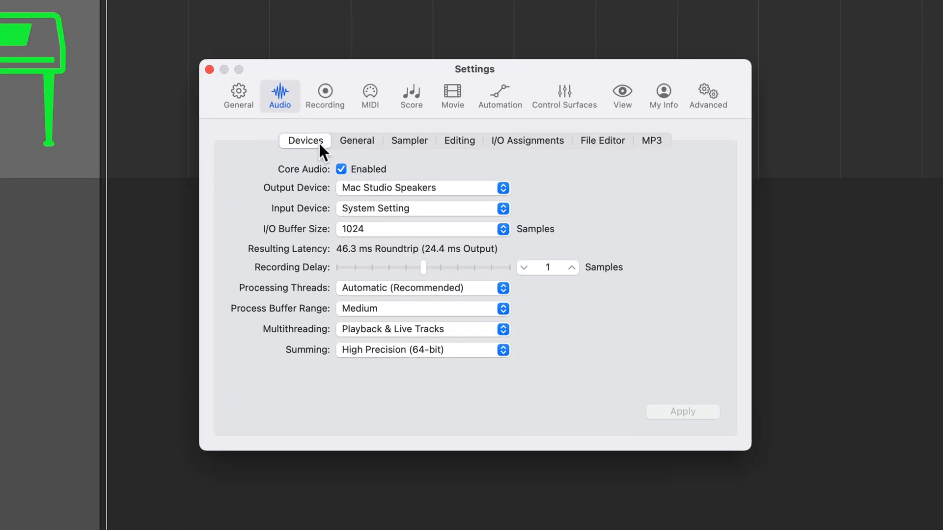
mouse_move(312, 200)
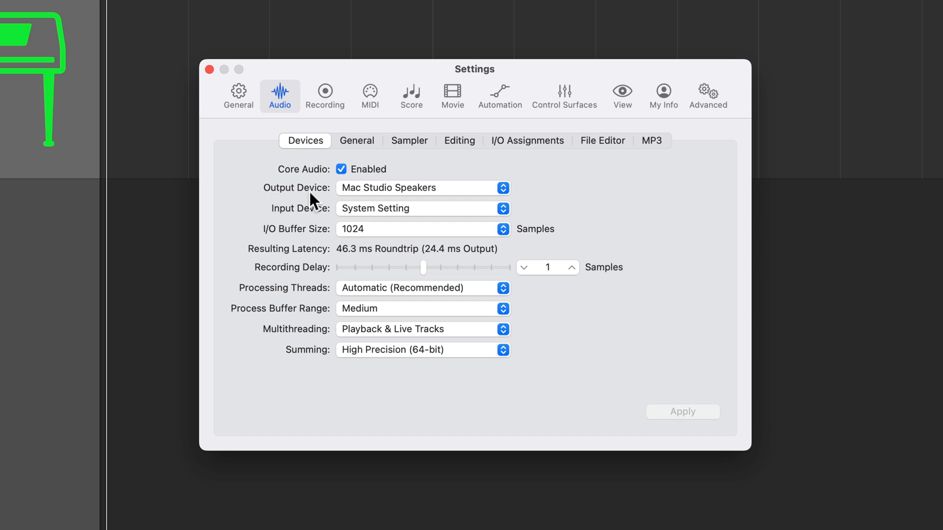
mouse_move(304, 216)
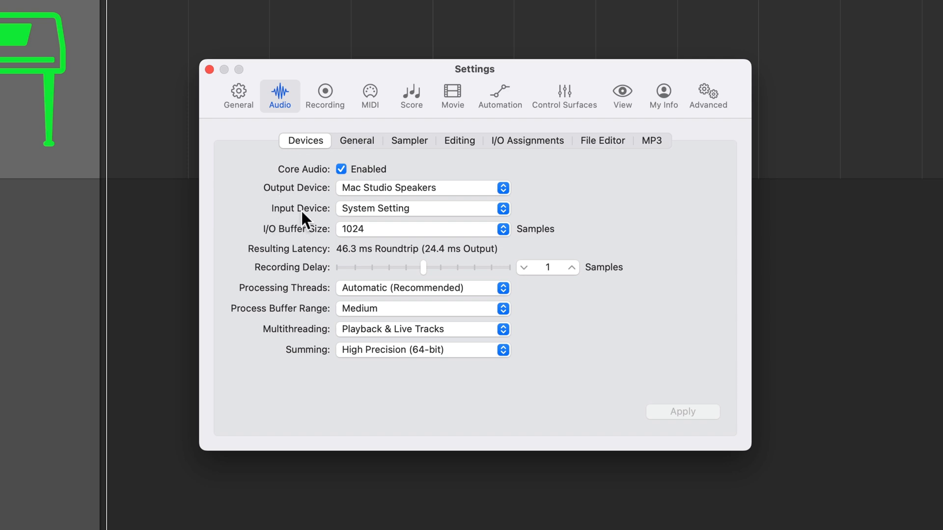
mouse_move(356, 193)
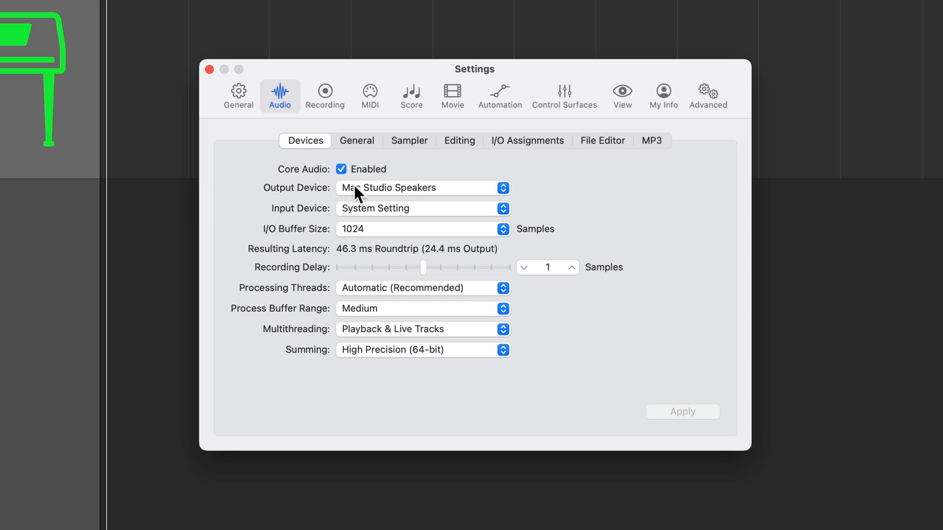
mouse_move(421, 198)
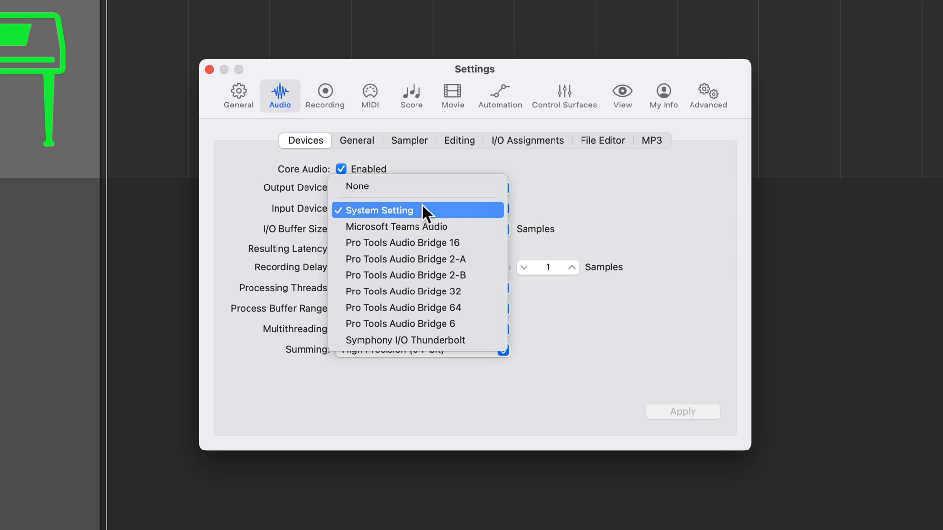
mouse_move(429, 193)
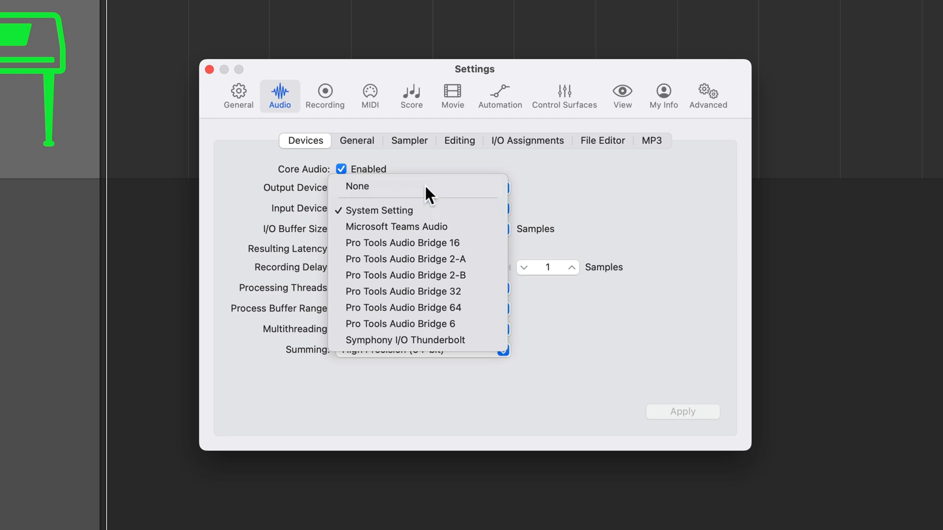
click(357, 186)
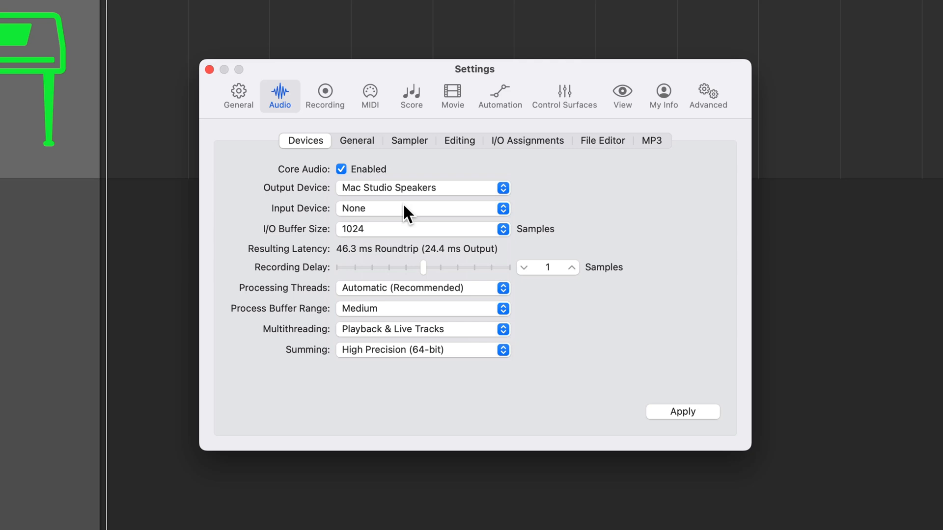
mouse_move(414, 192)
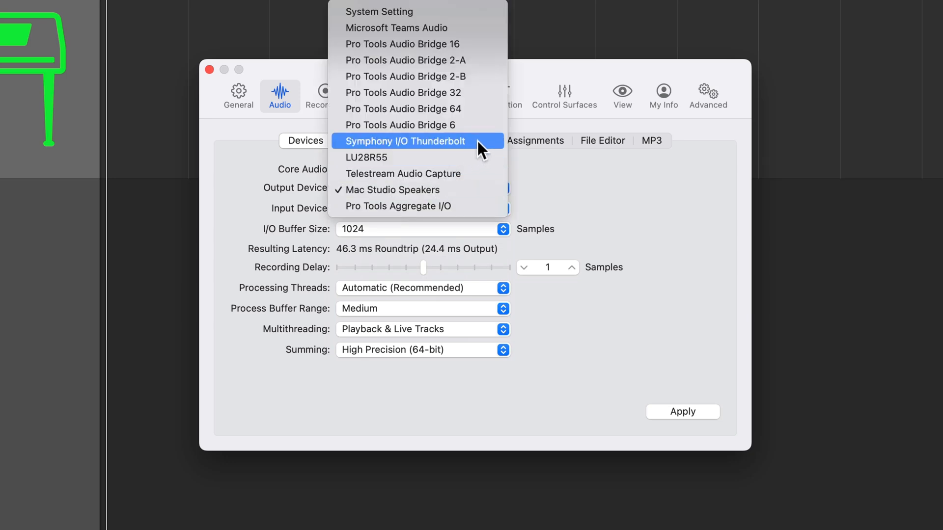
click(406, 142)
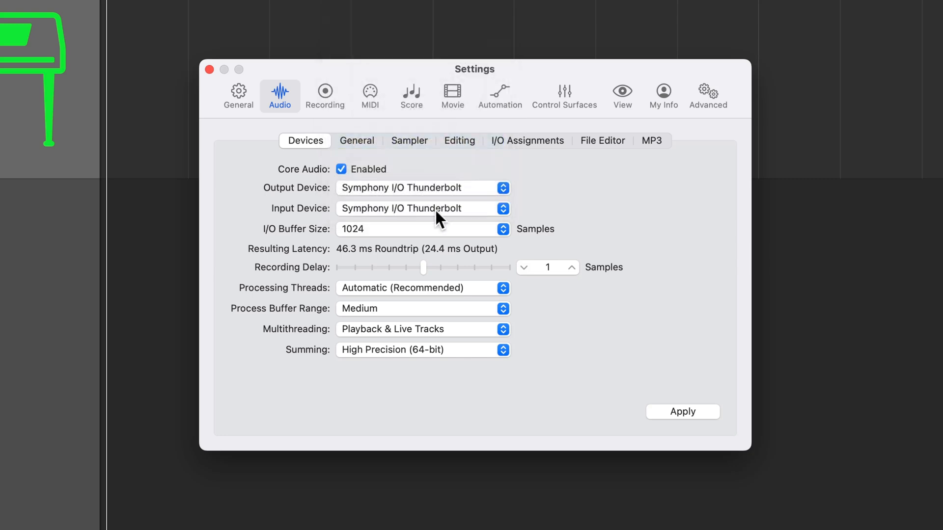
mouse_move(593, 197)
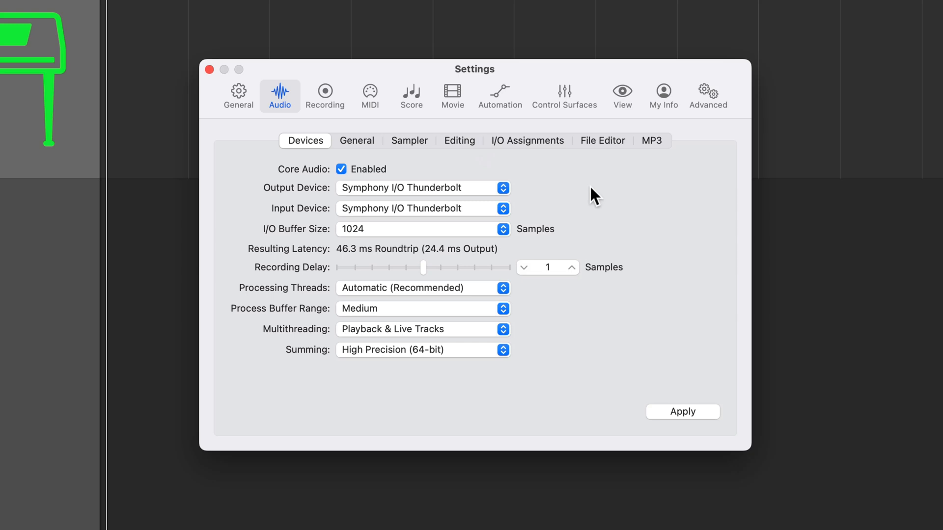
mouse_move(258, 244)
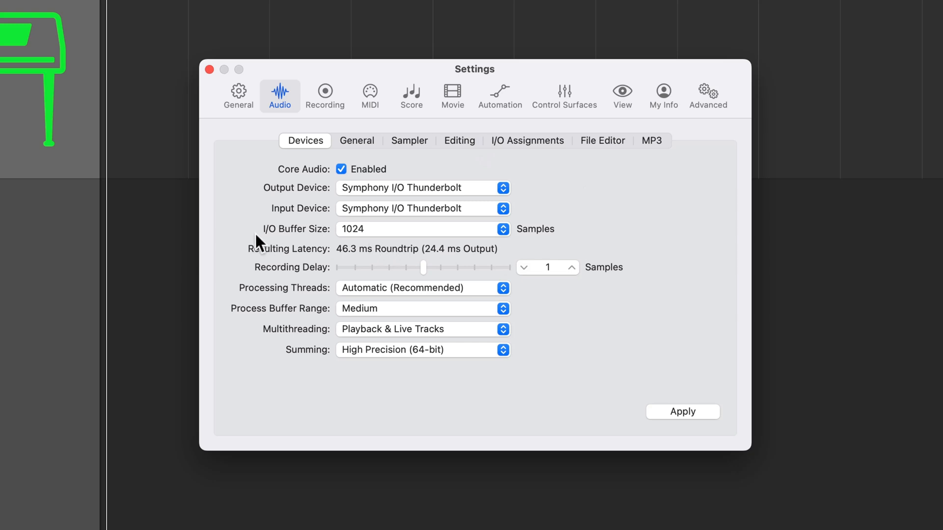
mouse_move(307, 240)
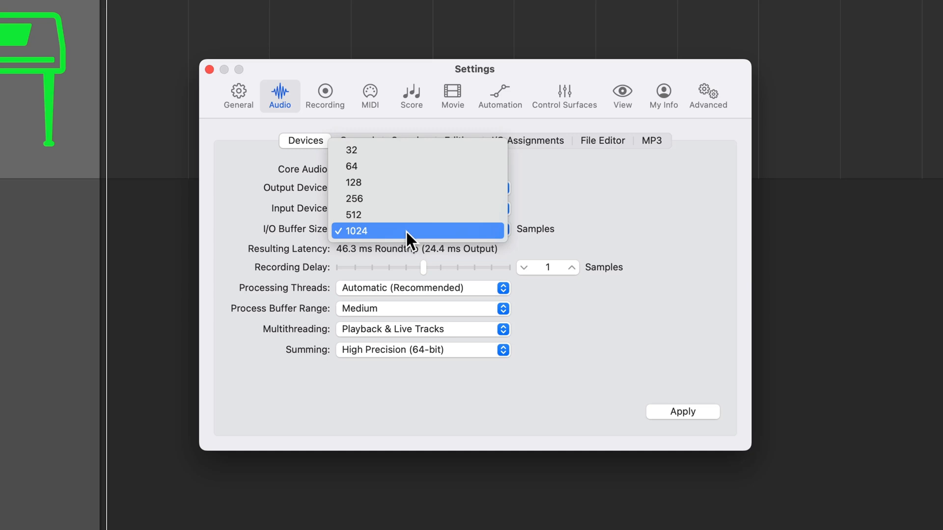
mouse_move(409, 175)
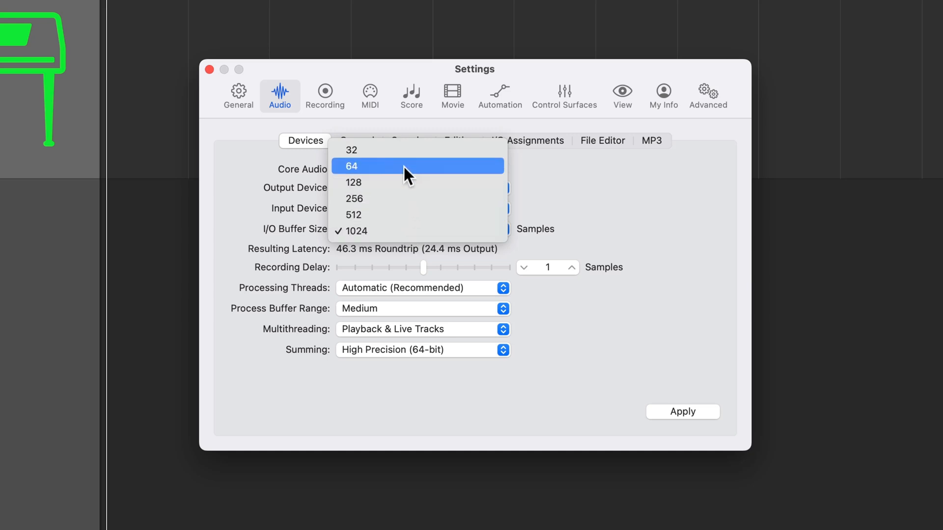
mouse_move(397, 149)
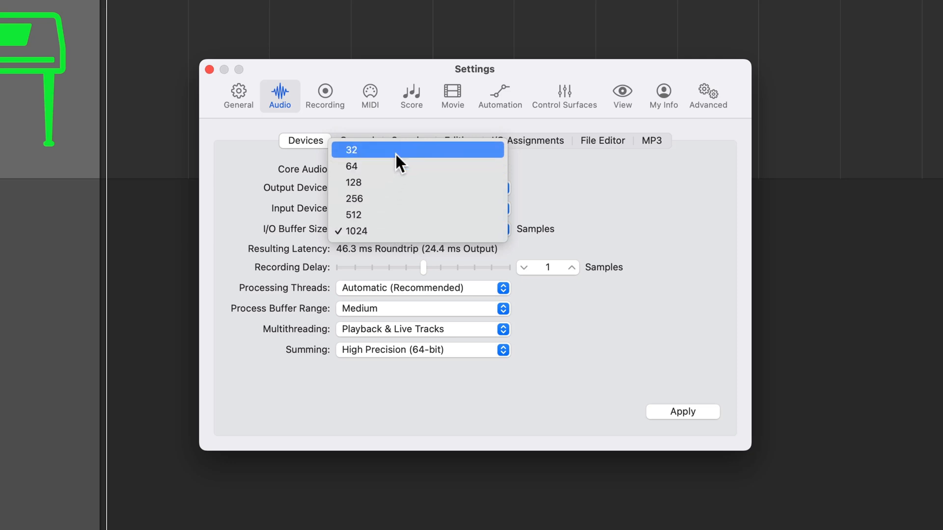
mouse_move(396, 183)
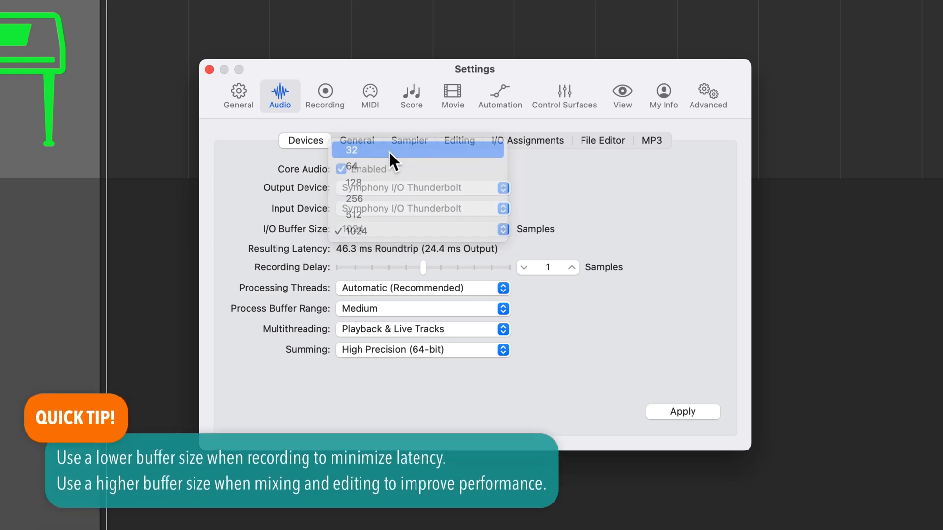
Try a 32-sample I/O buffer, then return it to 1024 samples
click(351, 149)
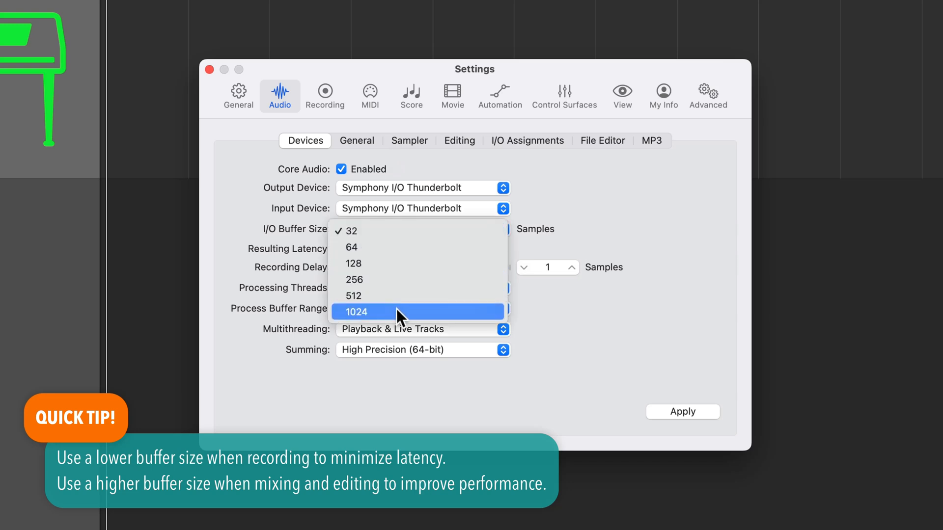
click(357, 311)
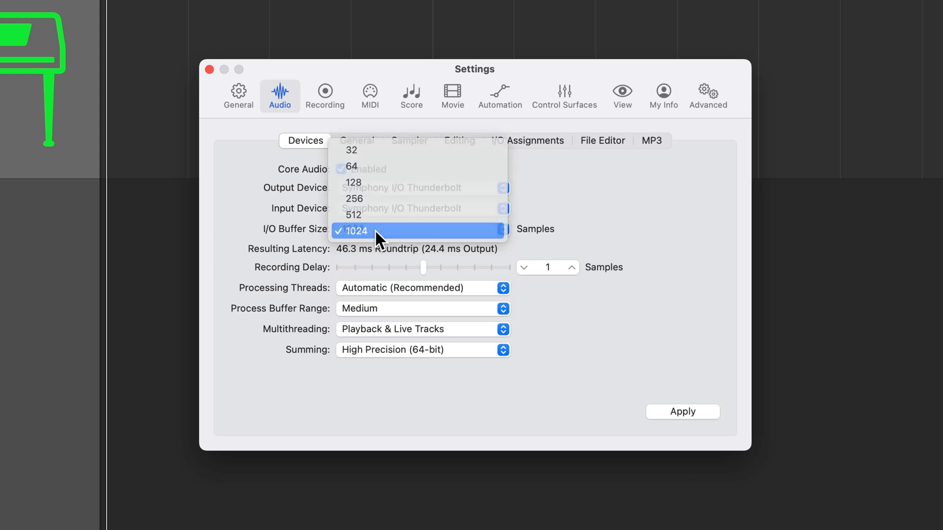
click(358, 231)
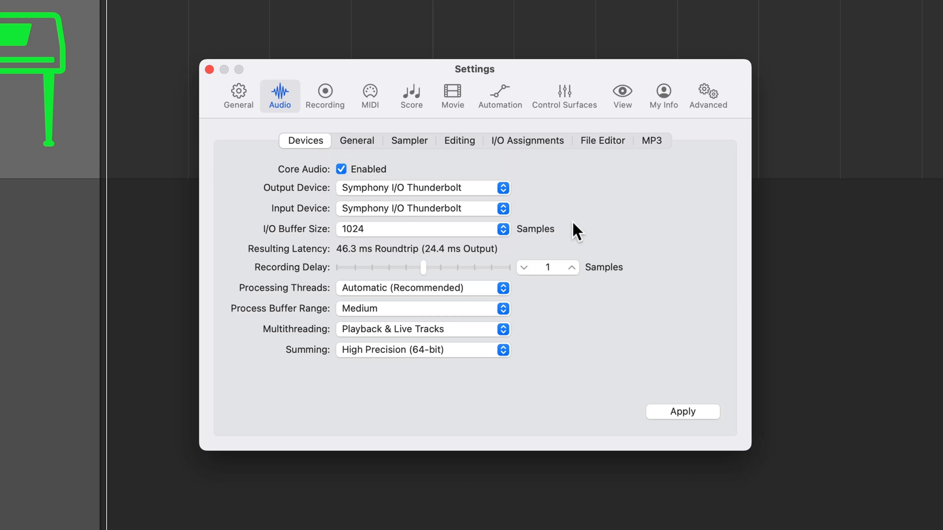
mouse_move(409, 269)
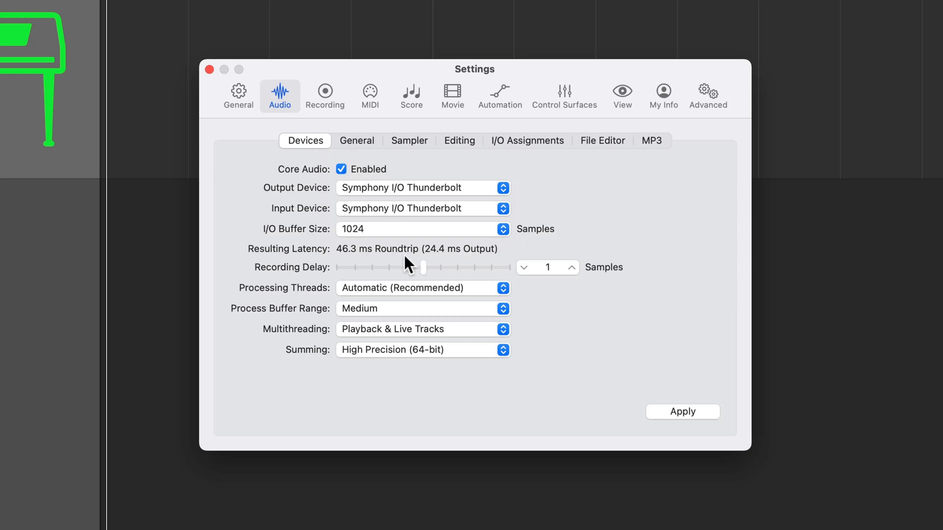
mouse_move(348, 263)
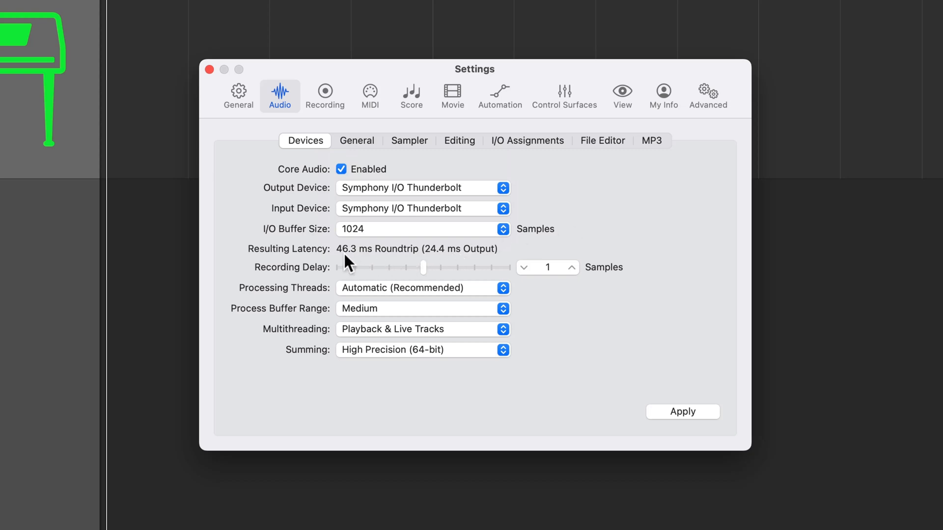
mouse_move(369, 259)
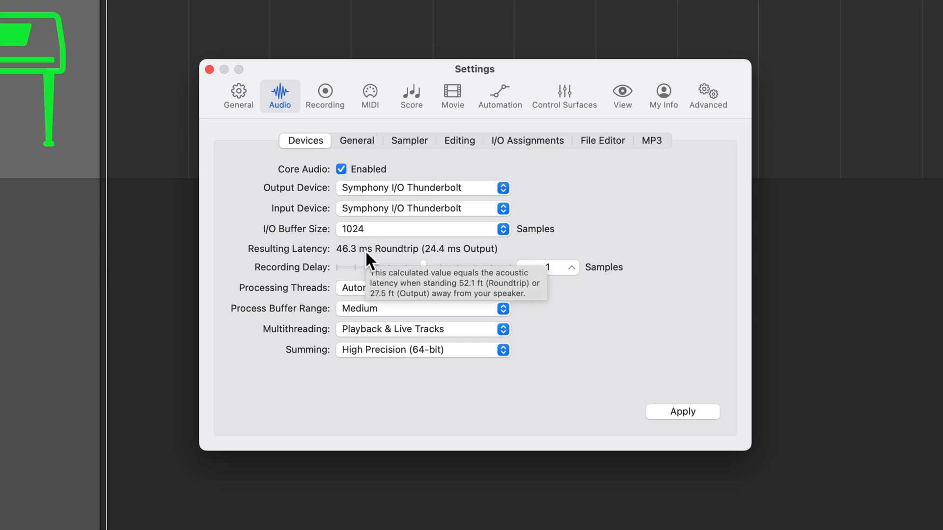
mouse_move(592, 208)
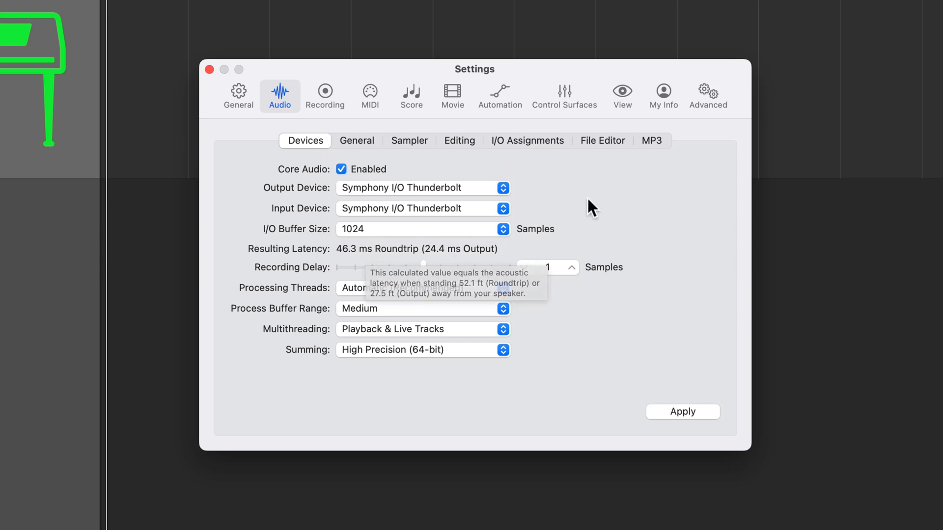
mouse_move(501, 232)
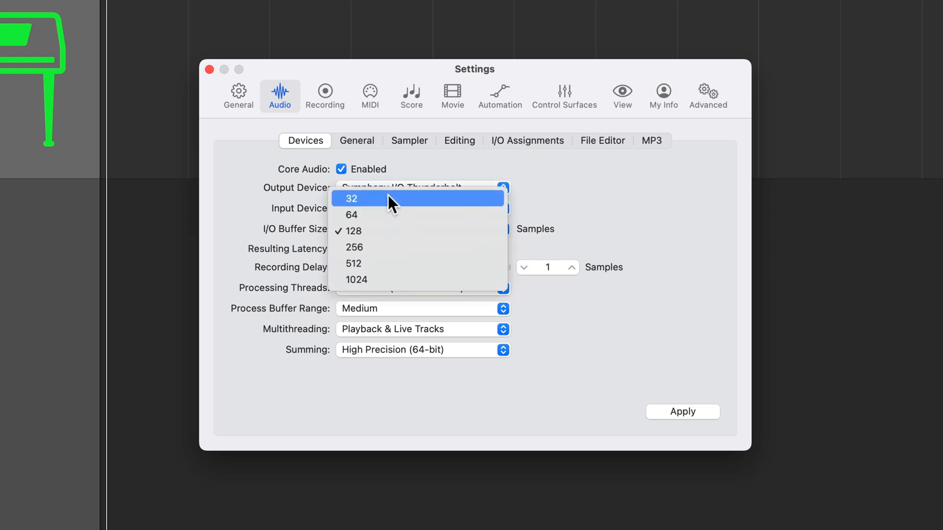
Set the I/O buffer size to 256 samples and apply the change
click(356, 230)
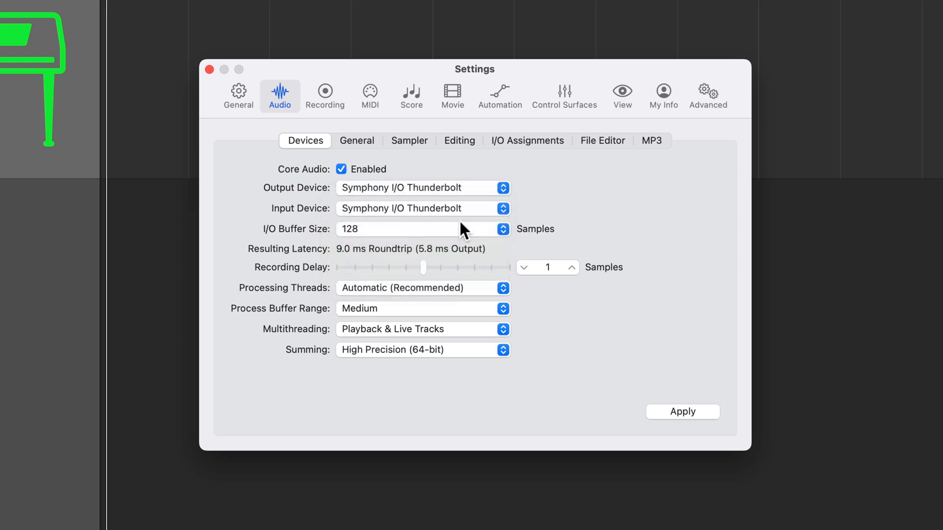
mouse_move(603, 223)
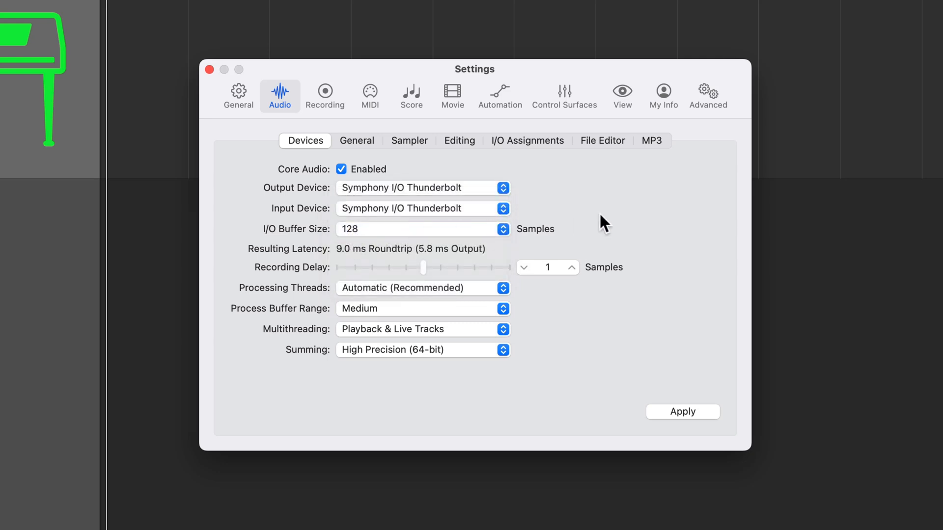
mouse_move(376, 223)
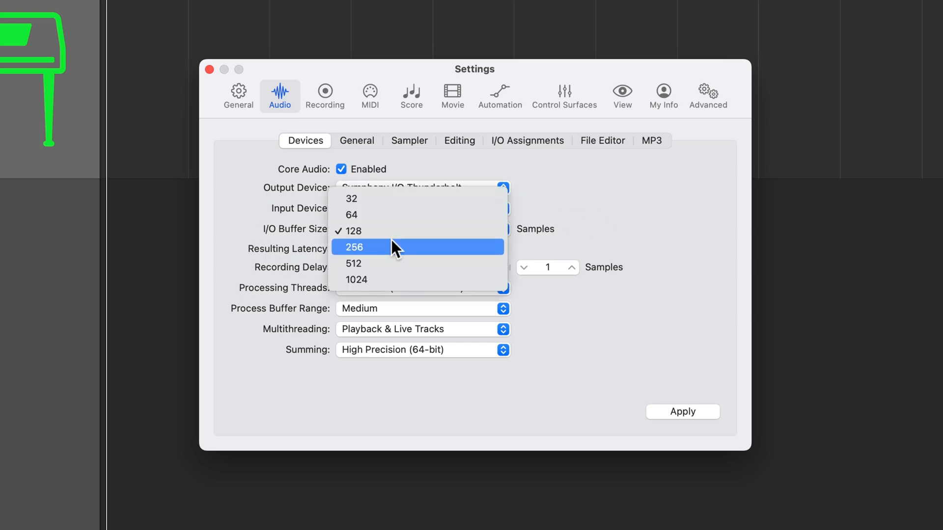
click(357, 248)
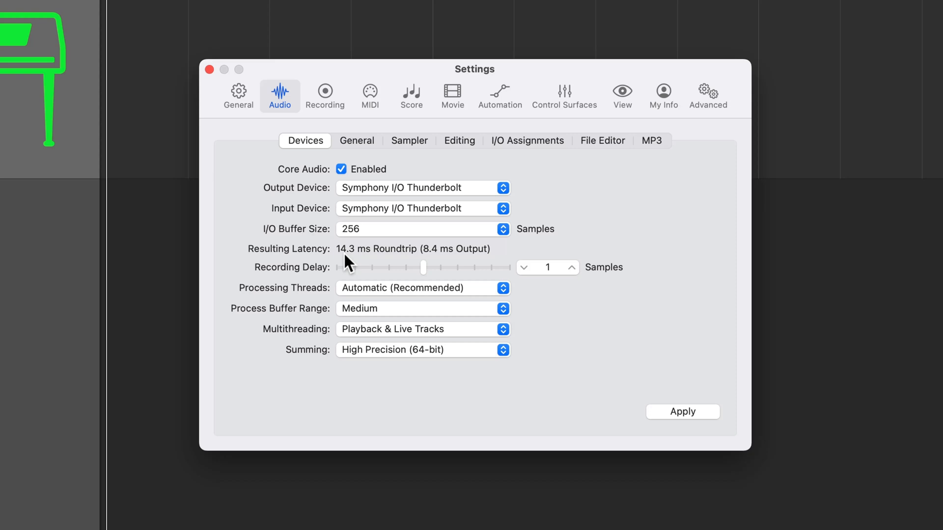
mouse_move(676, 277)
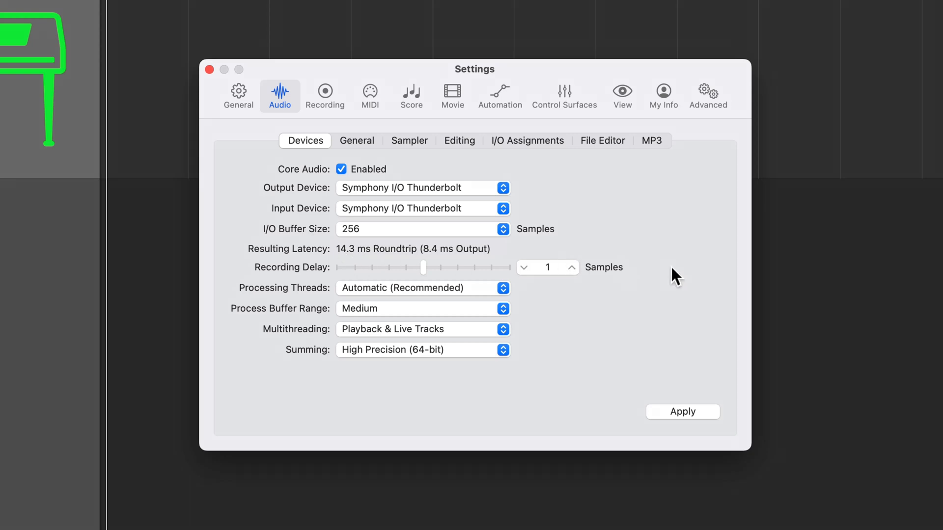
click(683, 411)
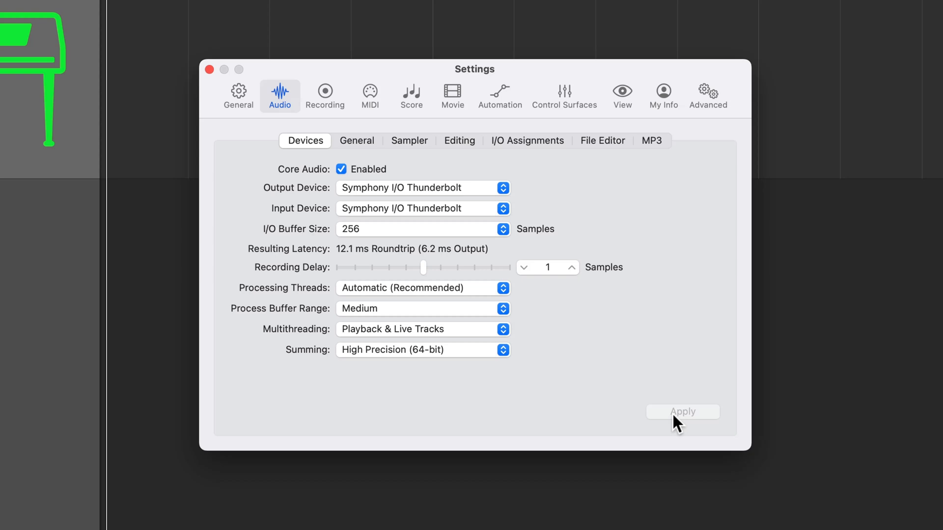
mouse_move(422, 189)
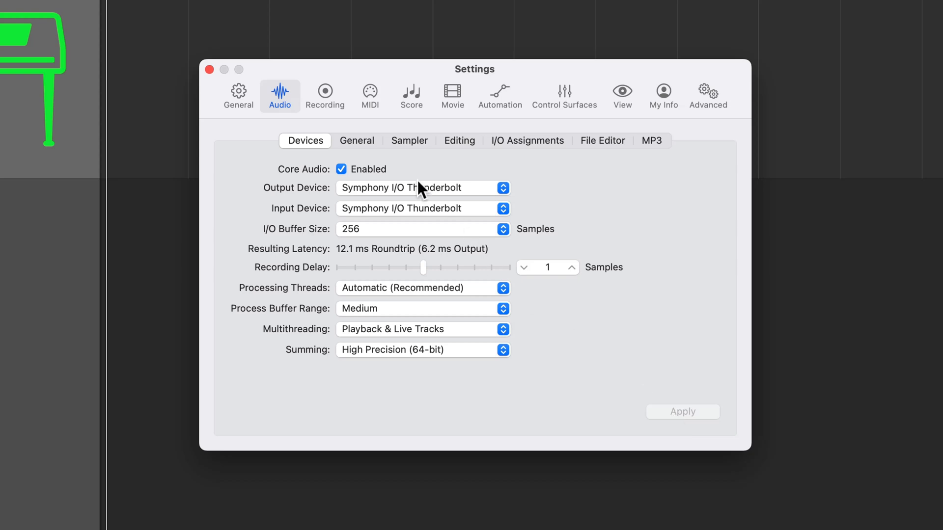
Switch to the Recording settings with WAVE (BWF) as the file type
click(325, 95)
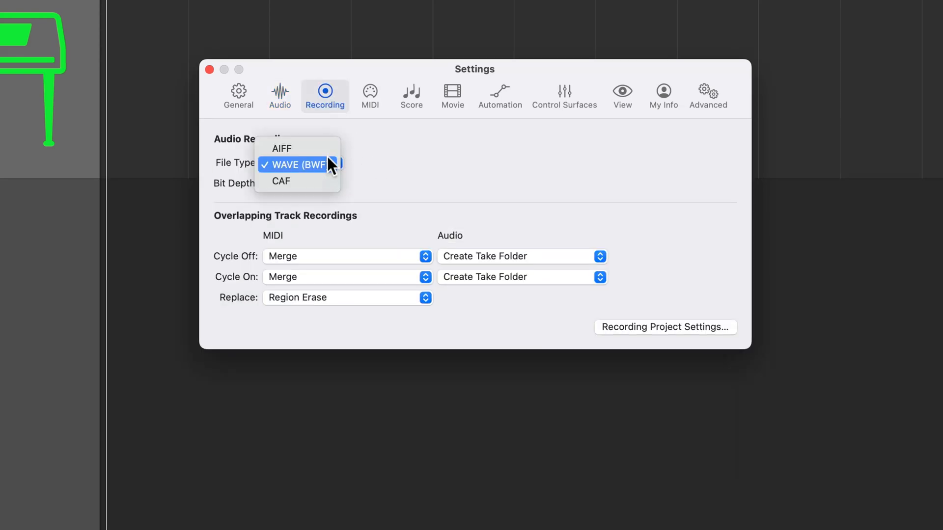
mouse_move(297, 148)
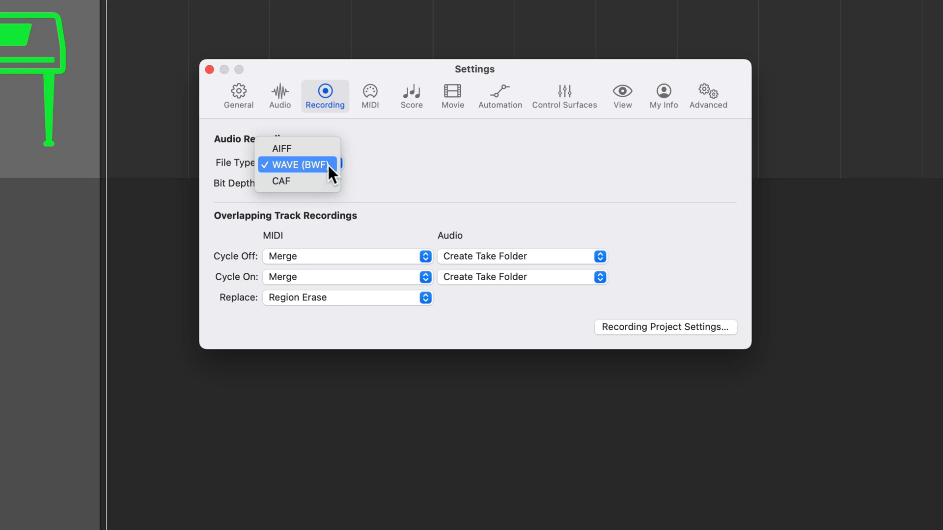
mouse_move(295, 181)
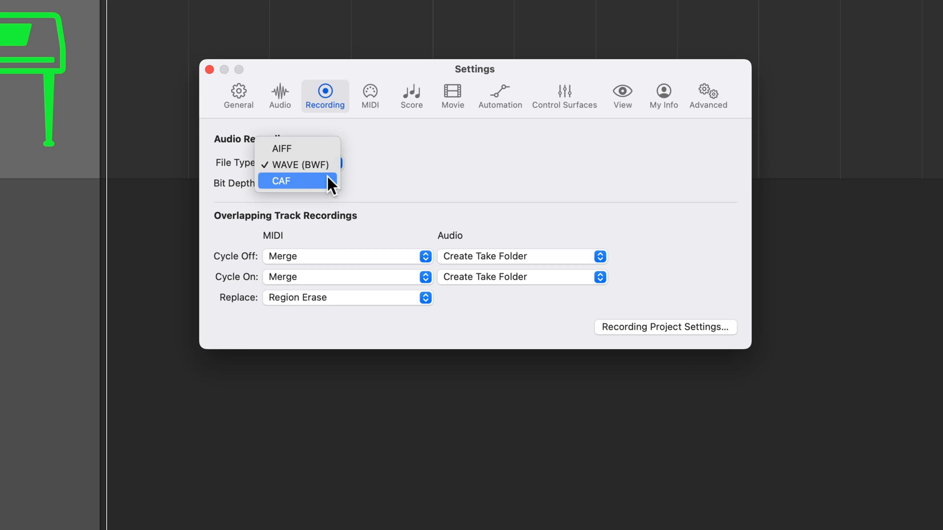
mouse_move(298, 149)
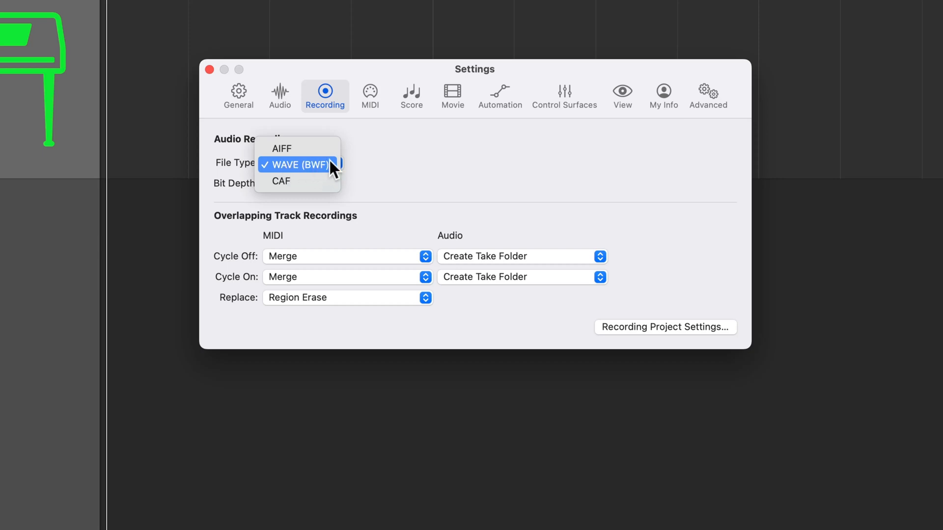
mouse_move(296, 148)
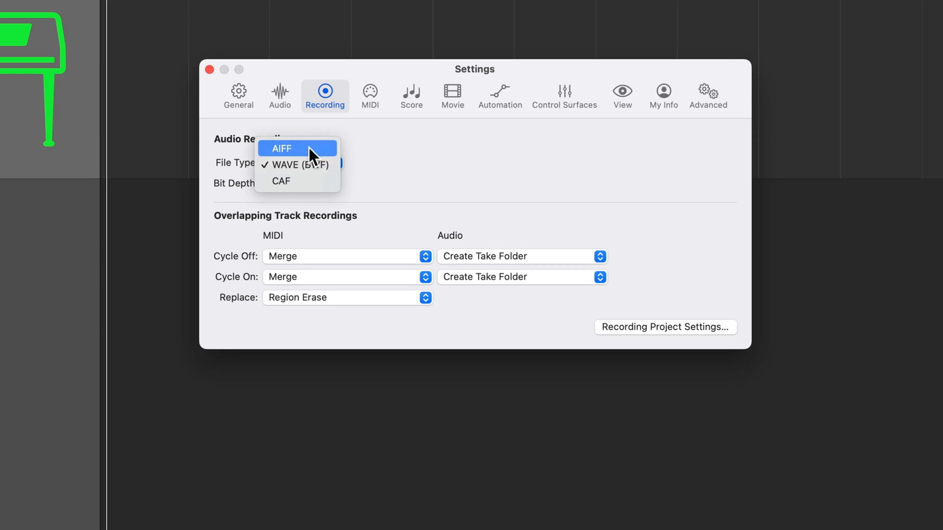
mouse_move(307, 165)
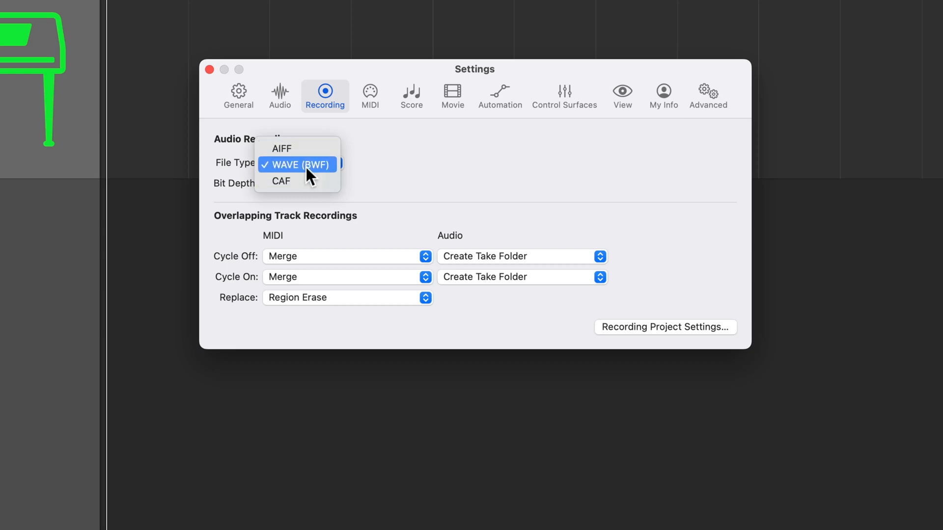
mouse_move(312, 181)
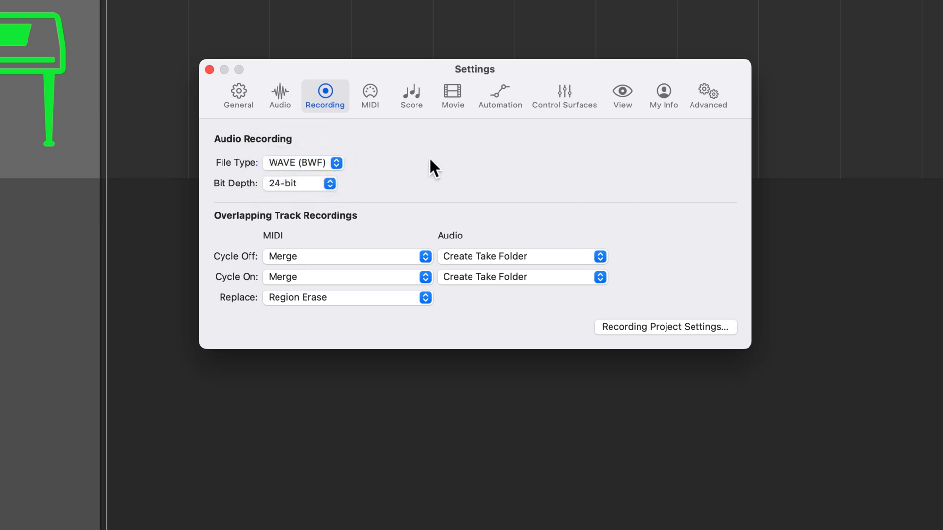
mouse_move(414, 164)
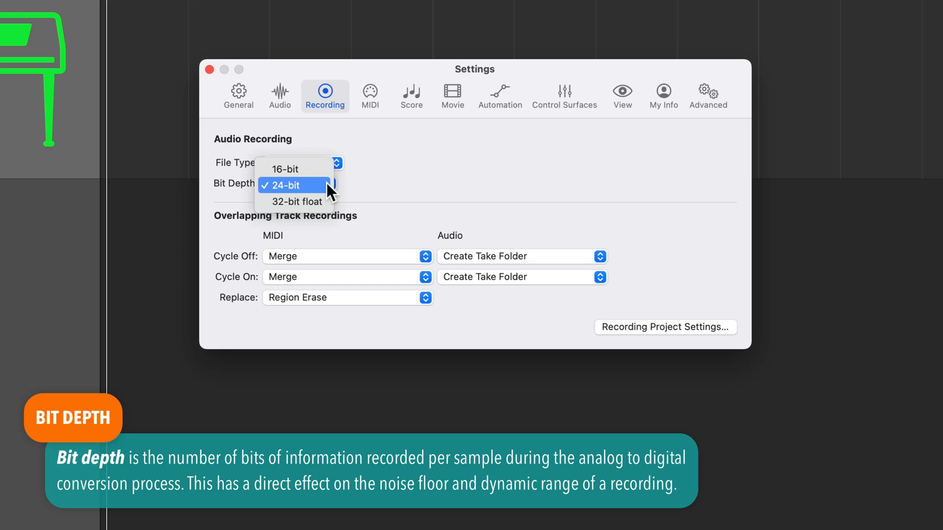
click(287, 168)
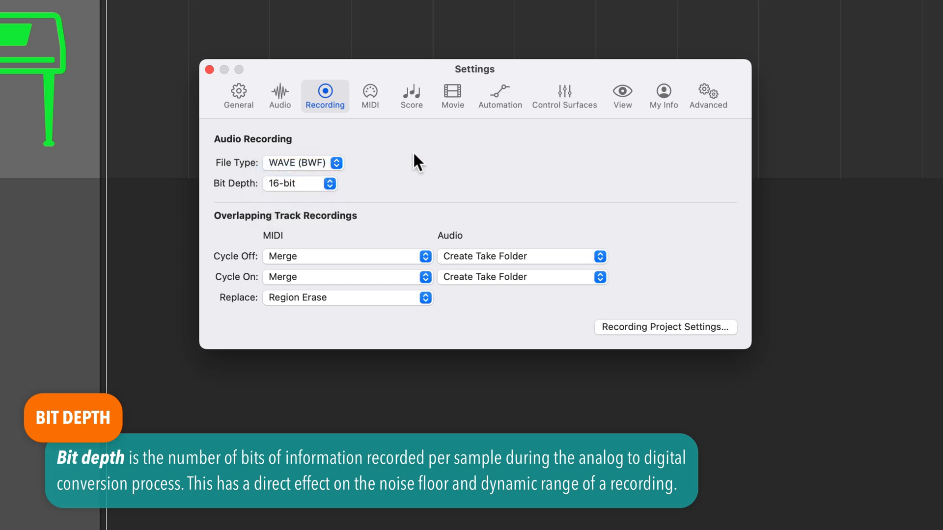
mouse_move(346, 190)
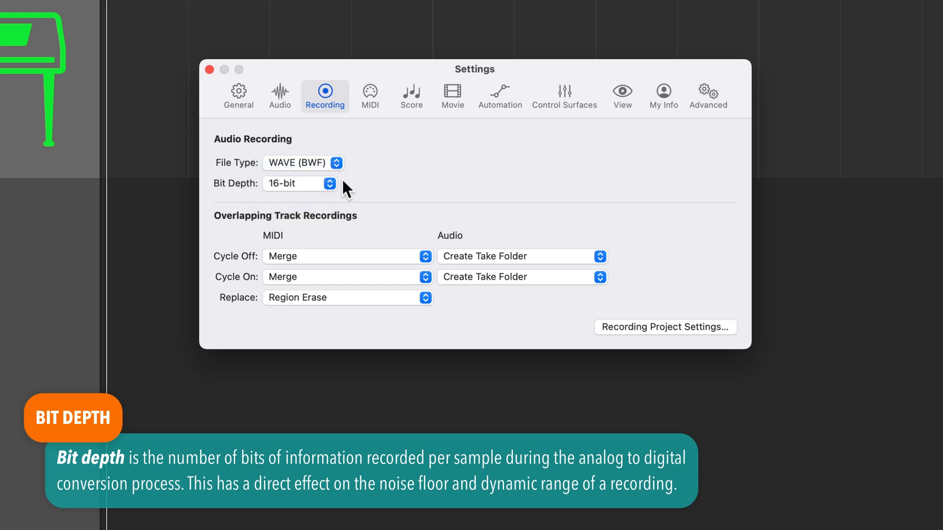
click(330, 184)
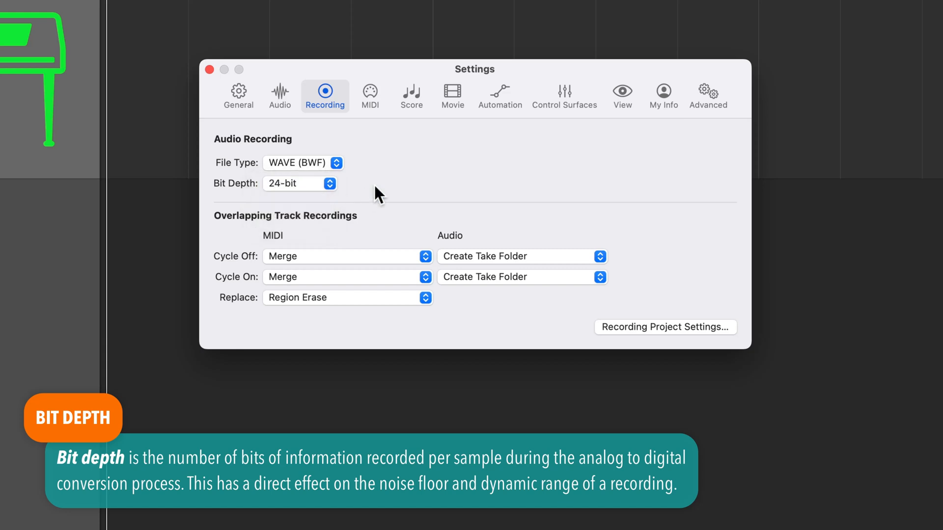
mouse_move(370, 189)
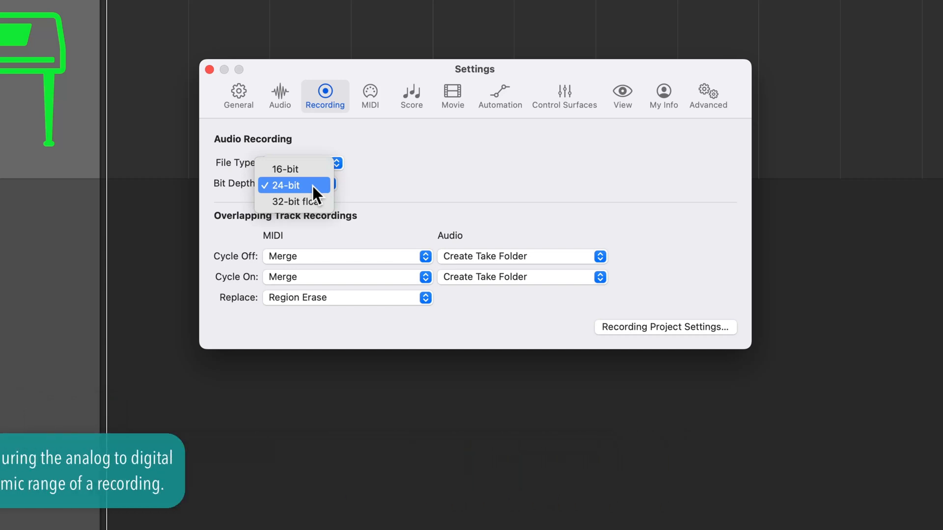
mouse_move(318, 169)
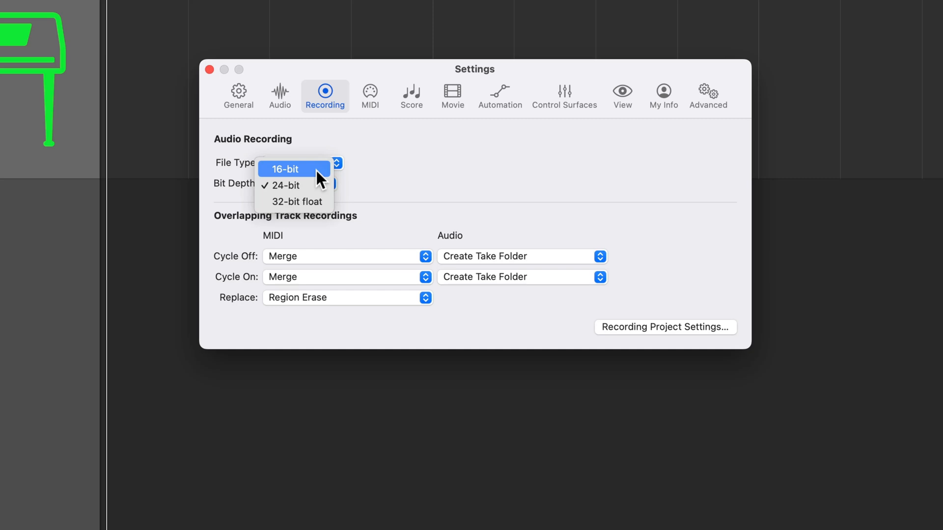
mouse_move(294, 186)
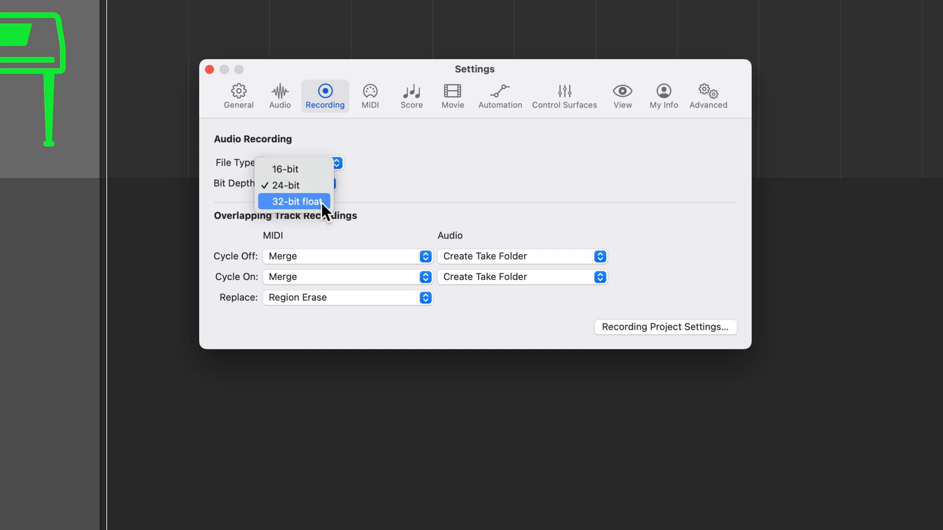
mouse_move(328, 213)
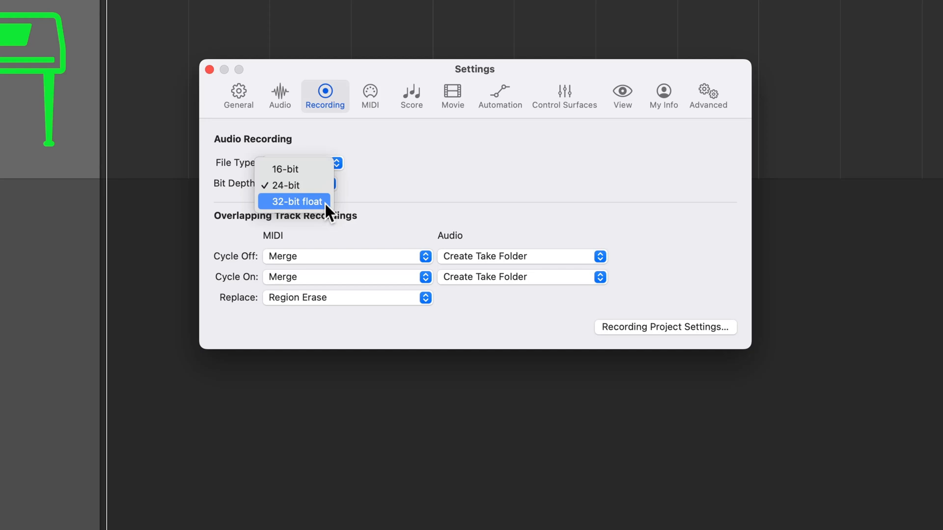
mouse_move(320, 169)
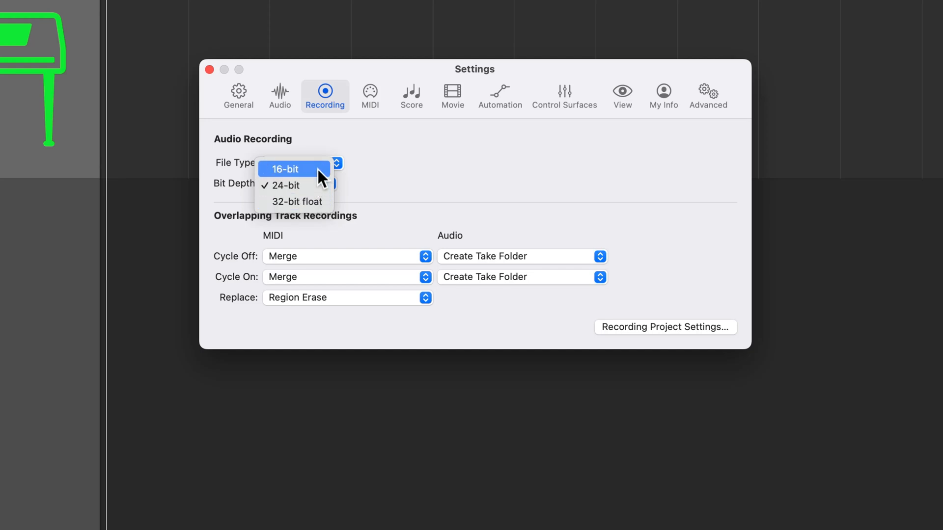
mouse_move(319, 186)
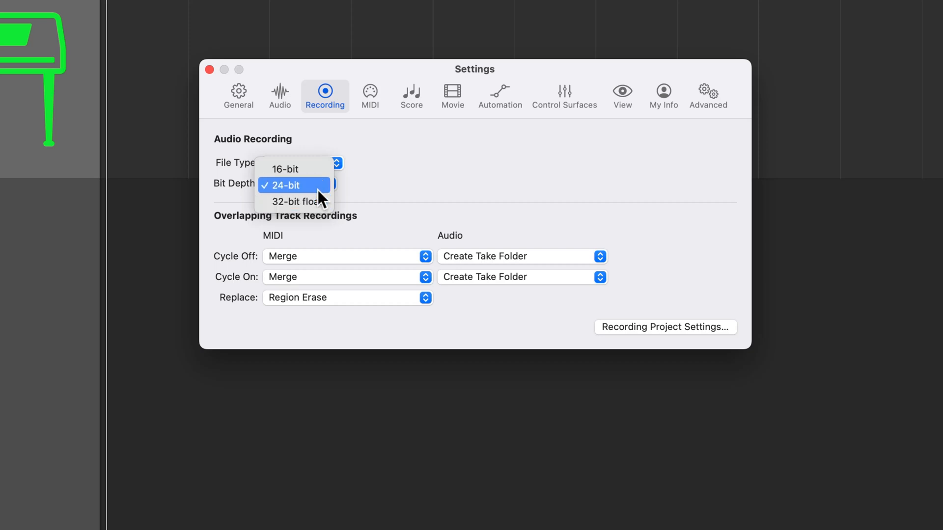
click(285, 185)
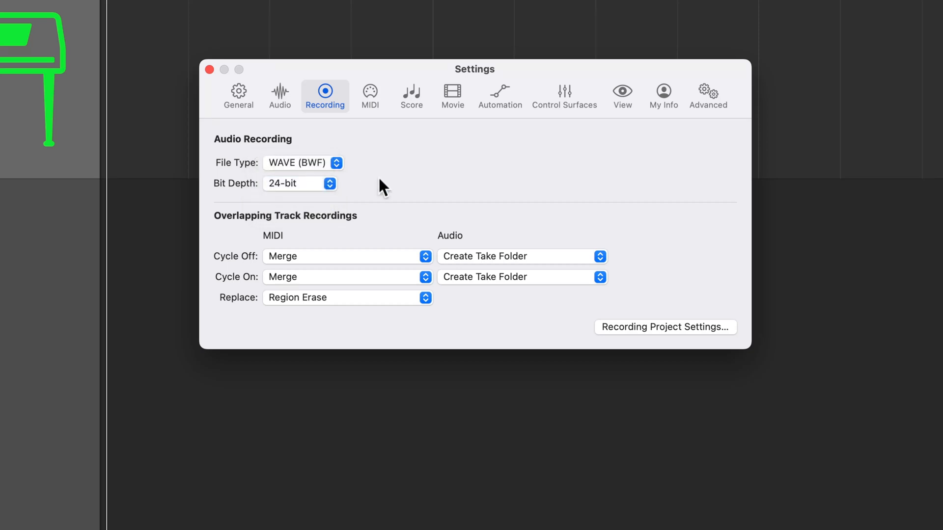
mouse_move(267, 199)
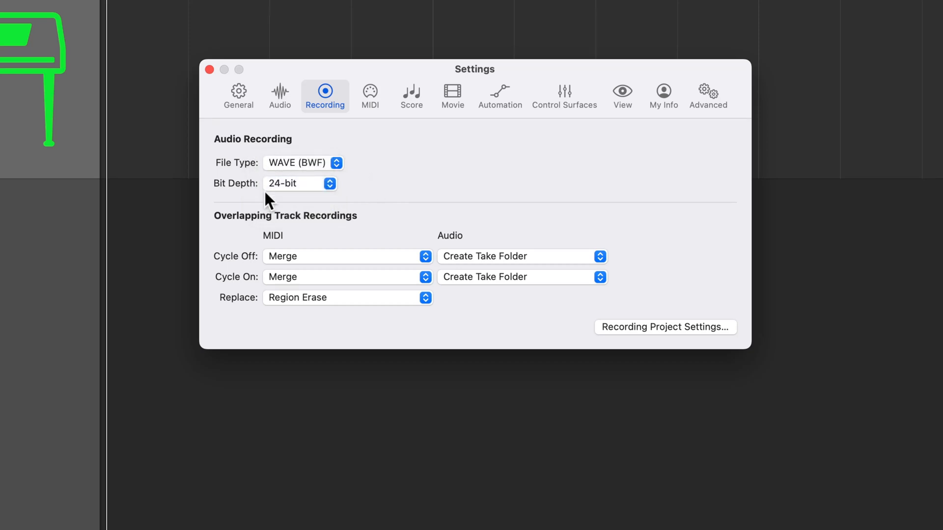
mouse_move(357, 202)
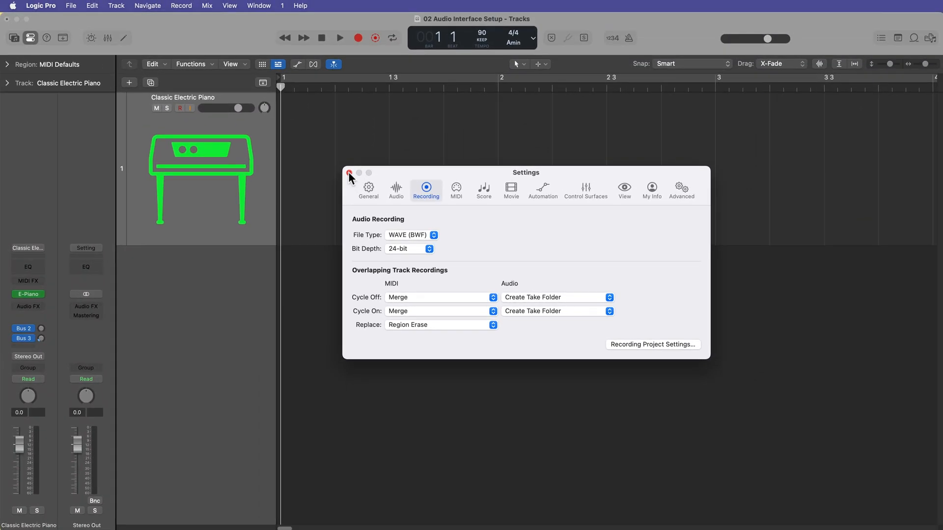
Close the Recording preferences and open File > Project Settings > Audio
click(348, 173)
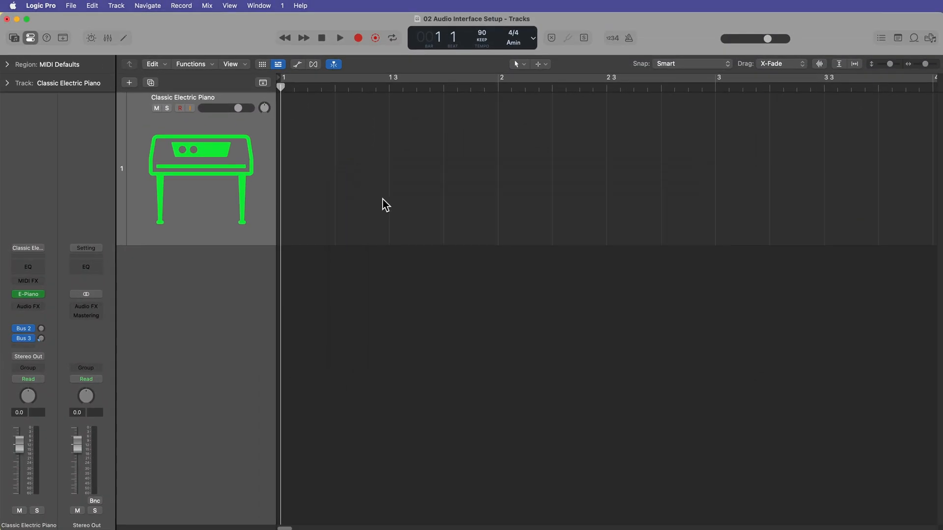
mouse_move(378, 201)
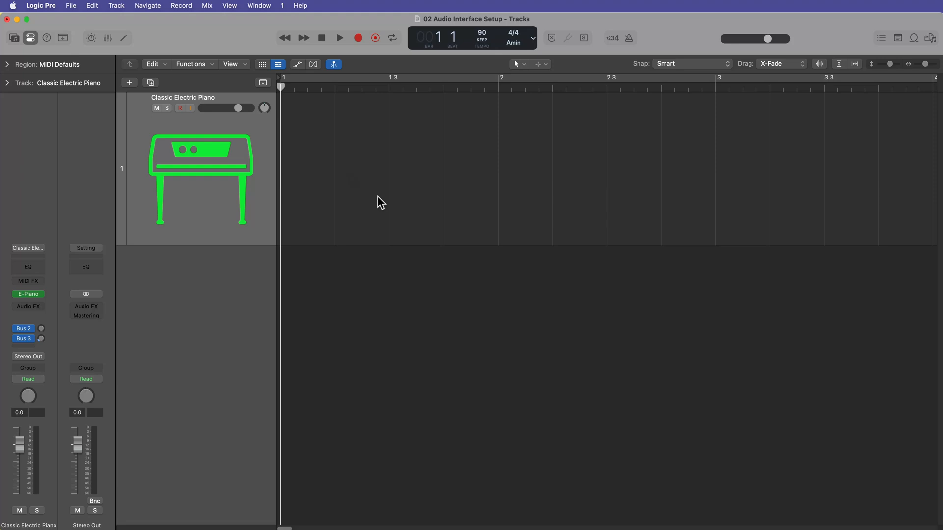
click(71, 6)
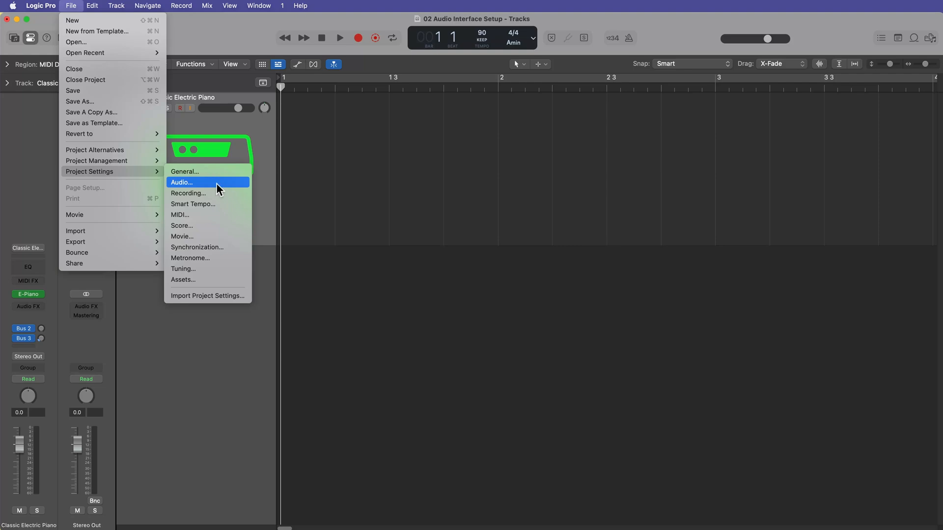
click(181, 183)
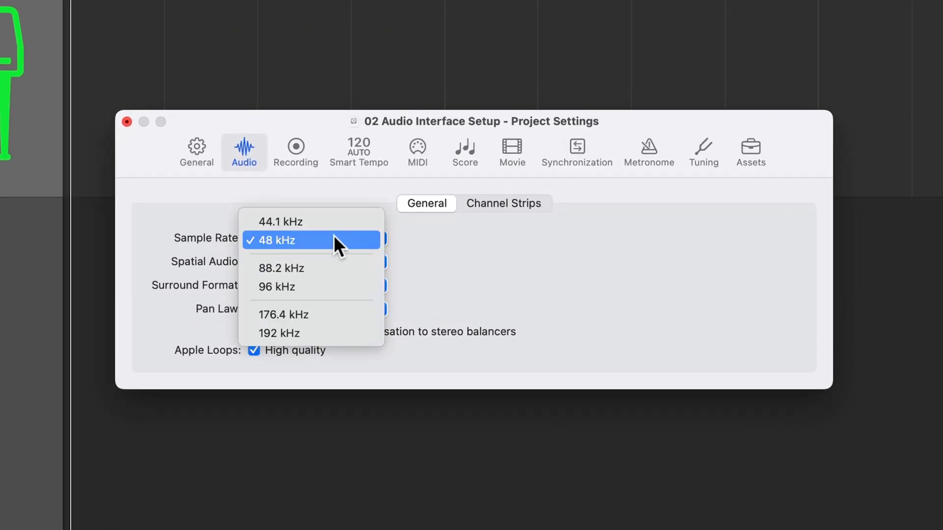
mouse_move(331, 248)
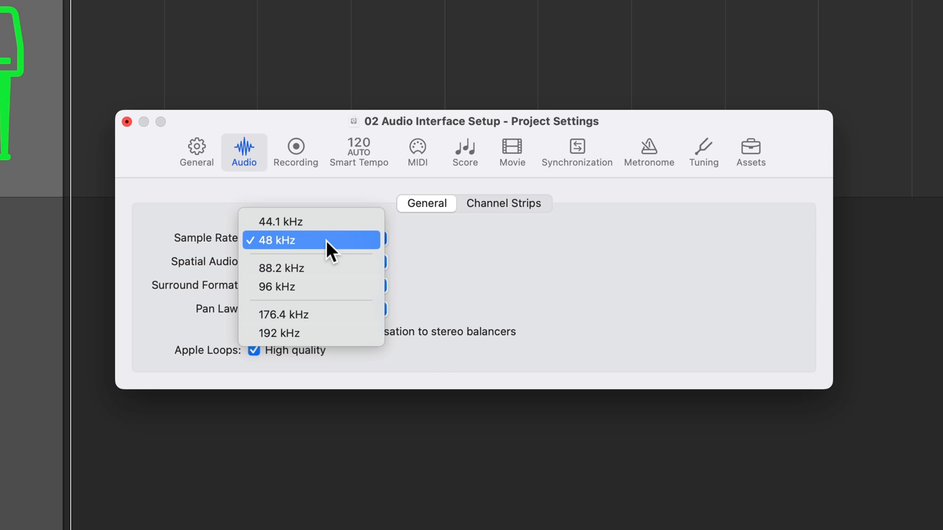
mouse_move(323, 286)
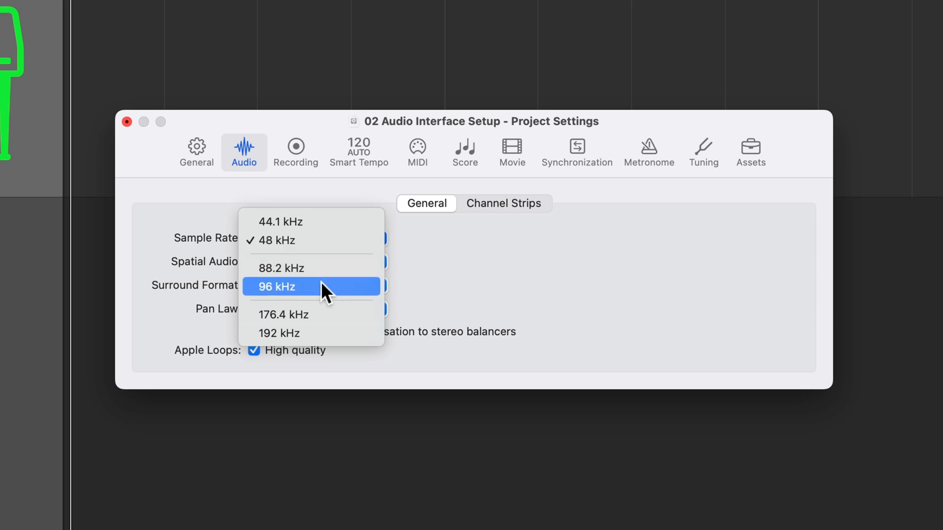
mouse_move(331, 333)
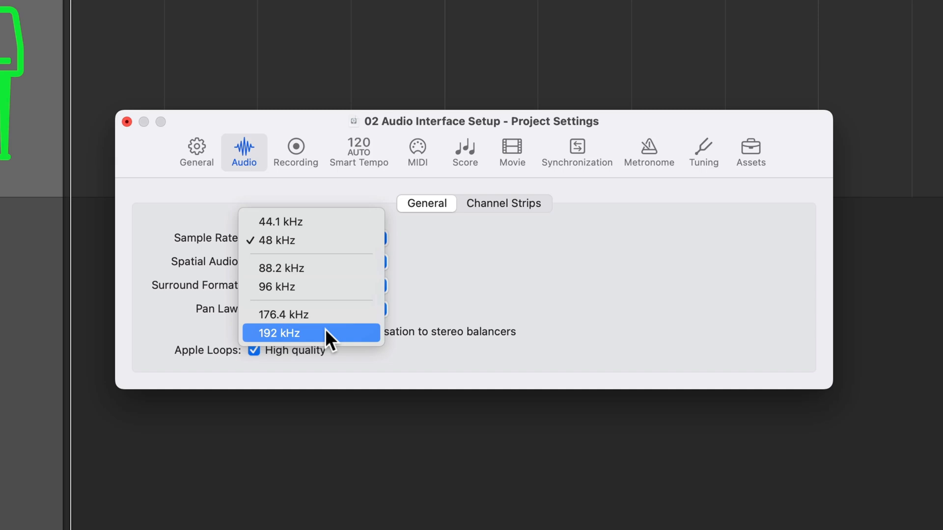
mouse_move(323, 314)
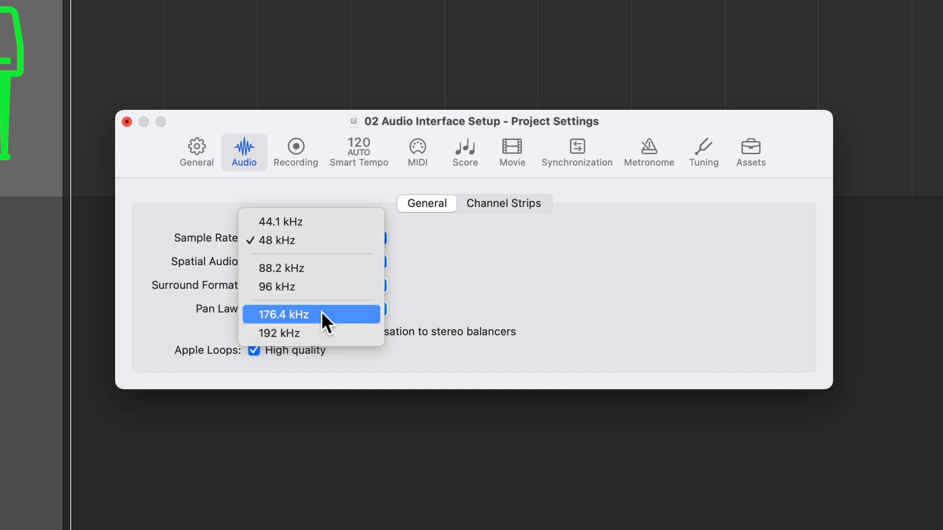
mouse_move(320, 249)
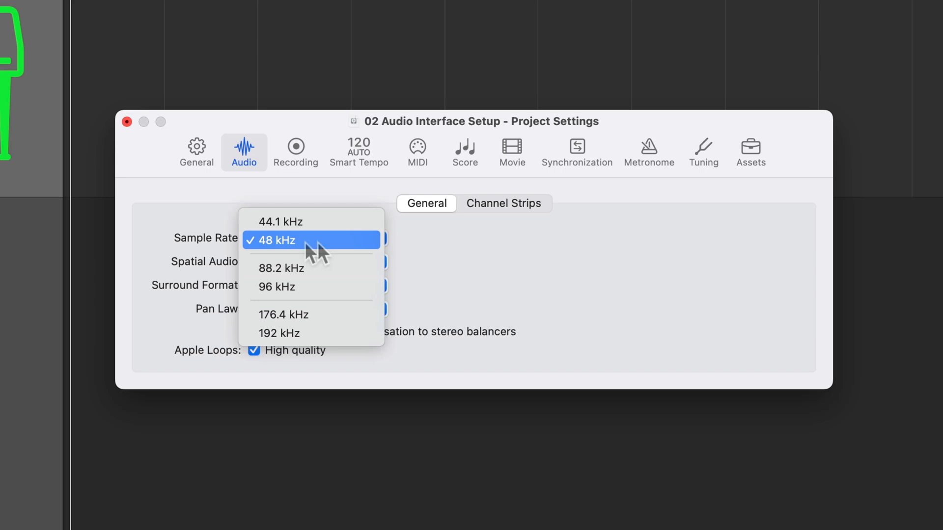
mouse_move(323, 267)
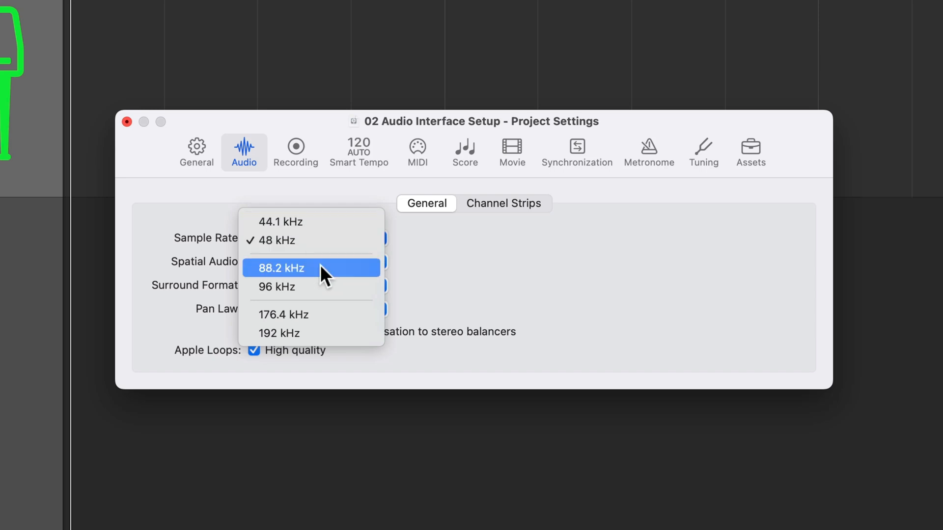
mouse_move(325, 316)
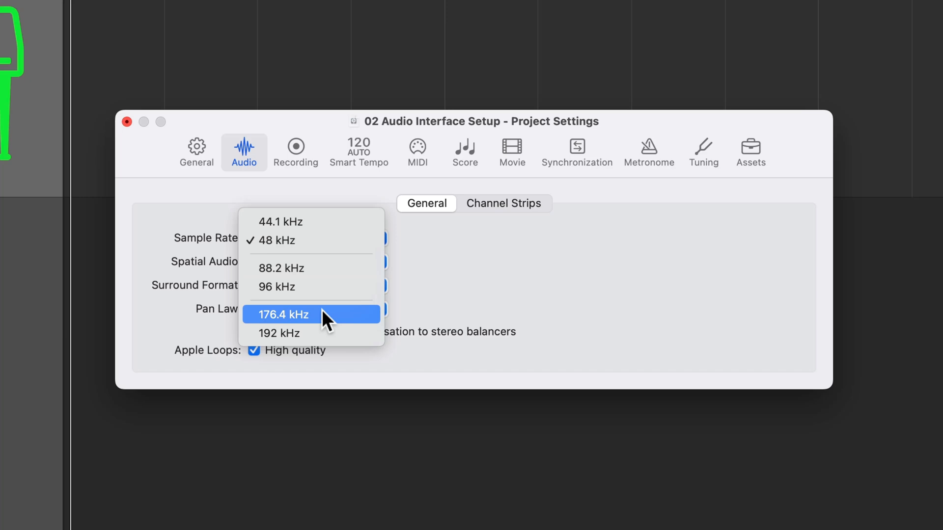
mouse_move(342, 230)
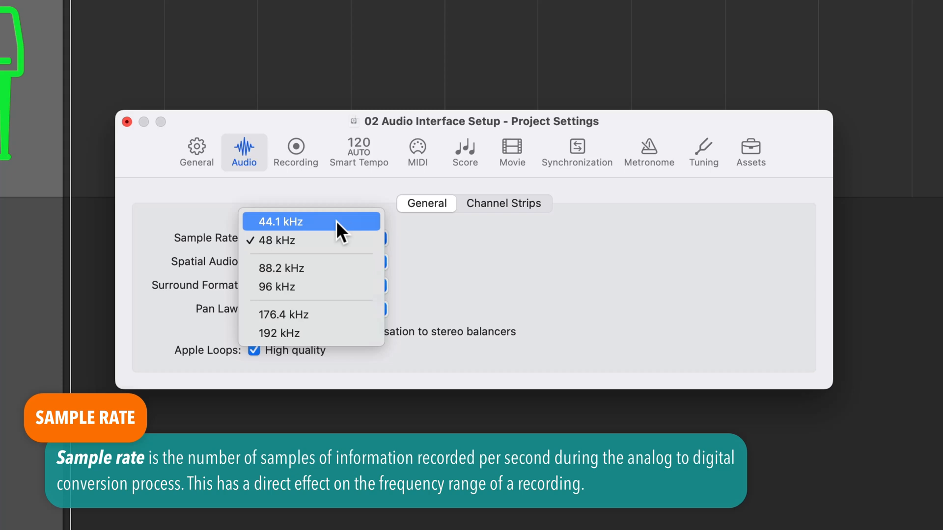
mouse_move(330, 333)
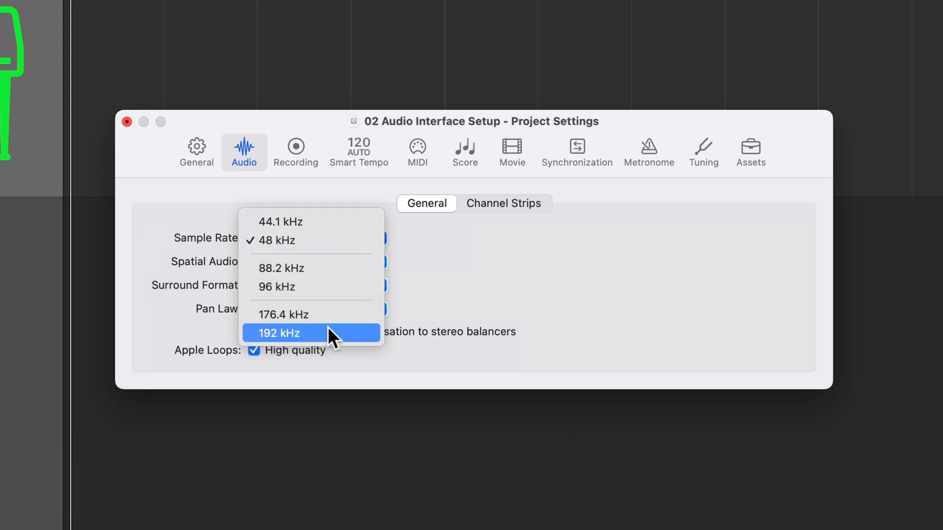
mouse_move(326, 221)
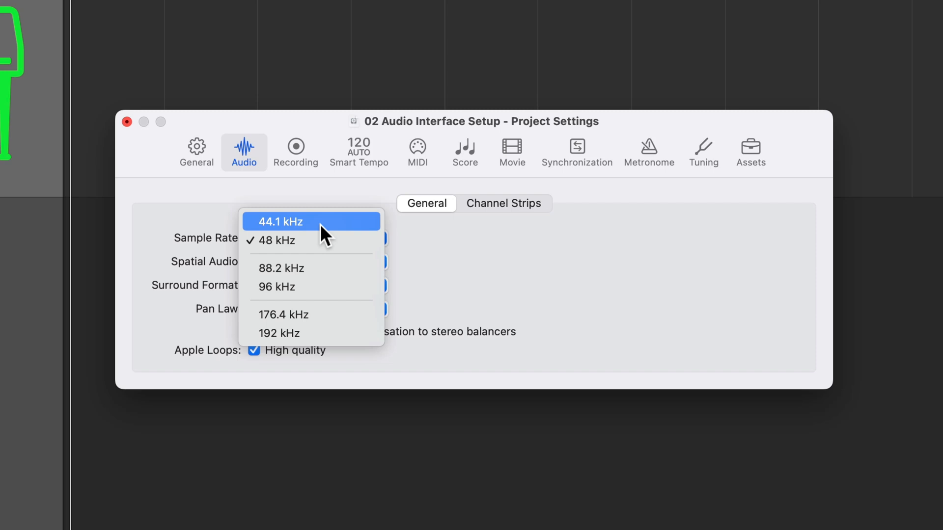
mouse_move(314, 226)
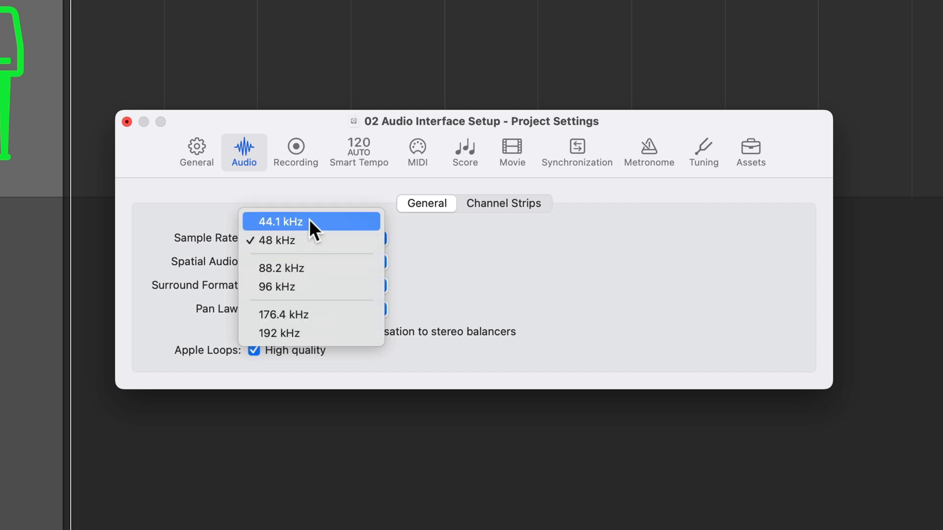
mouse_move(312, 286)
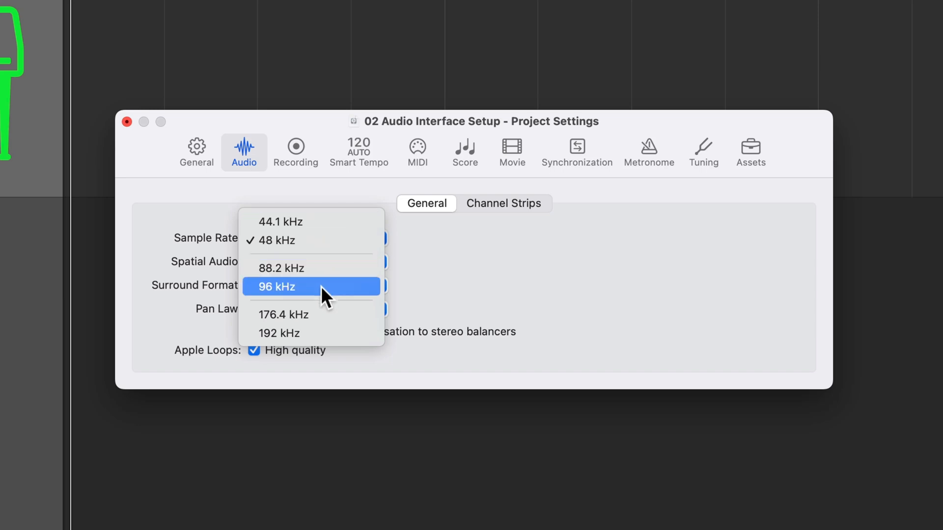
mouse_move(329, 333)
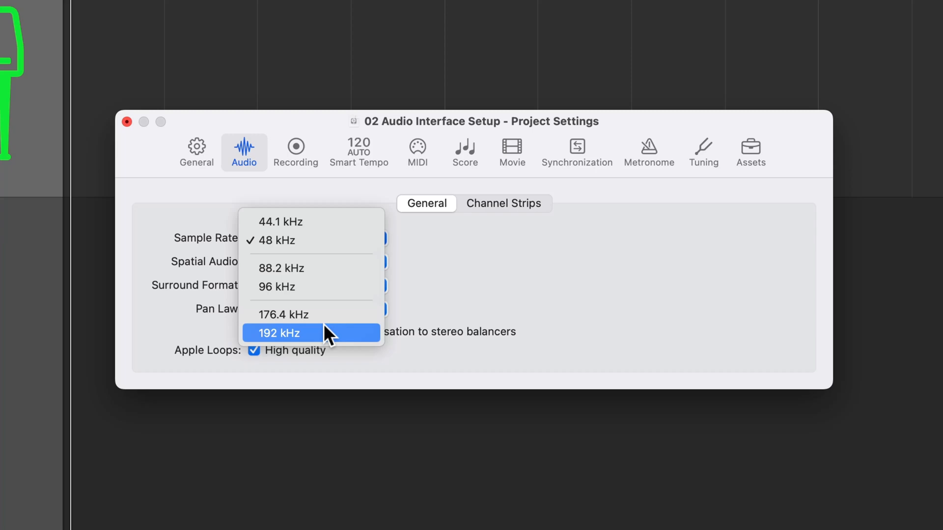
List the project sample rate choices with 48 kHz as the chosen rate
click(282, 333)
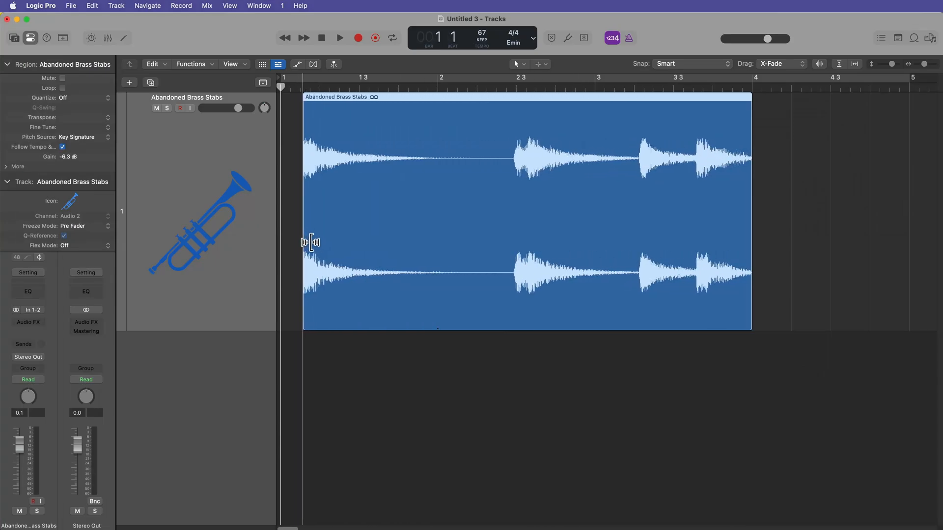
click(312, 65)
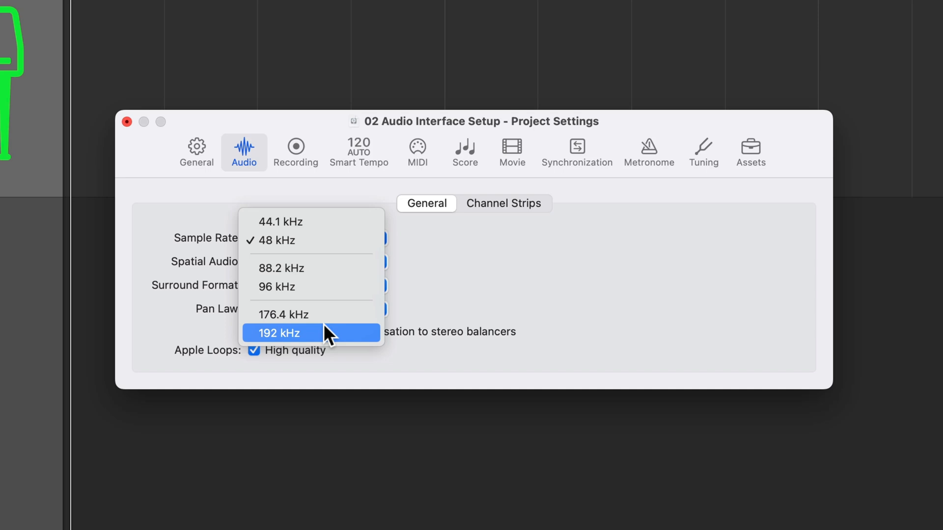
mouse_move(328, 221)
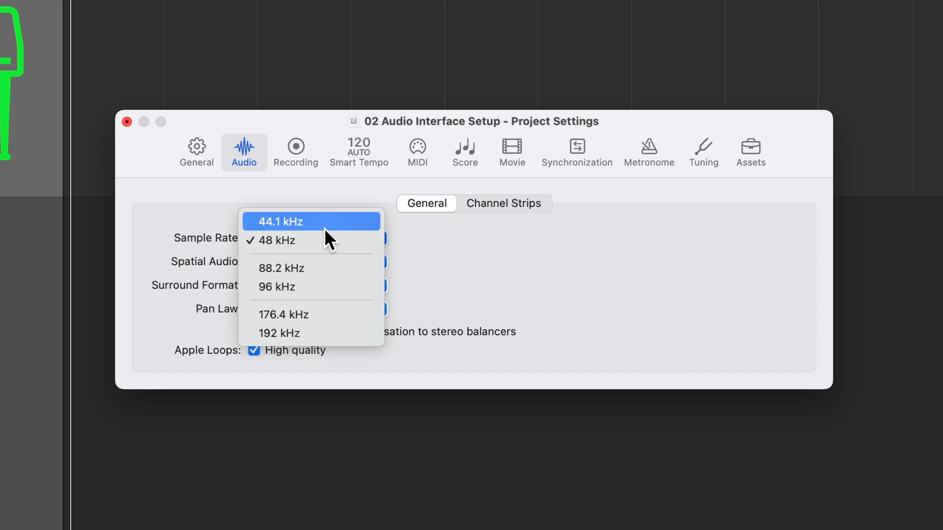
click(277, 240)
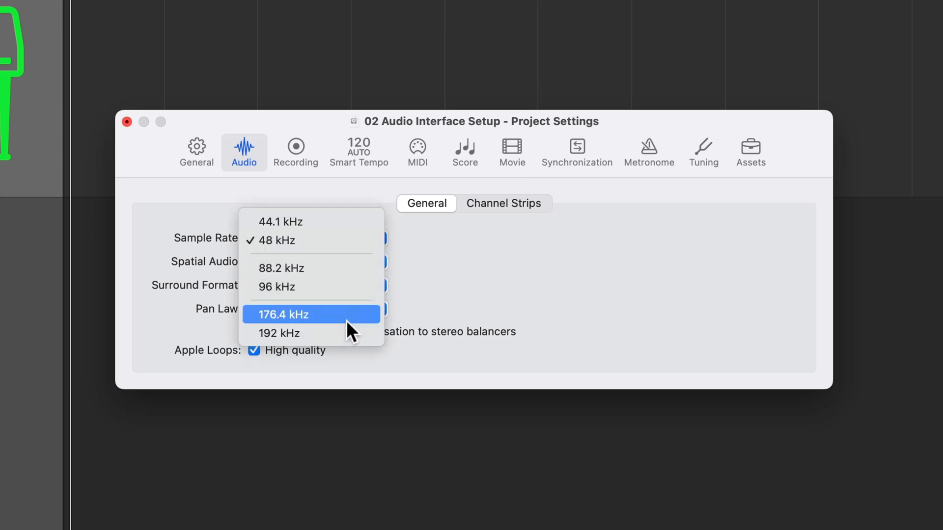
mouse_move(342, 238)
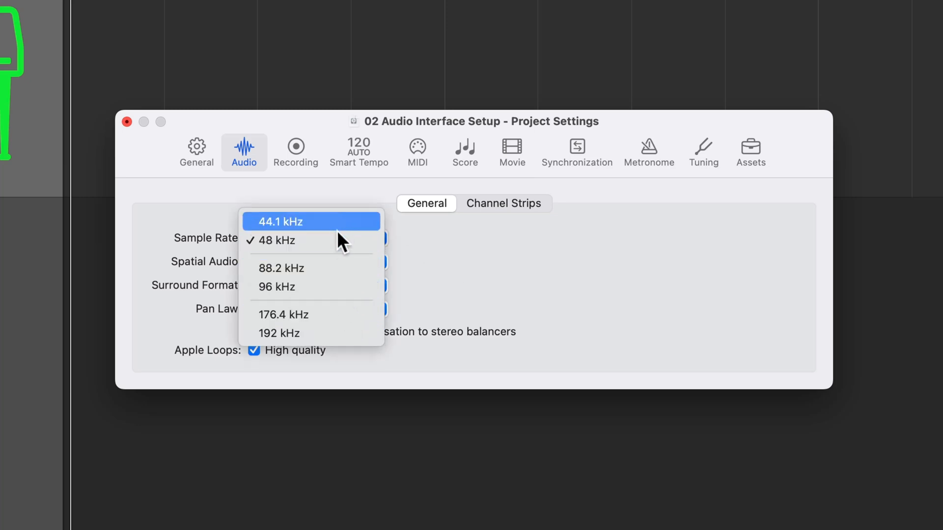
mouse_move(453, 255)
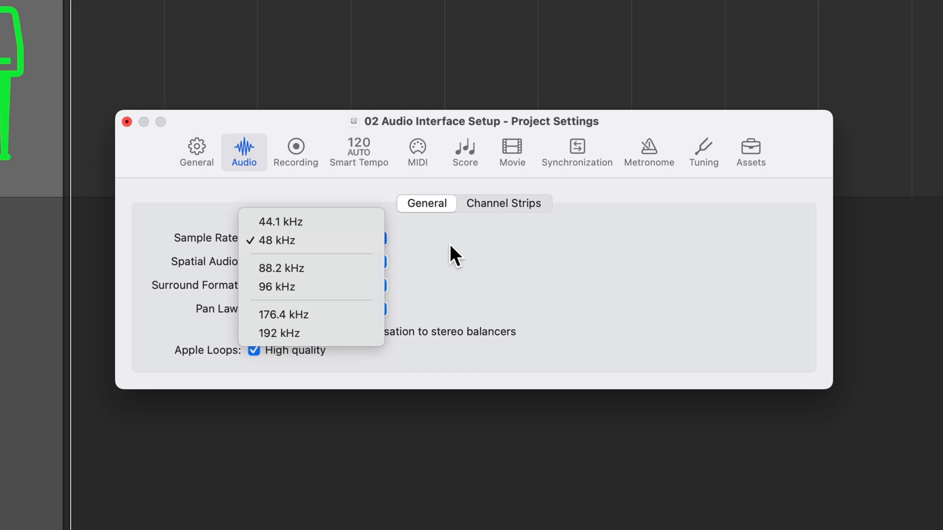
click(276, 240)
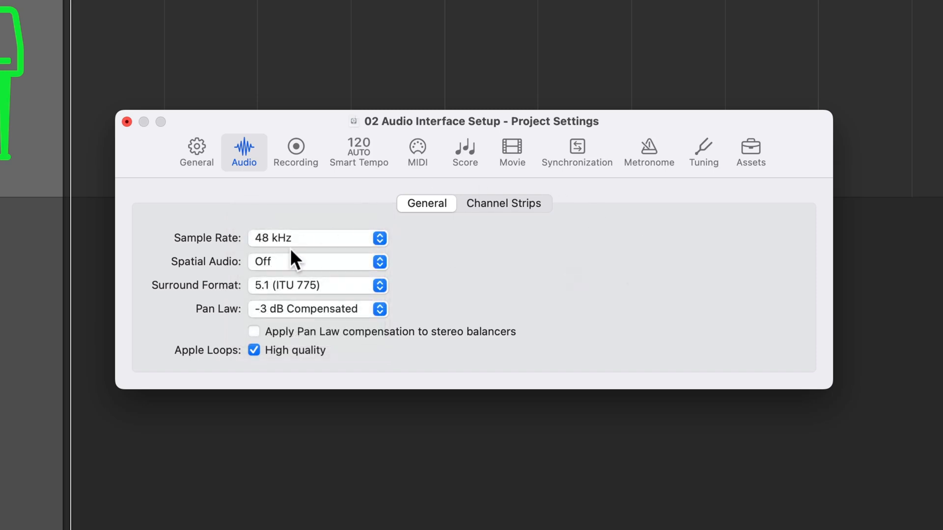
mouse_move(566, 269)
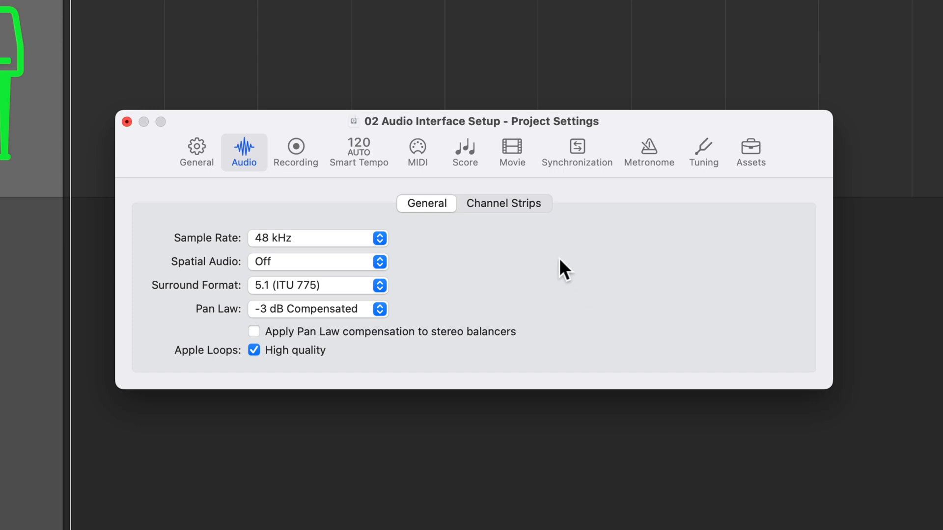
mouse_move(521, 213)
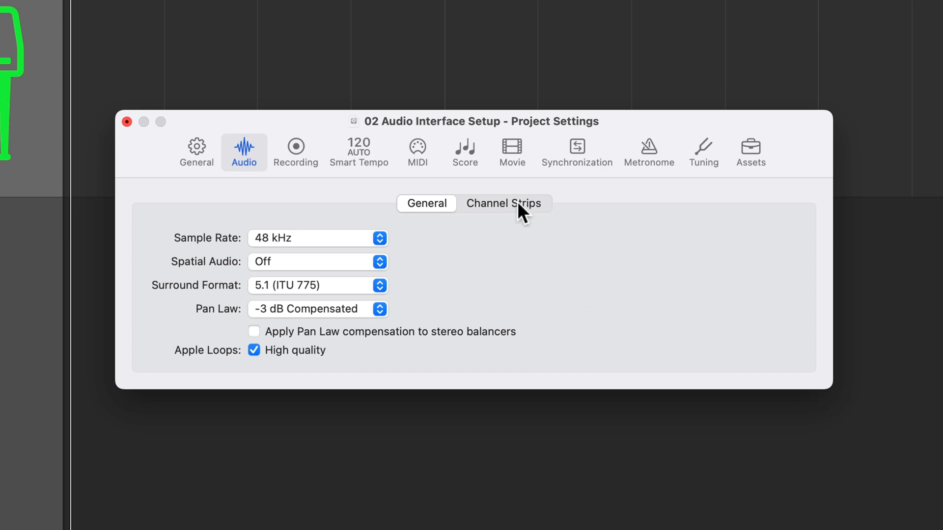
mouse_move(567, 269)
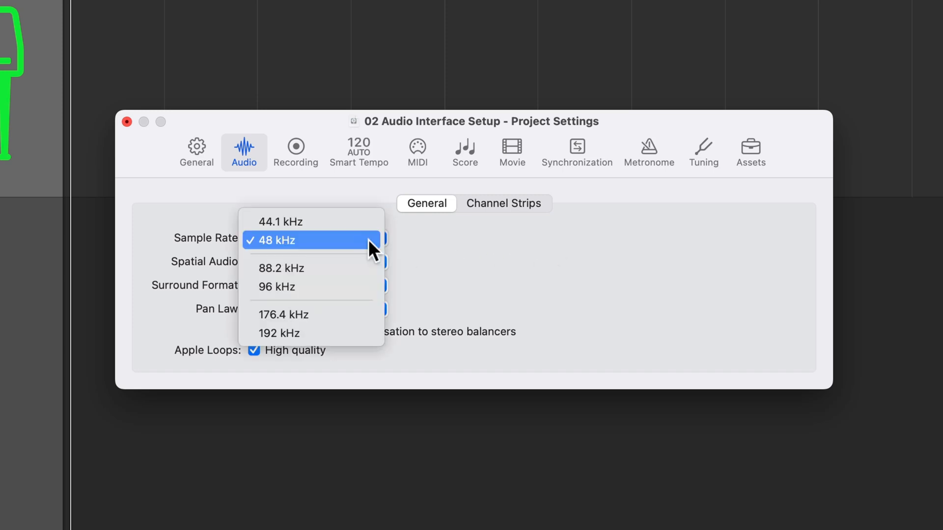
mouse_move(435, 260)
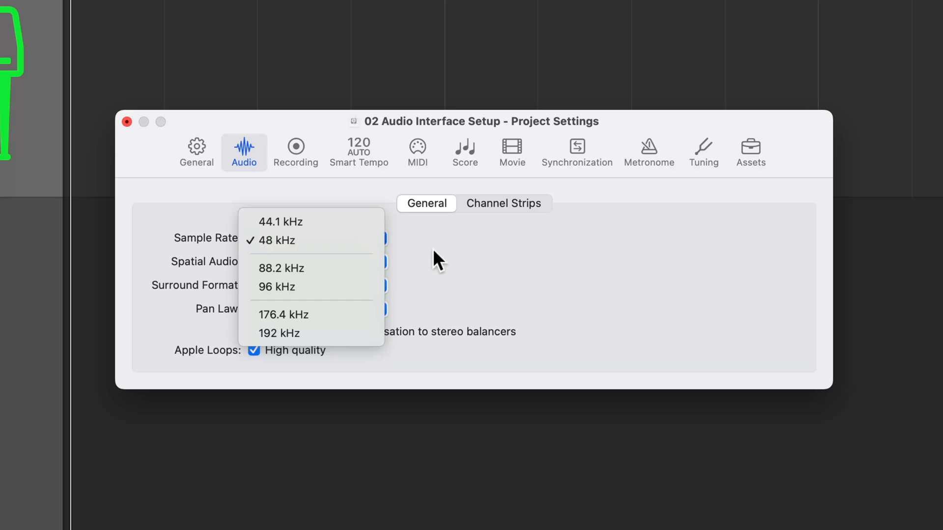
click(277, 239)
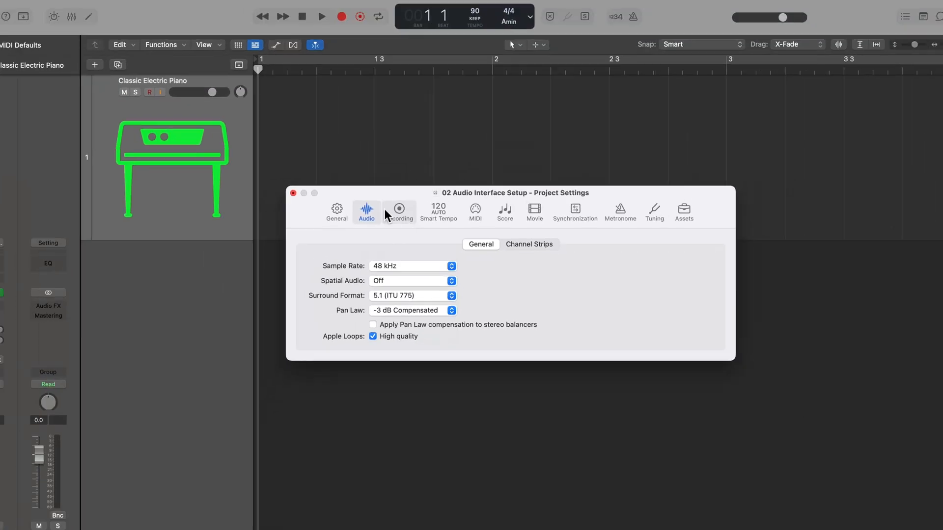
Close Project Settings and play back the 12-8 Electric Arpeggio 01 loop on its new track
click(293, 193)
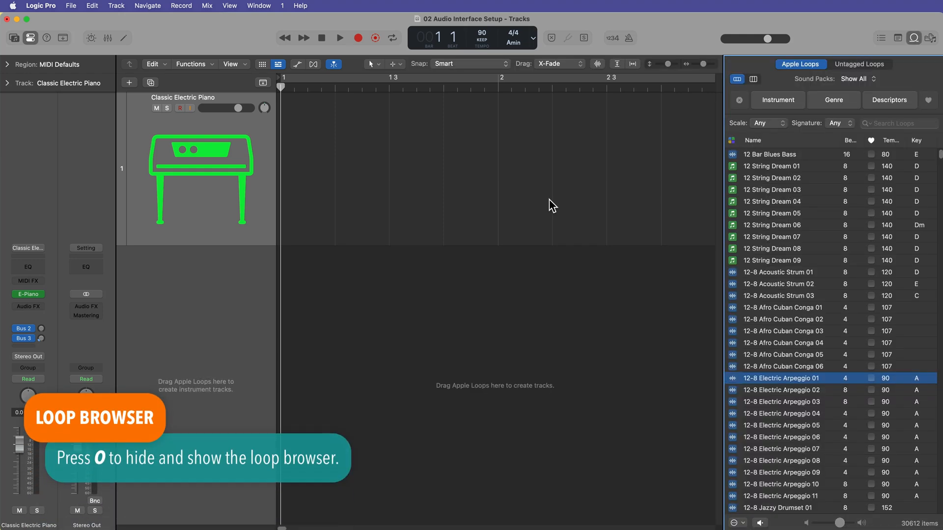
mouse_move(792, 382)
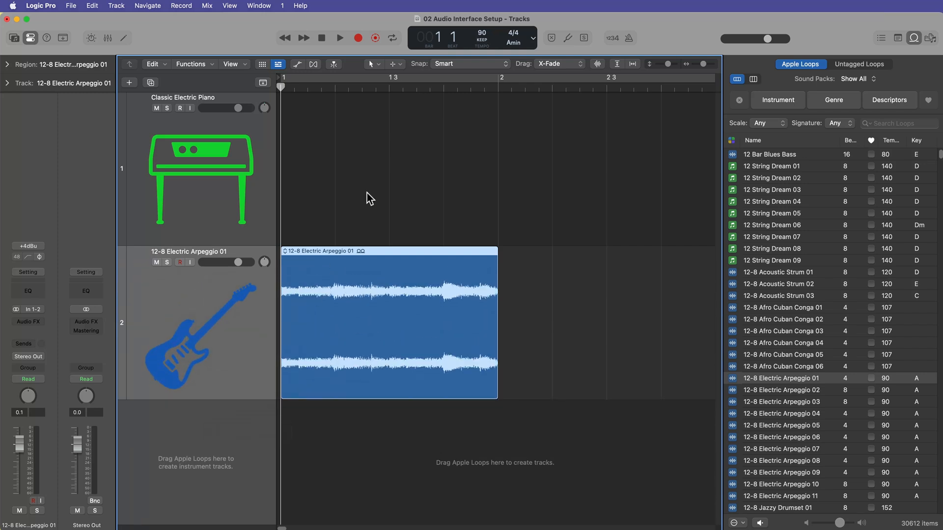
click(700, 63)
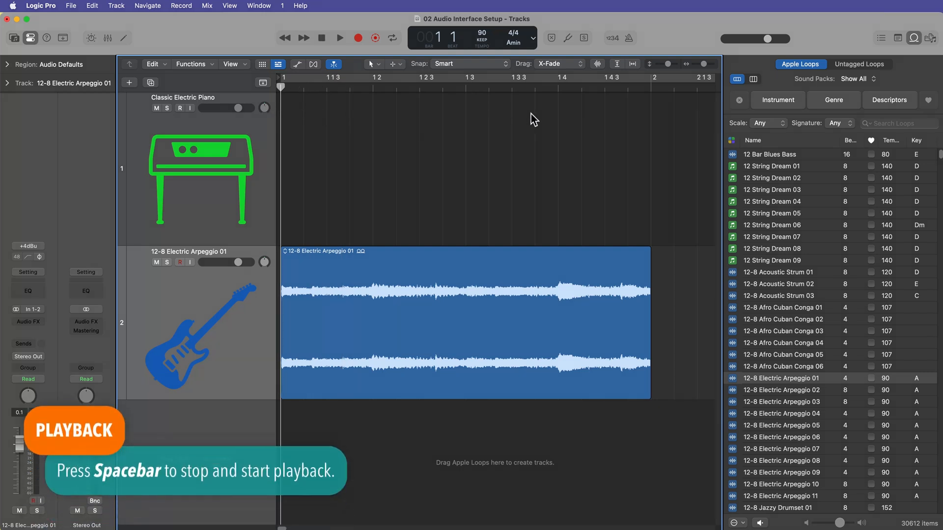
key(space)
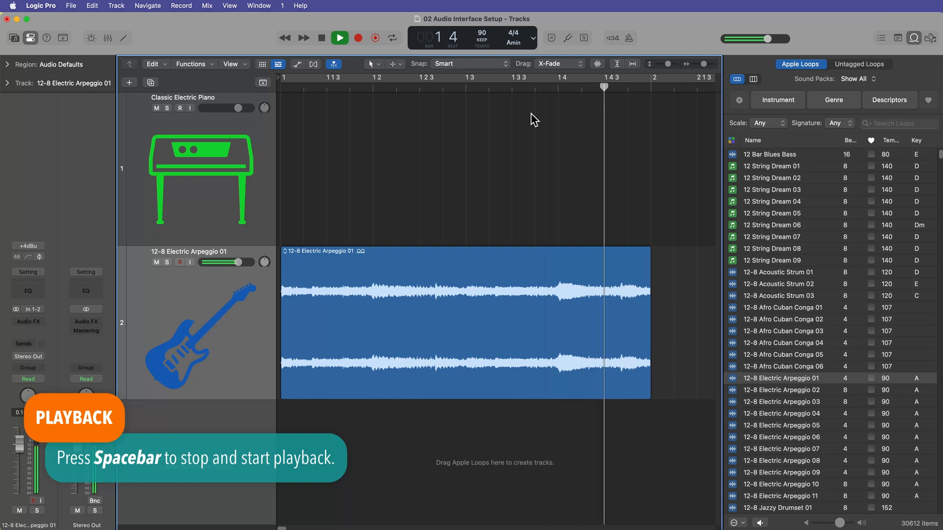
key(space)
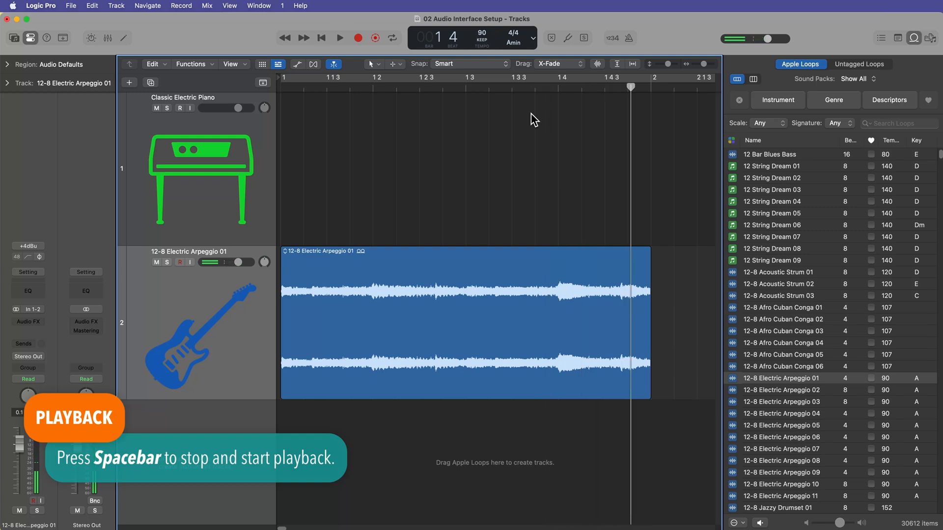
Return the playhead to the project start and play the loop again
key(space)
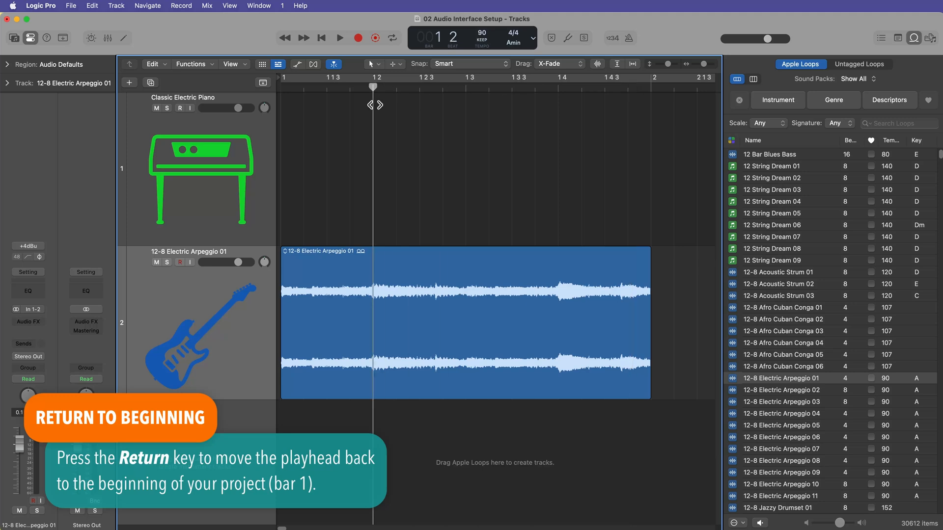
key(return)
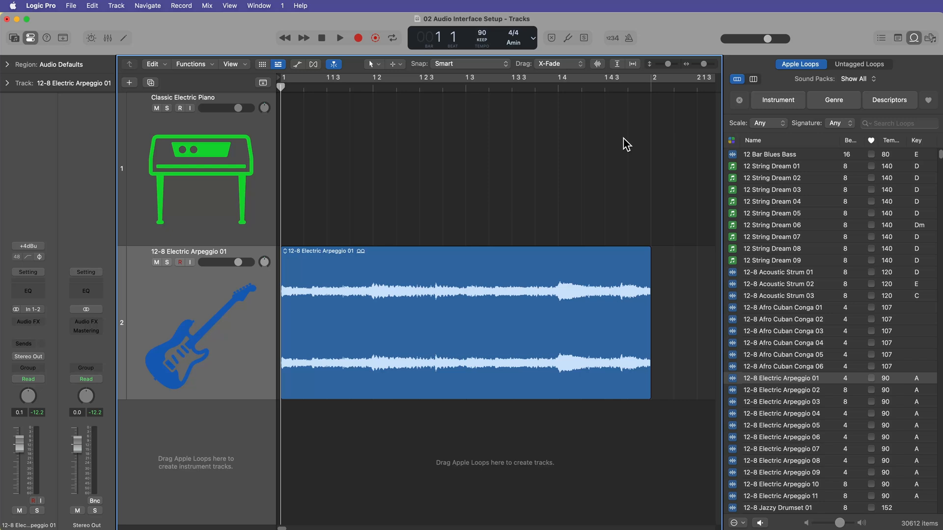
click(339, 38)
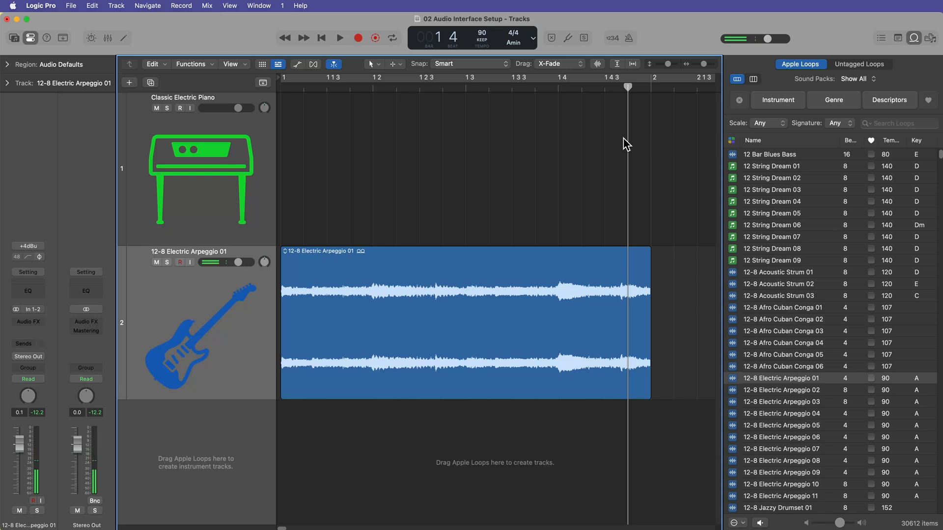
Delete the old tracks and create an Audio Mic or Line track taking Input 1
click(201, 181)
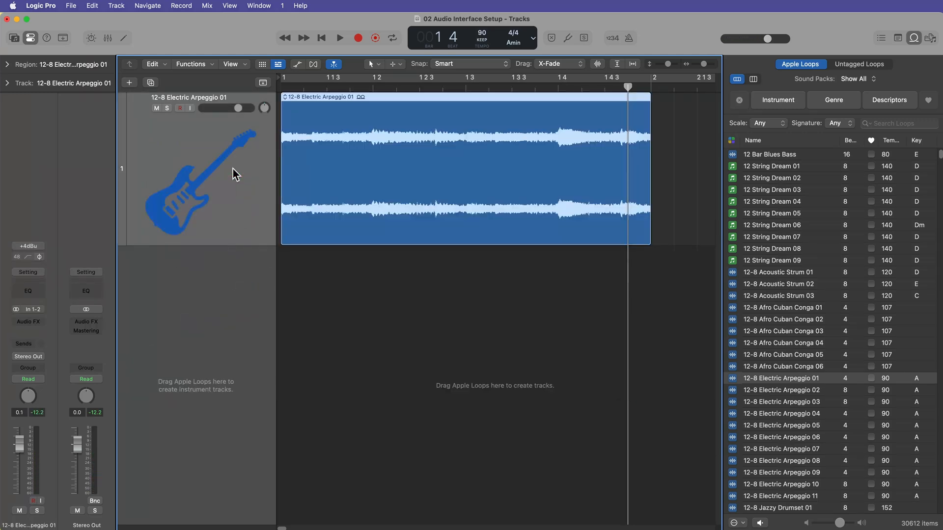
click(128, 82)
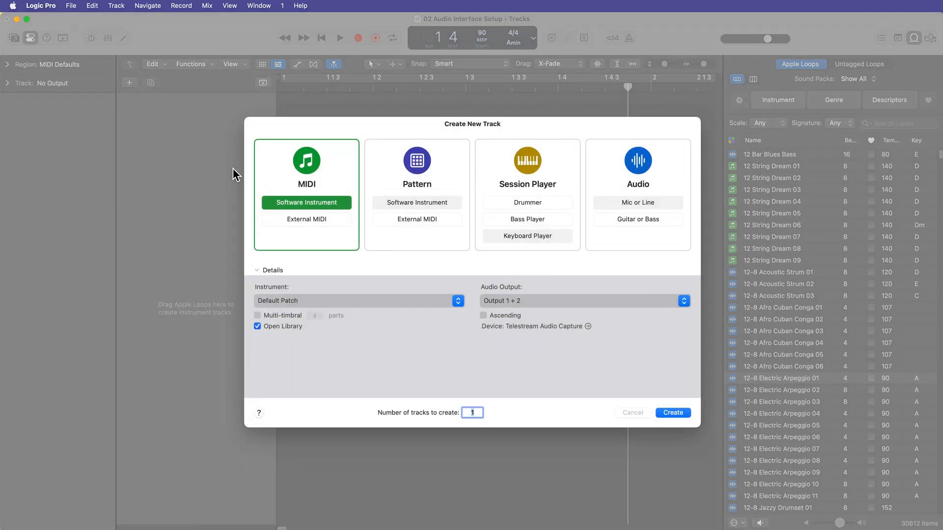
mouse_move(525, 175)
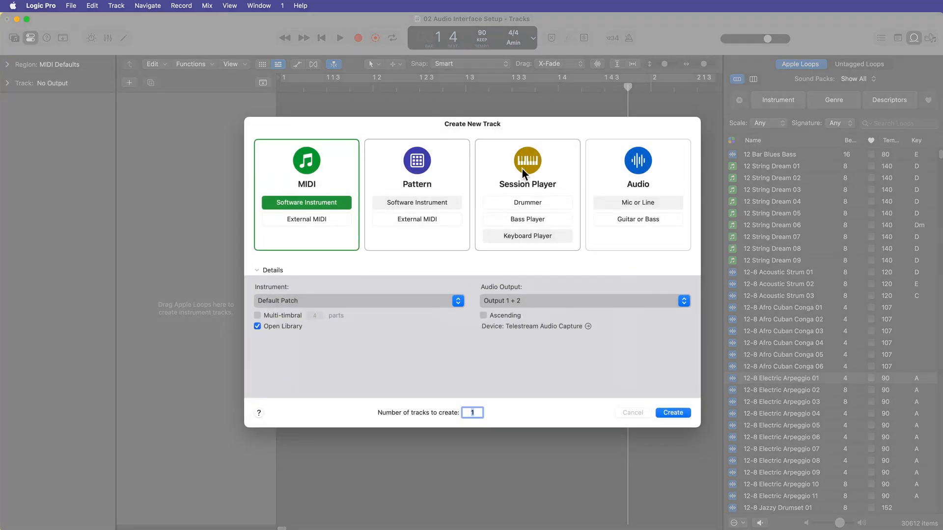
mouse_move(629, 167)
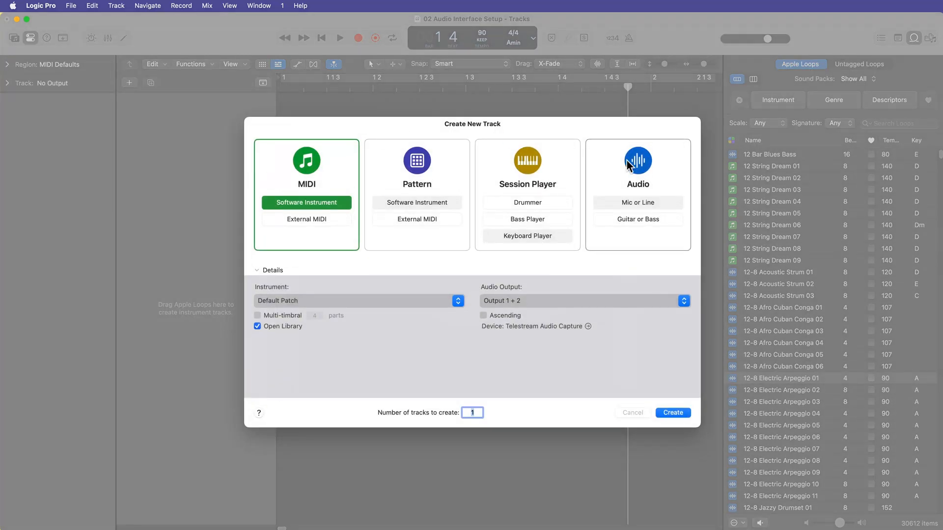
click(637, 169)
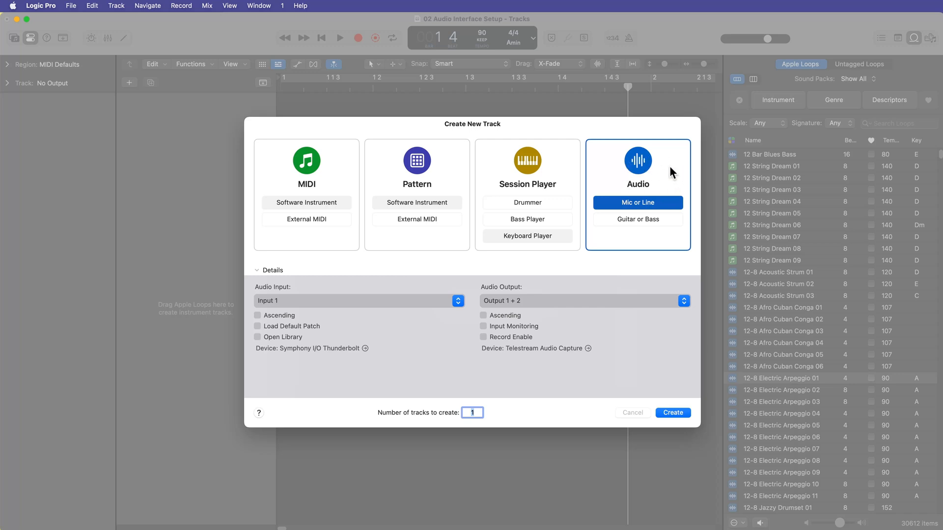
mouse_move(670, 207)
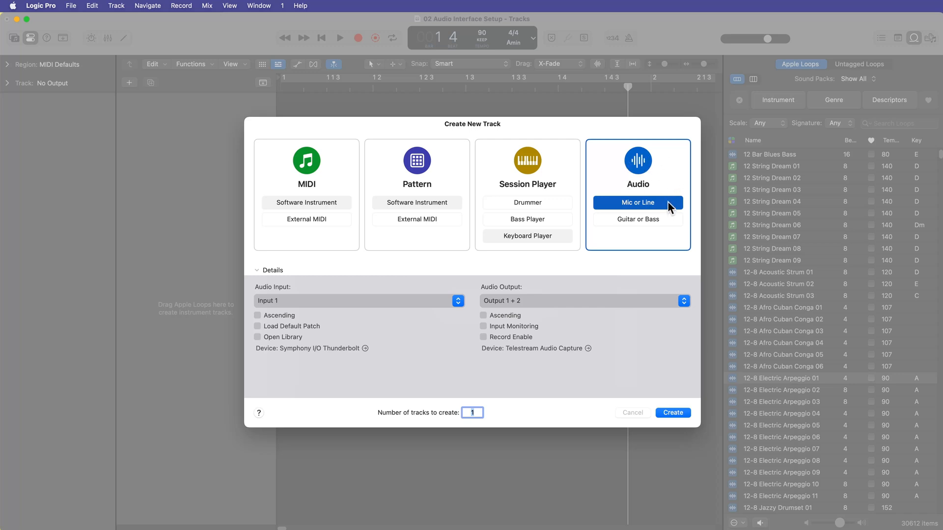
mouse_move(418, 304)
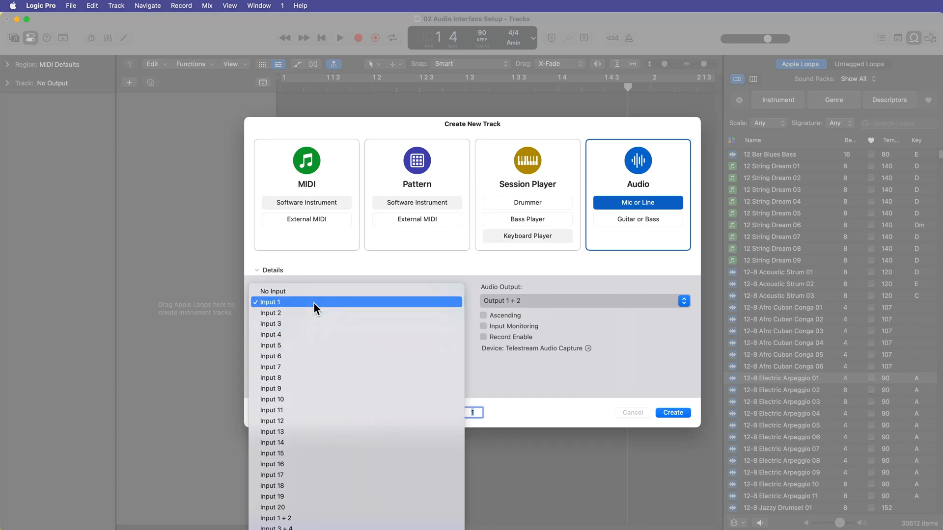
click(269, 302)
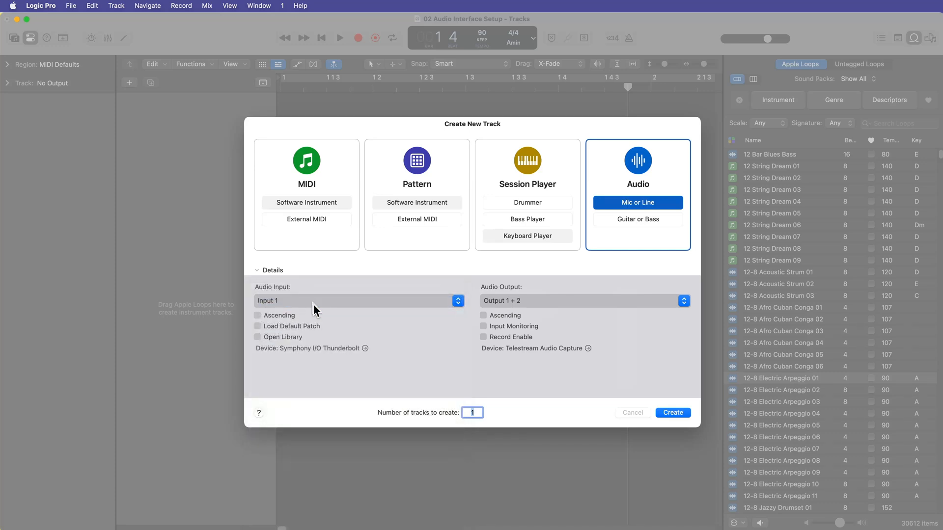
click(672, 412)
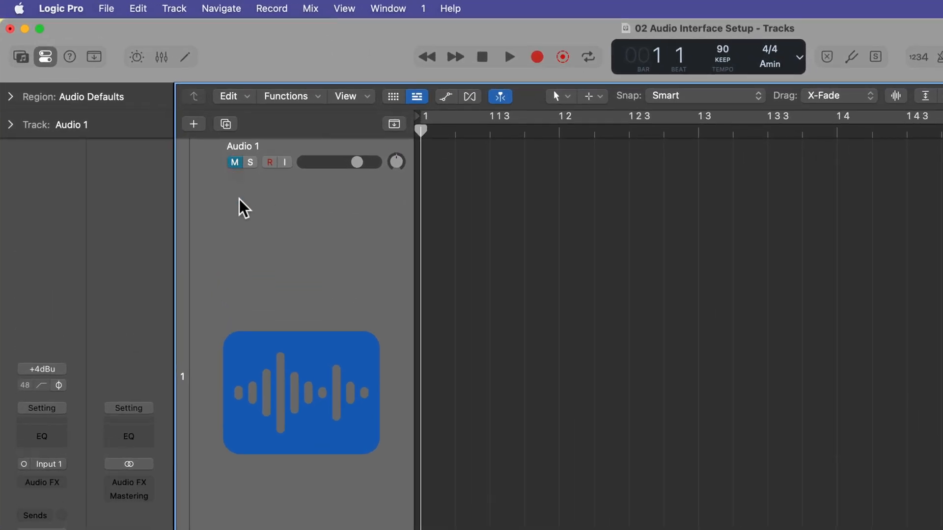
Toggle the Audio 1 track's record-enable and monitoring buttons, leaving it armed
click(269, 162)
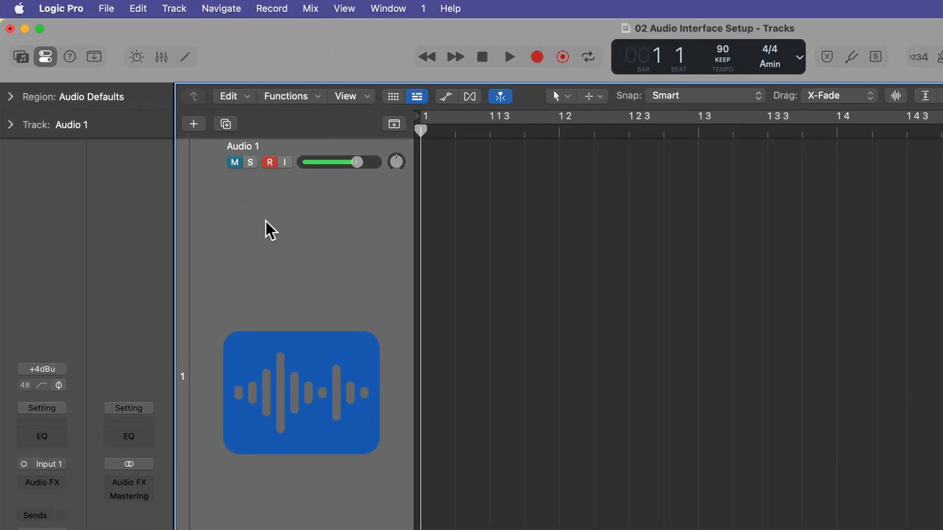
mouse_move(269, 230)
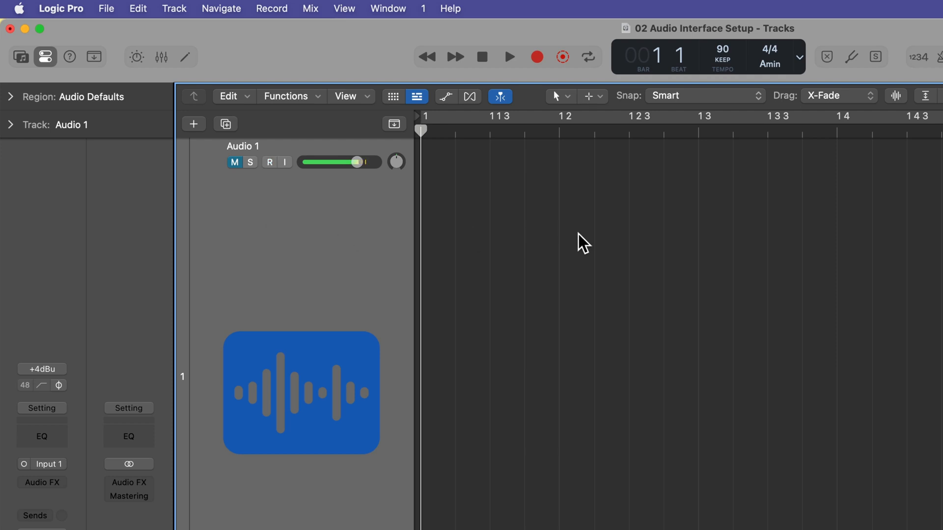
click(267, 162)
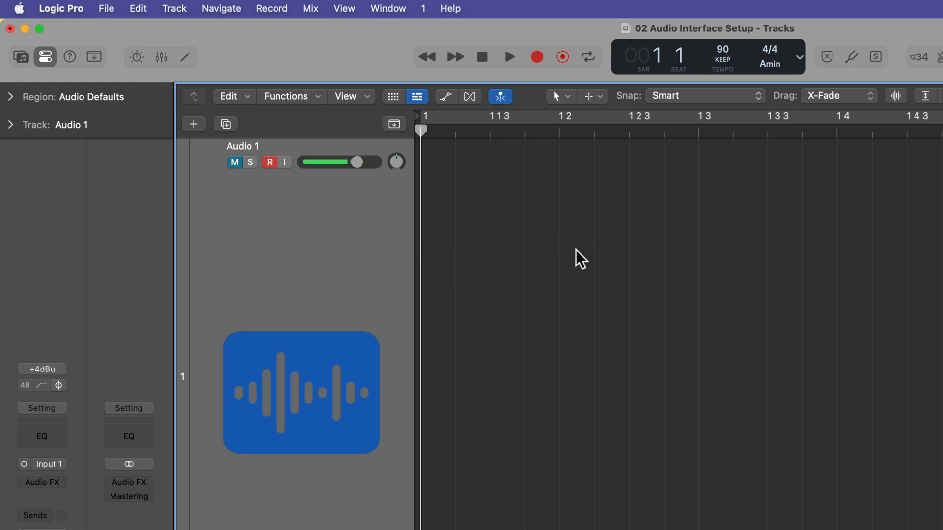
click(269, 163)
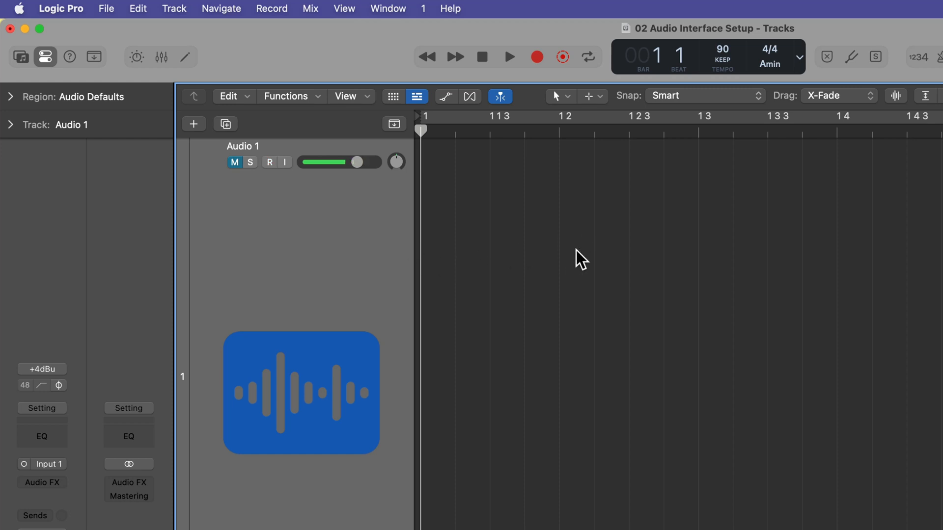
click(269, 162)
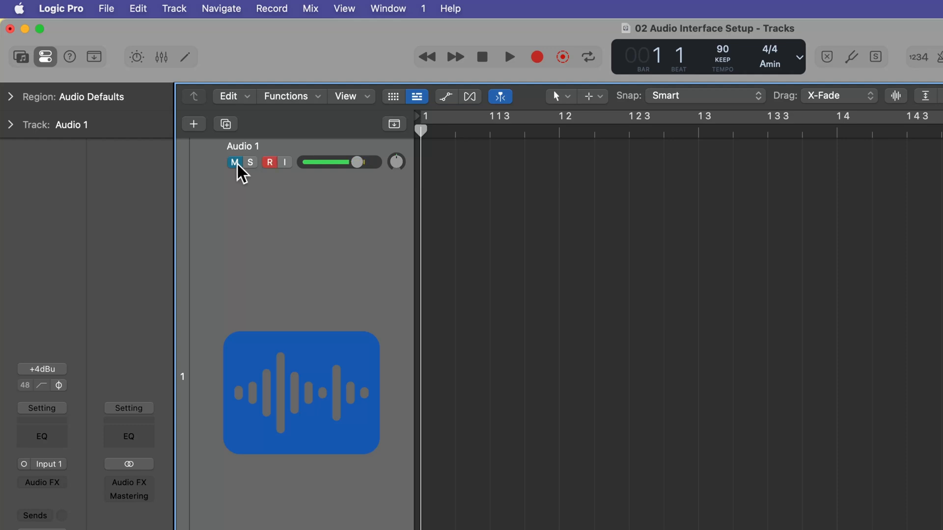
mouse_move(234, 162)
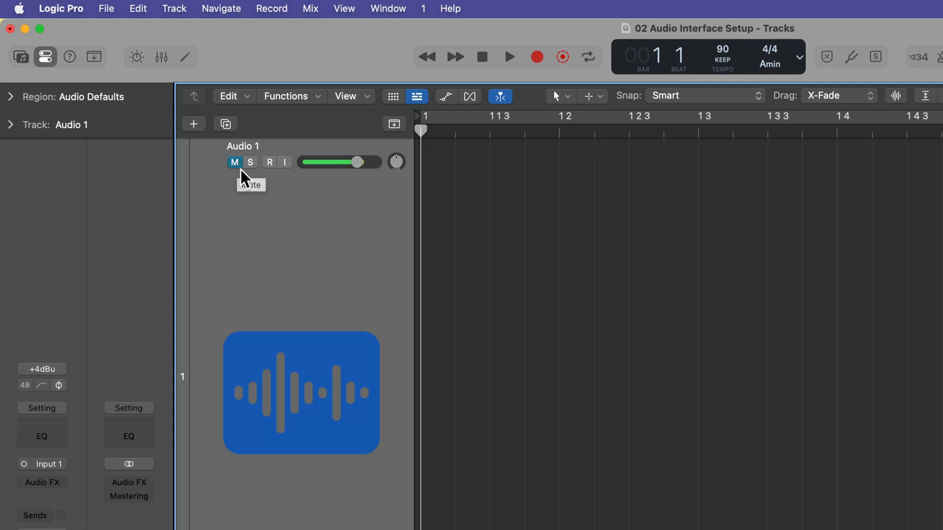
mouse_move(520, 248)
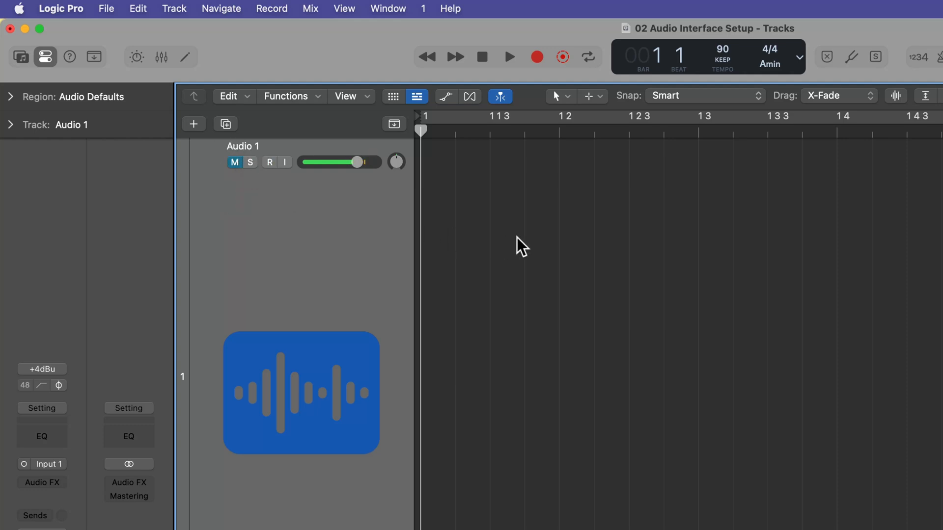
click(268, 162)
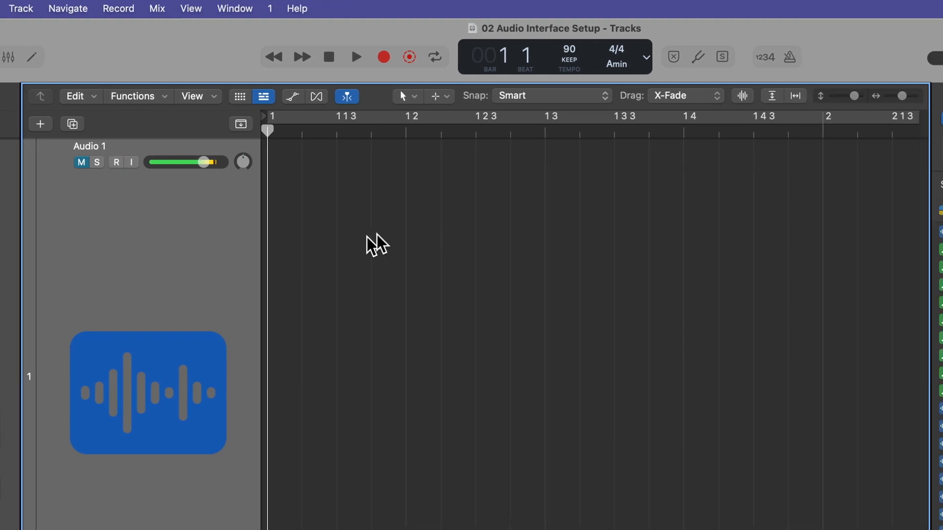
Review the count-in and metronome click buttons in the control bar, leaving both off
click(898, 57)
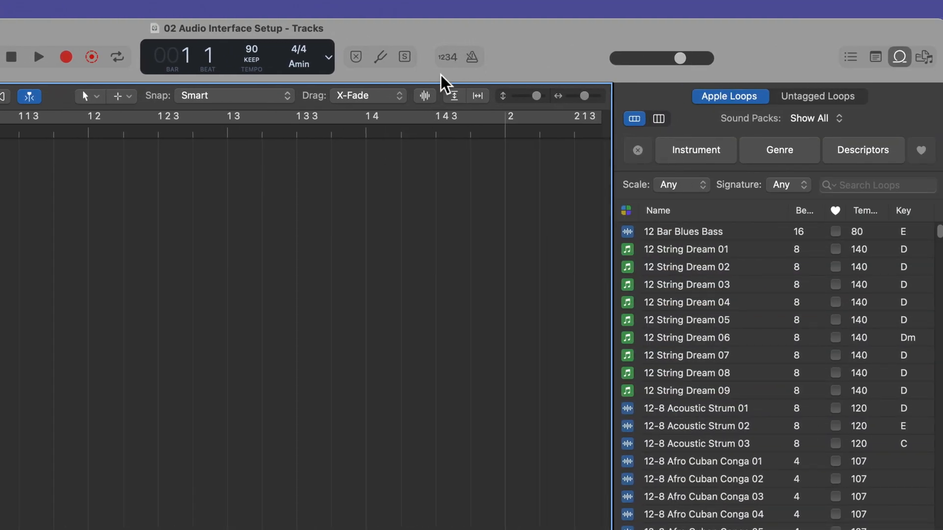
click(446, 57)
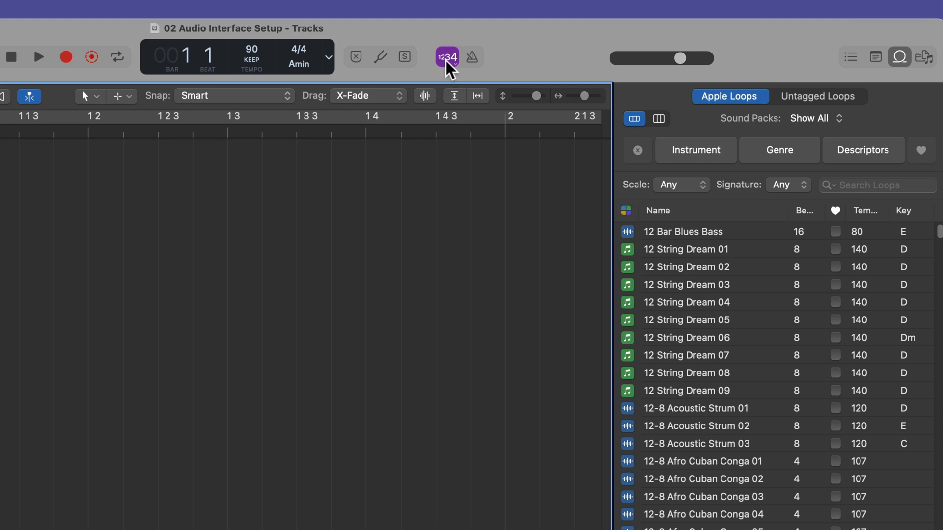
click(446, 57)
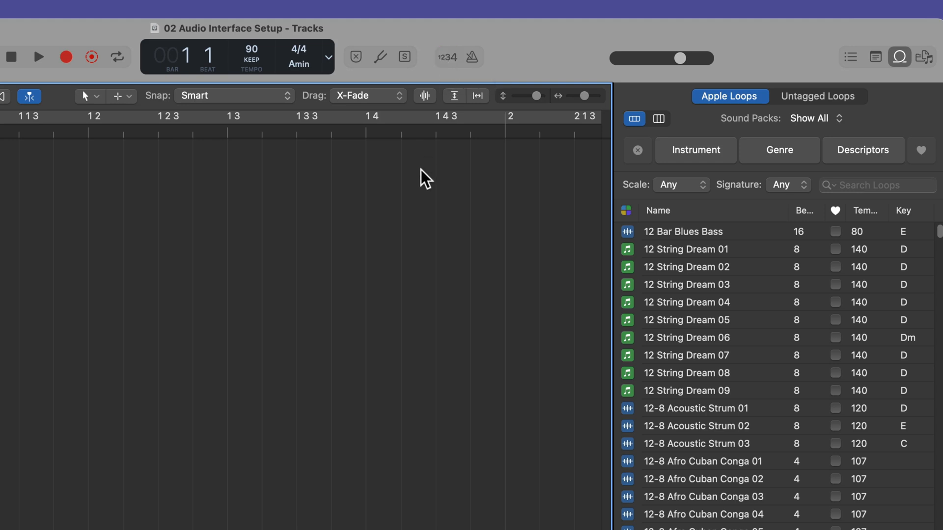
click(471, 57)
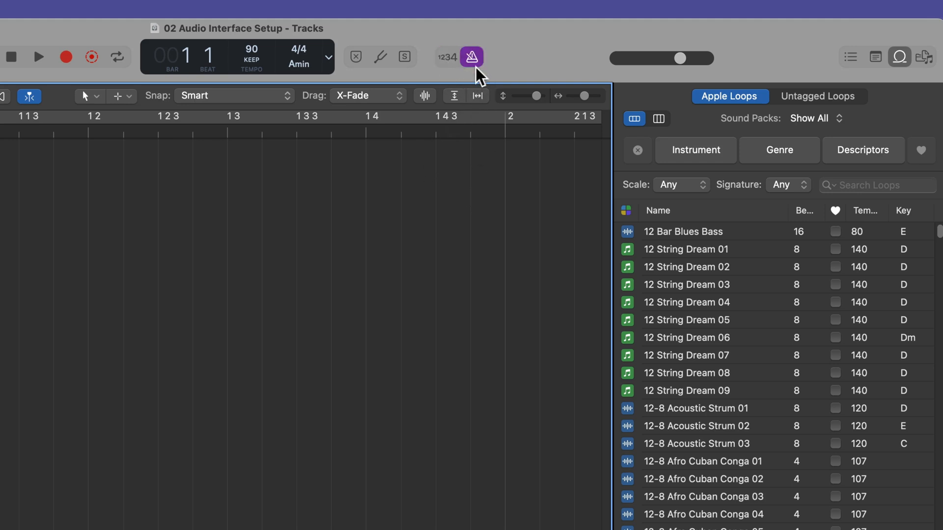
click(471, 57)
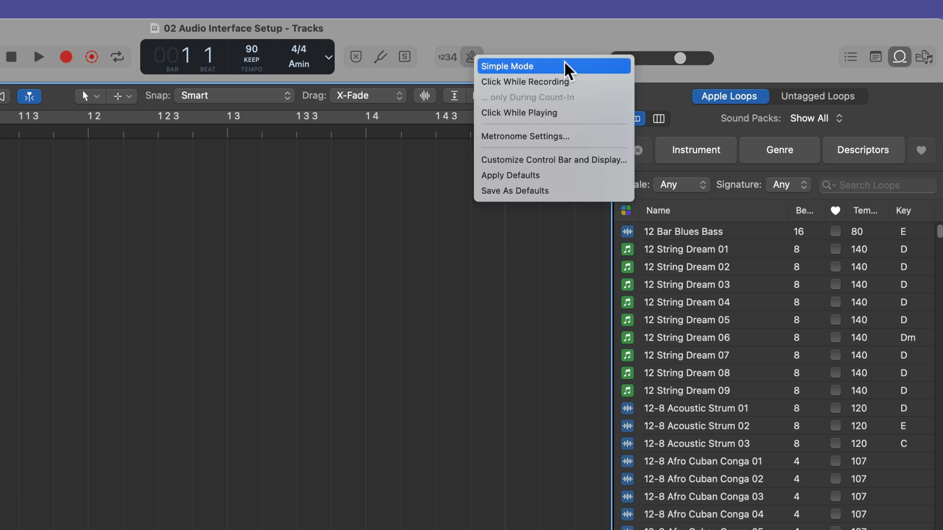
mouse_move(588, 84)
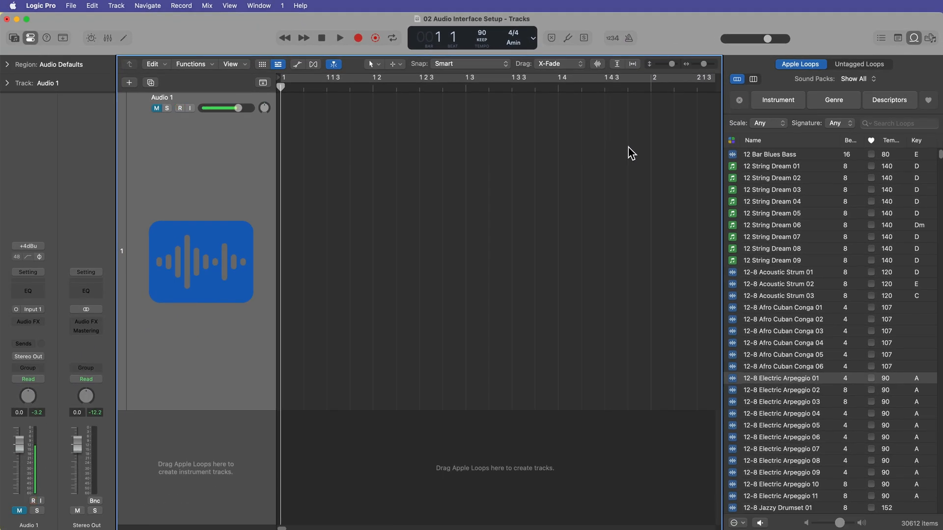
Close the Loop Browser and arm the Audio 1 track for recording
click(179, 108)
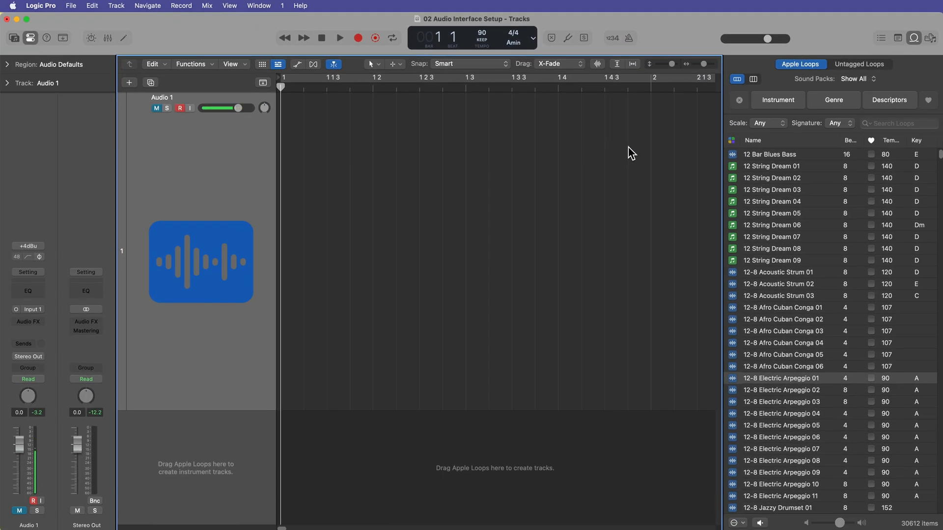
click(912, 37)
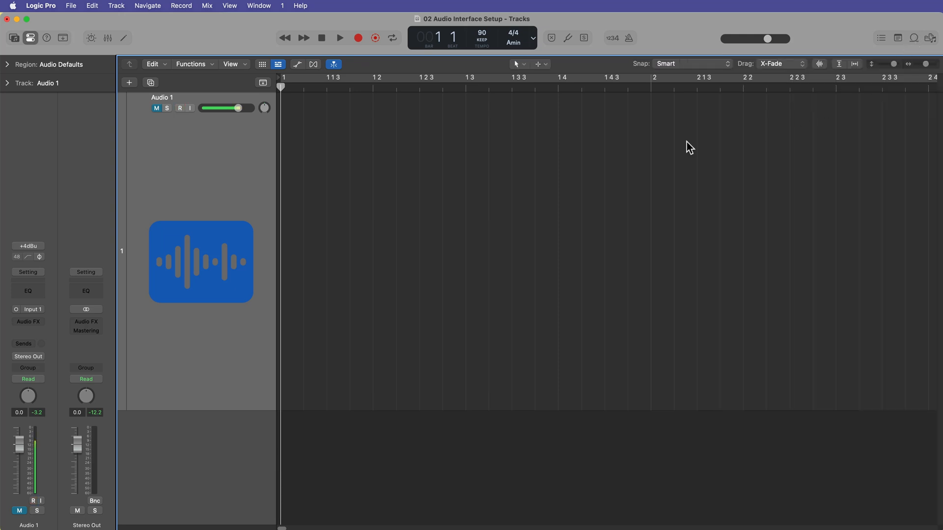
click(179, 108)
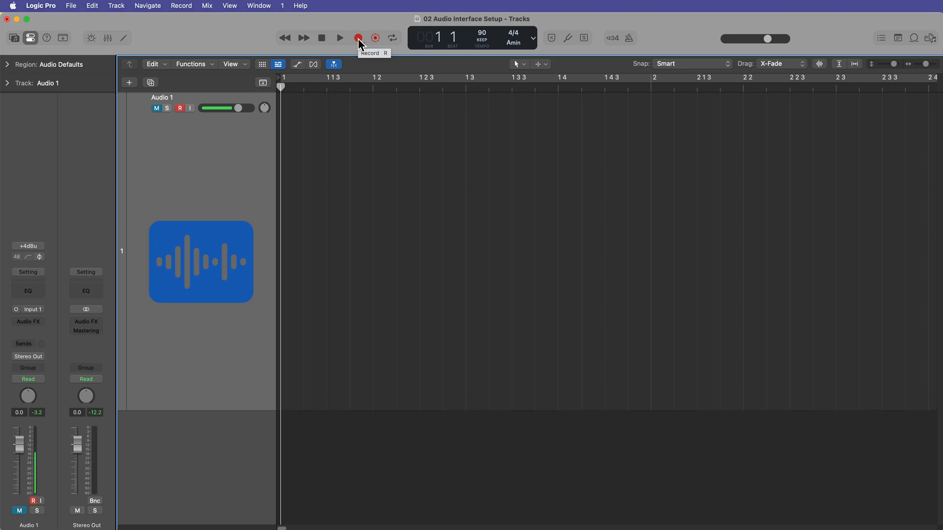
Record a short spoken take onto Audio 1 from the start and disarm the track
click(358, 37)
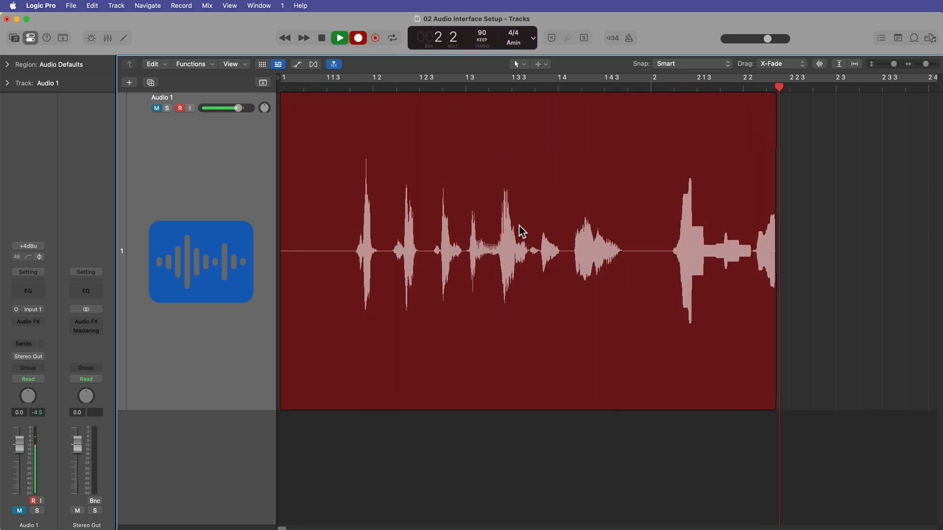
click(339, 38)
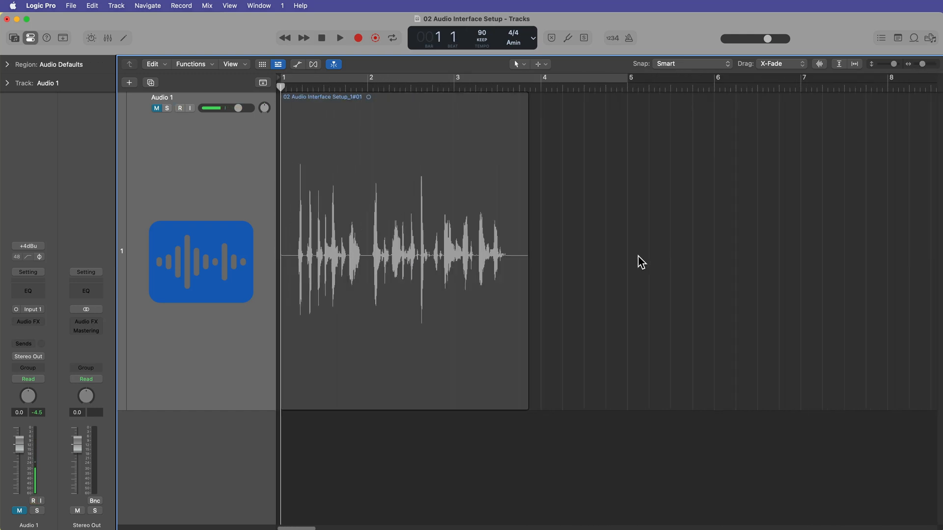
click(179, 108)
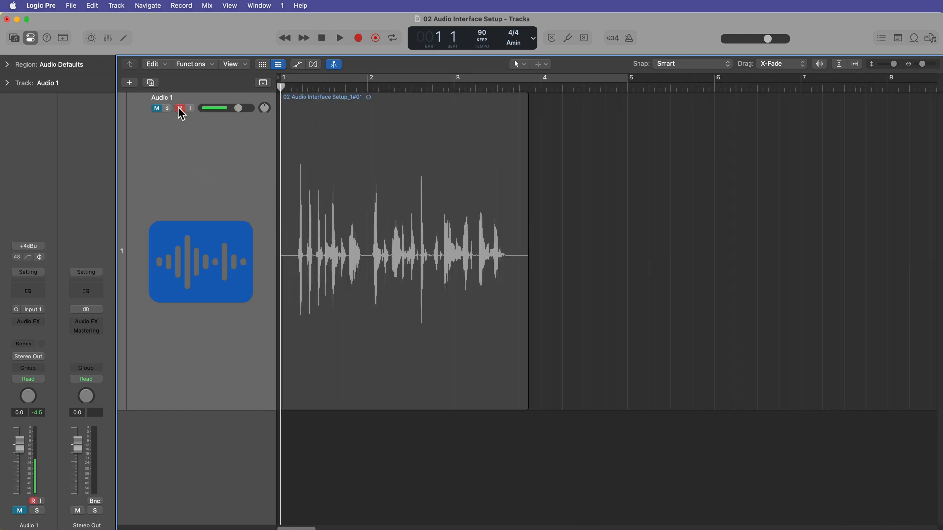
Unmute Audio 1 and play the recorded region back partway, then stop
click(157, 109)
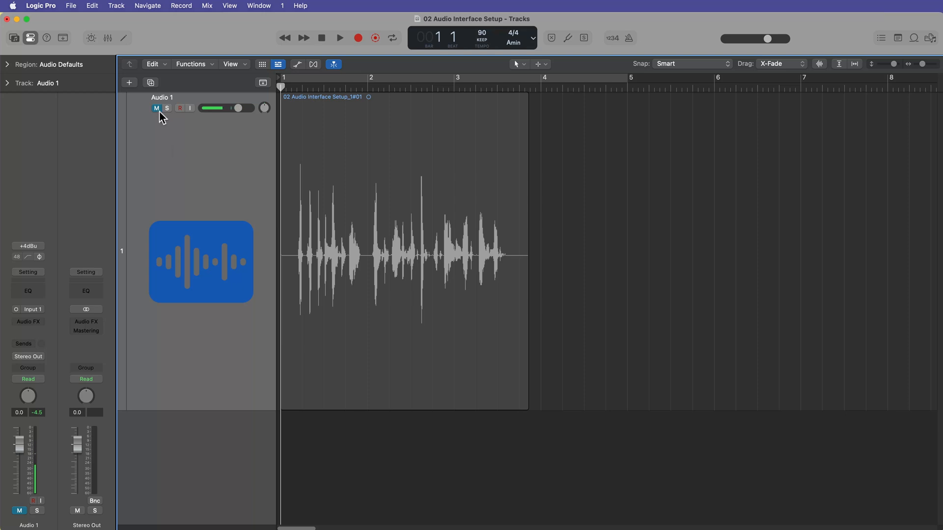
click(403, 252)
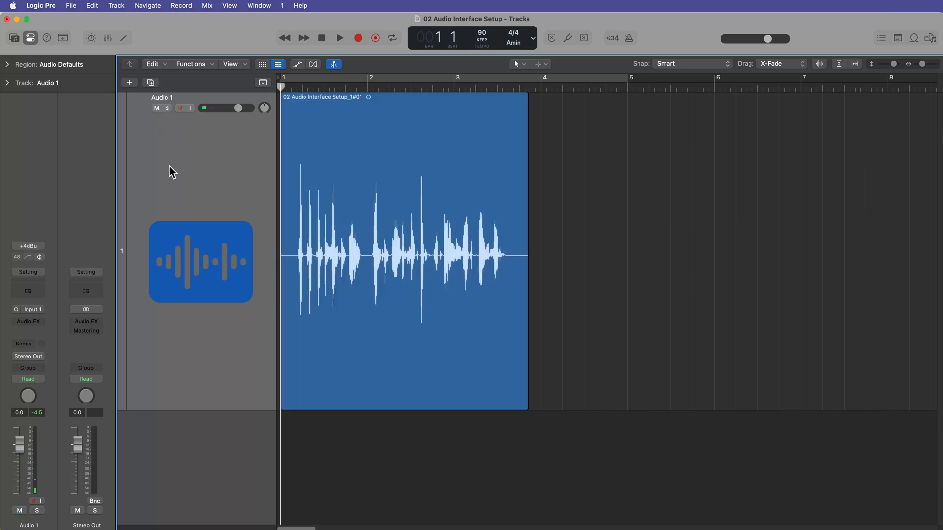
click(338, 37)
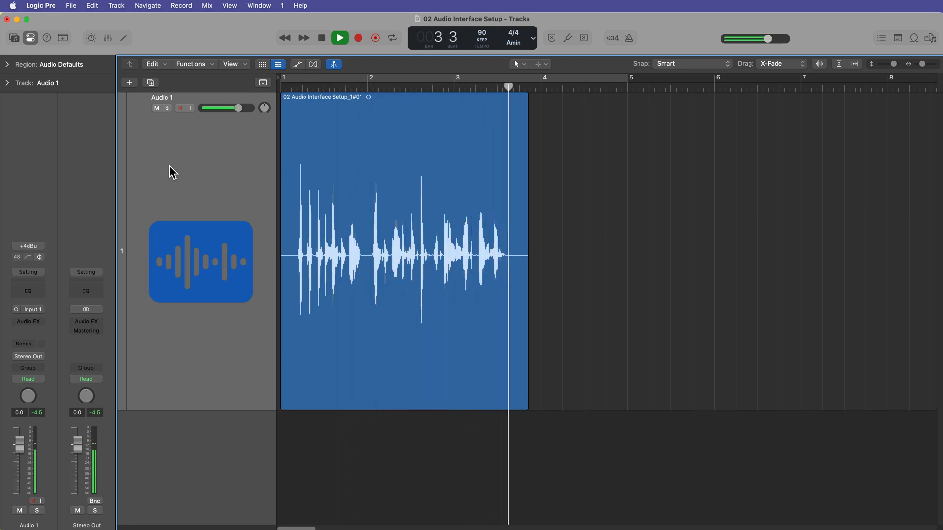
click(321, 37)
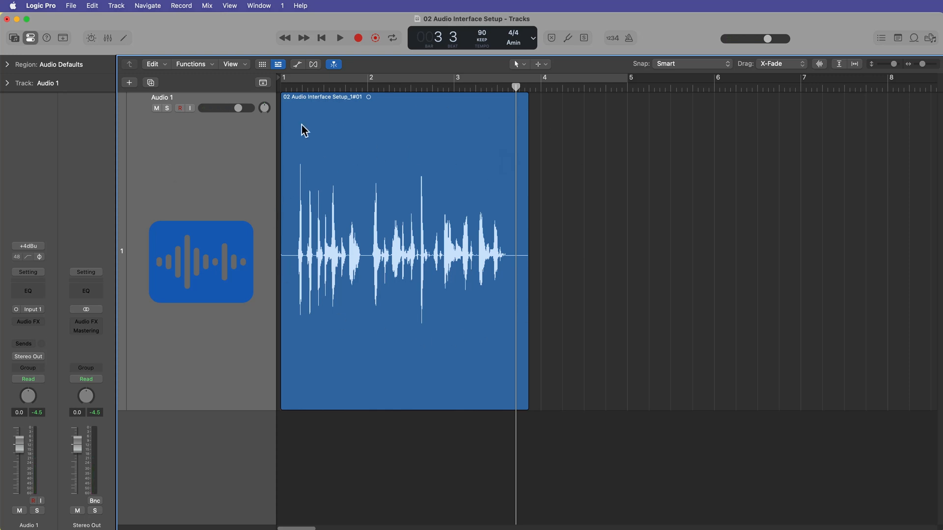
mouse_move(484, 191)
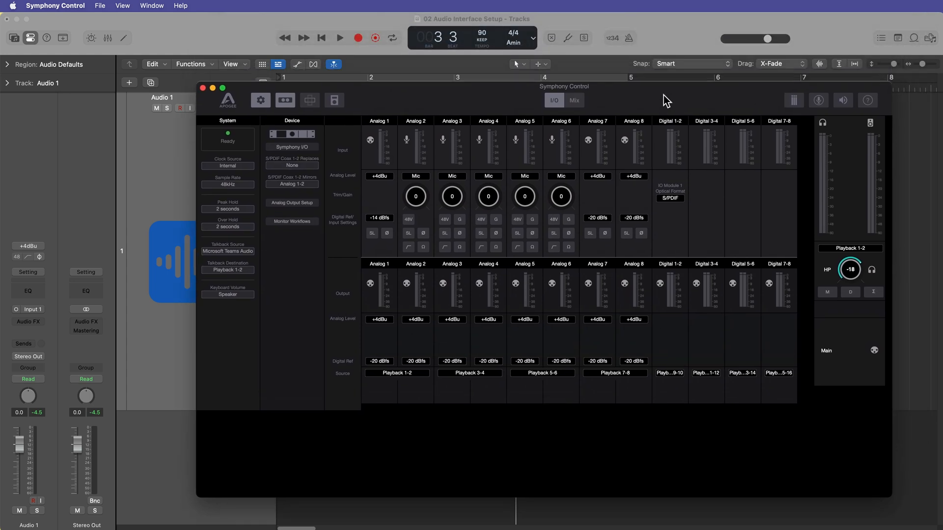
click(222, 88)
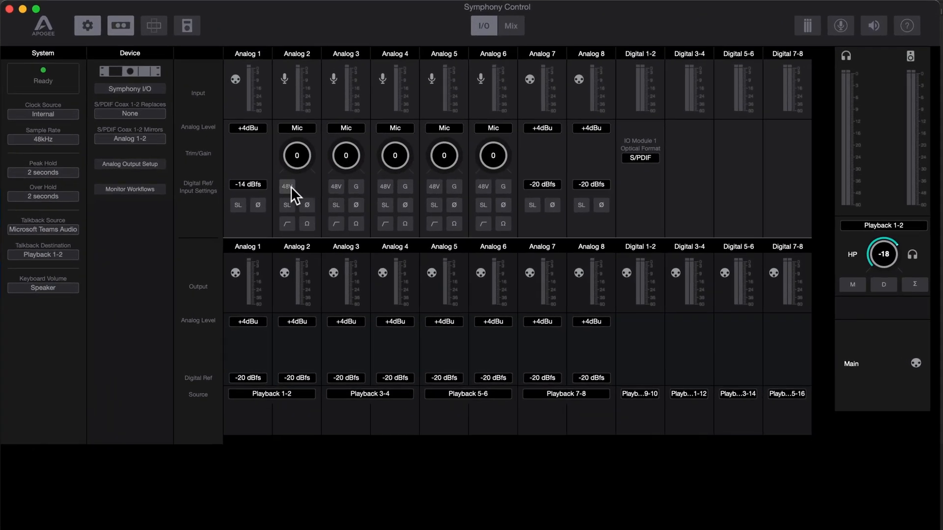
mouse_move(259, 131)
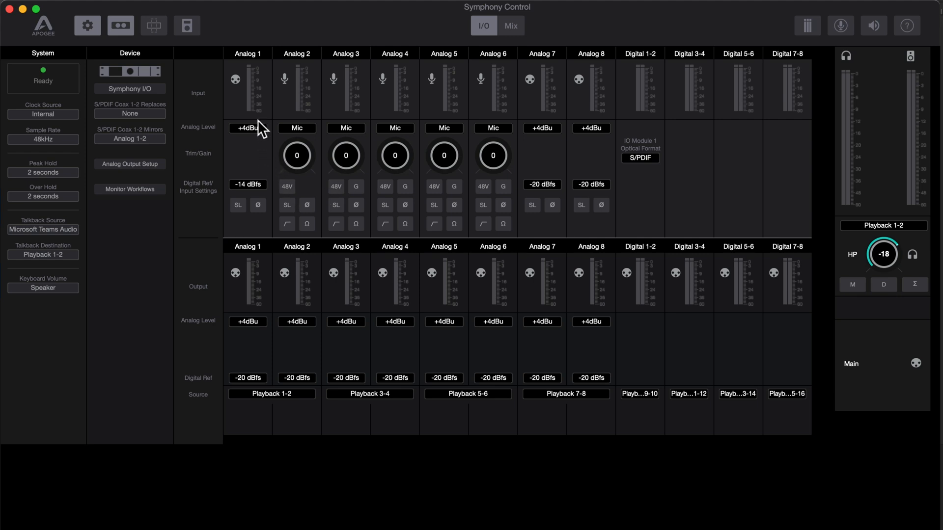
mouse_move(253, 167)
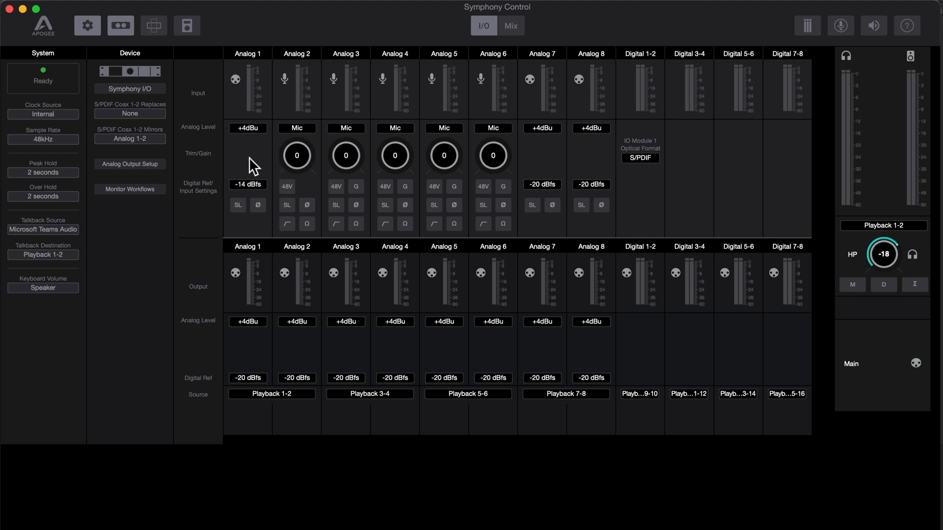
mouse_move(308, 189)
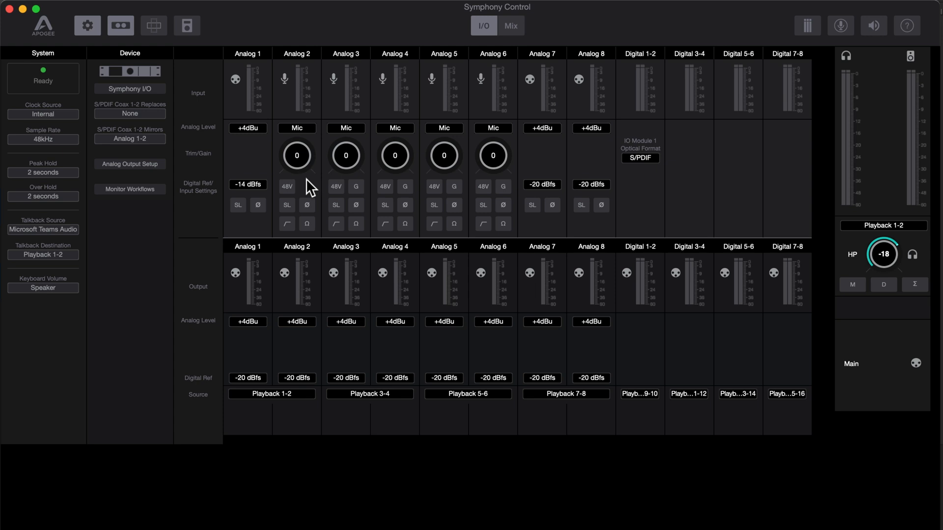
mouse_move(375, 197)
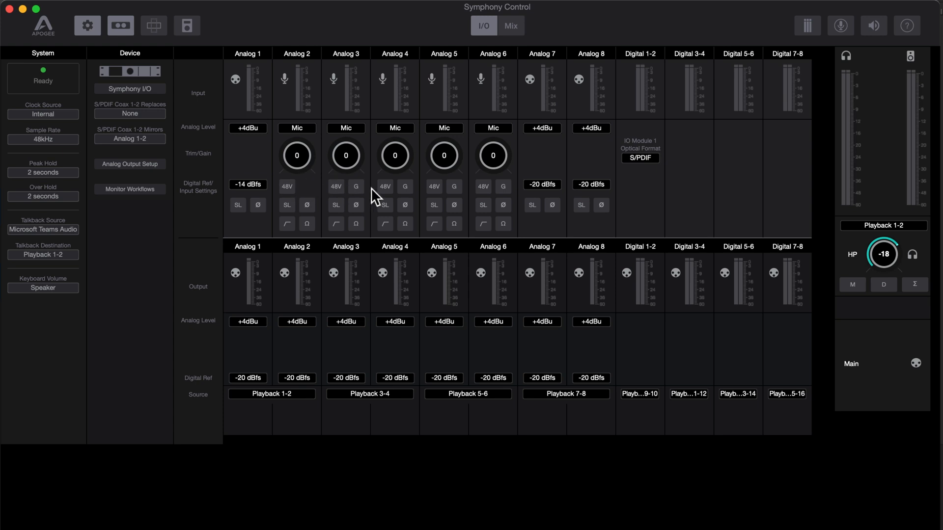
mouse_move(318, 193)
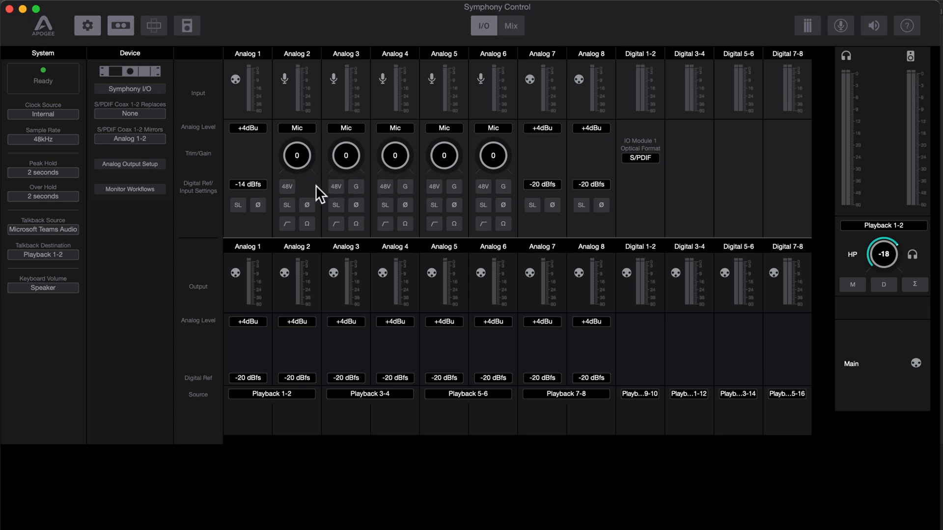
mouse_move(312, 195)
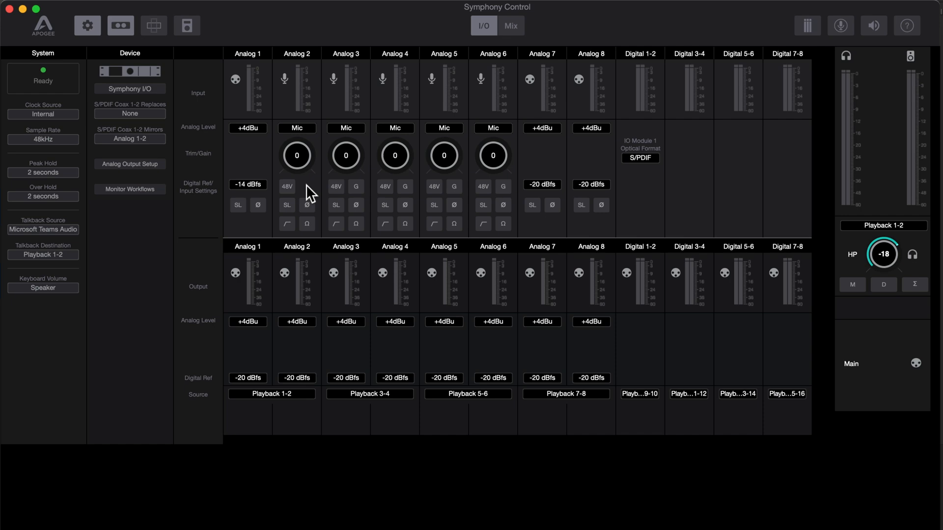